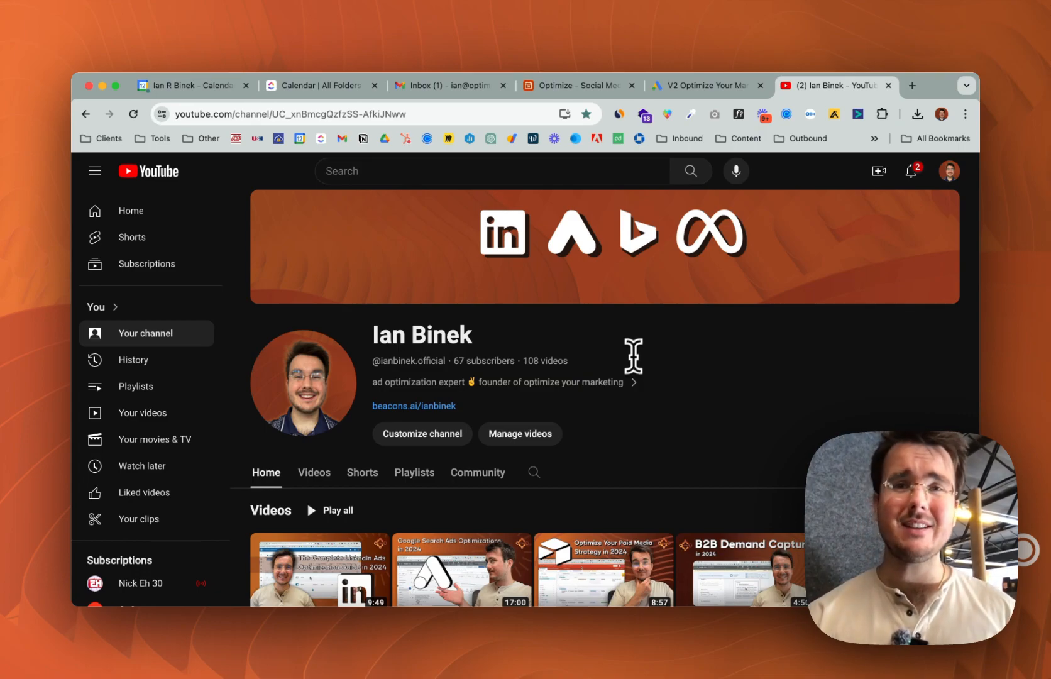
Step: Switch from the YouTube channel page to the Google Ads responsive search ad editor
{"action": "left_click", "coordinate": [701, 86]}
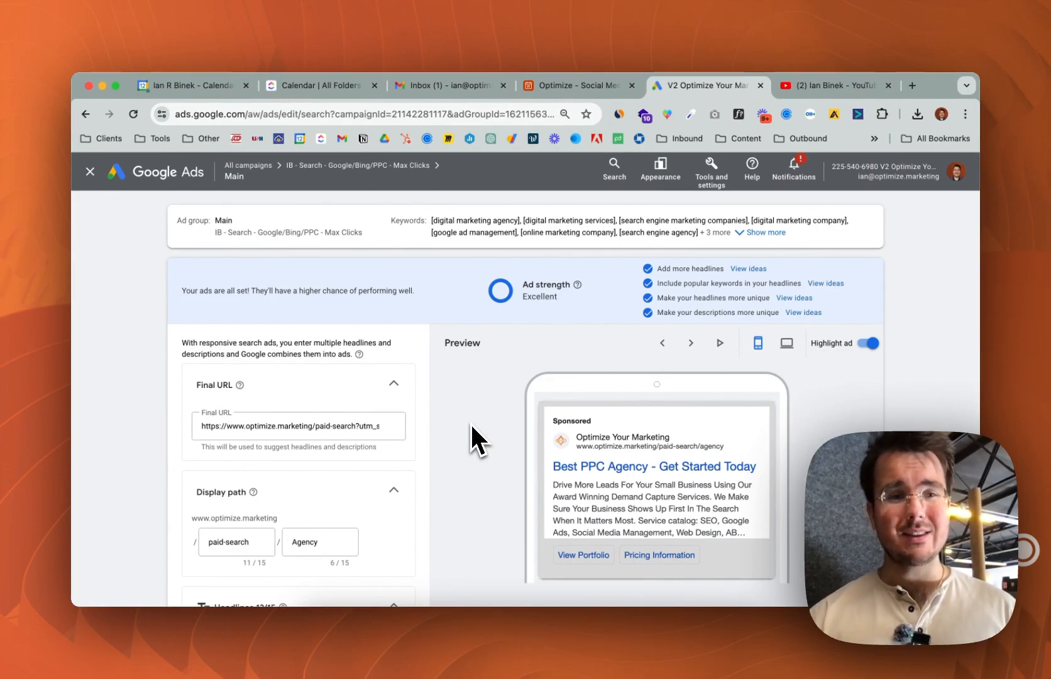
{"action": "mouse_move", "coordinate": [422, 429]}
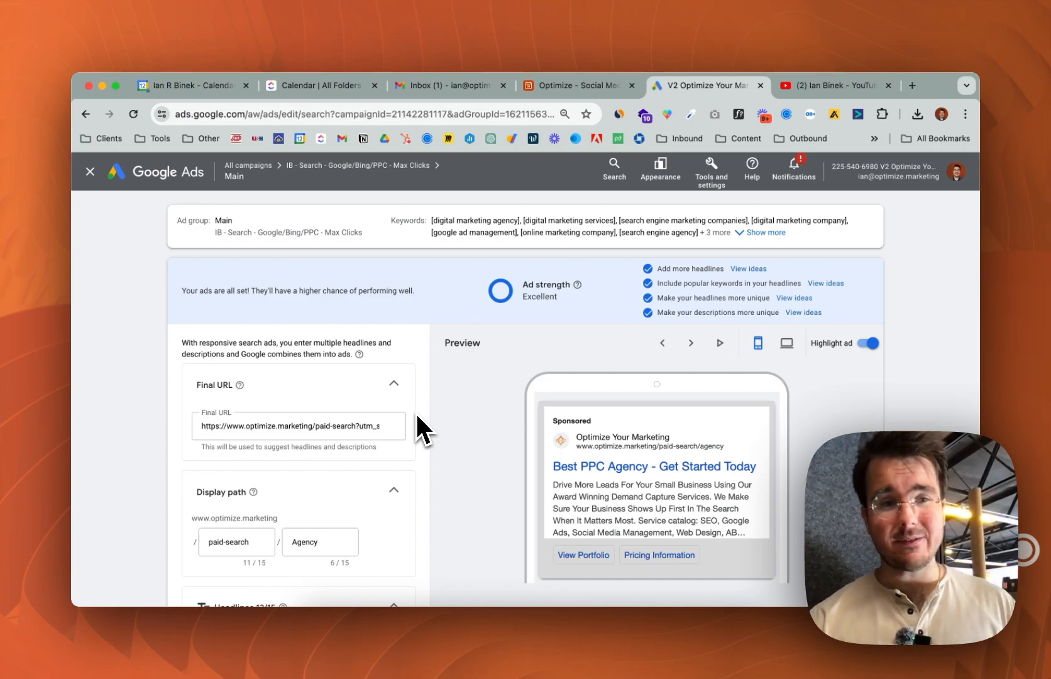
{"action": "scroll", "scroll_direction": "down", "scroll_amount": 3}
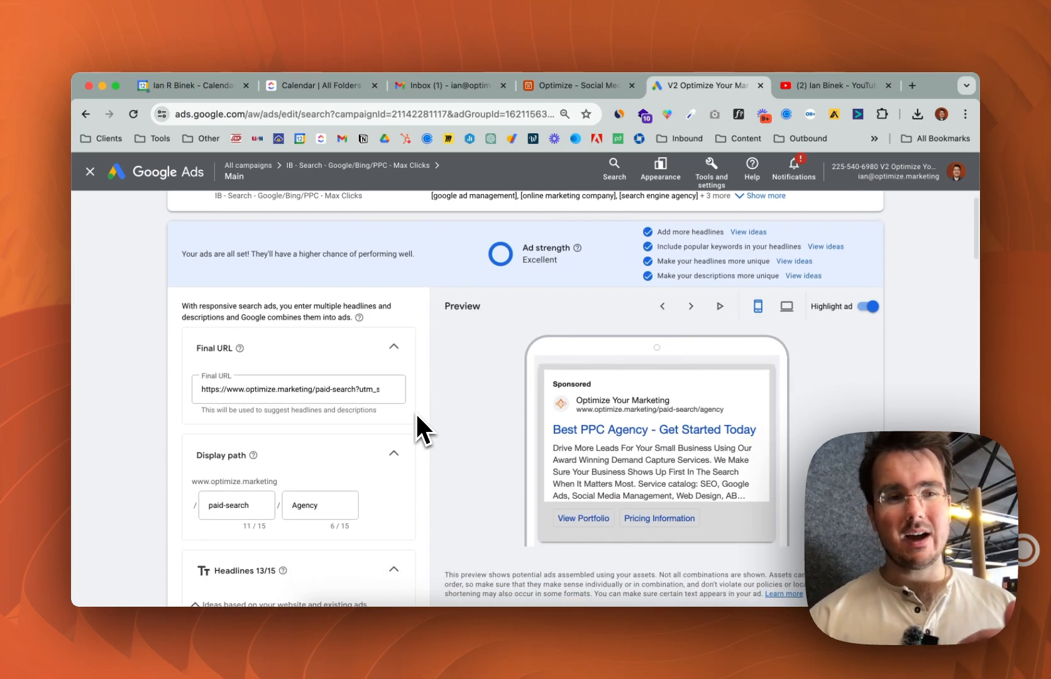
{"action": "mouse_move", "coordinate": [336, 409]}
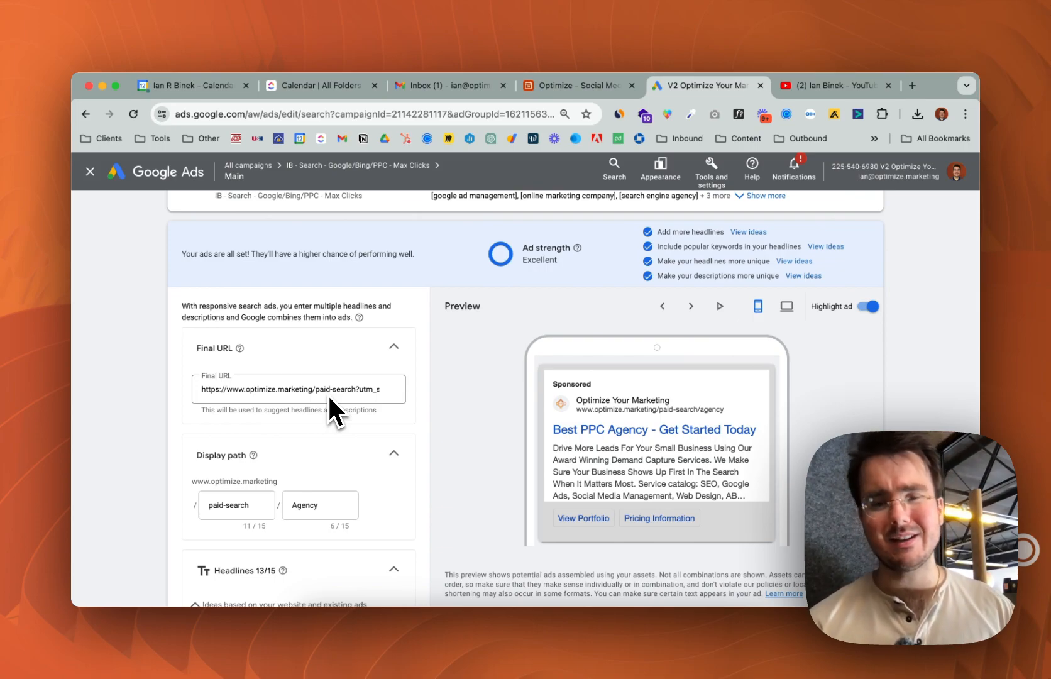
{"action": "mouse_move", "coordinate": [346, 399]}
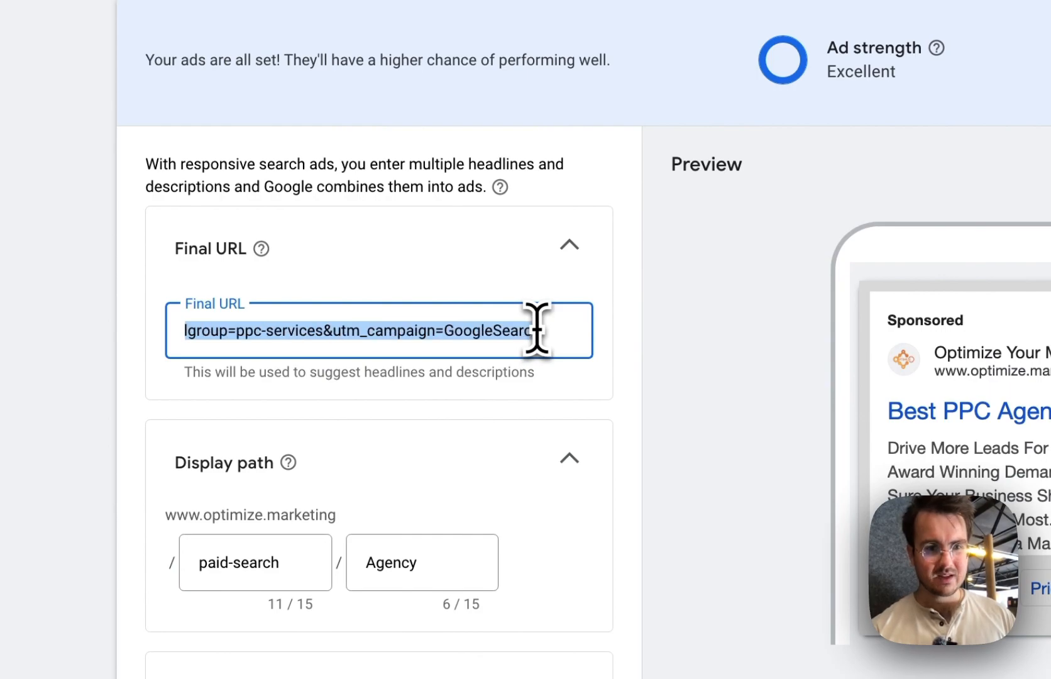
{"action": "mouse_move", "coordinate": [580, 382]}
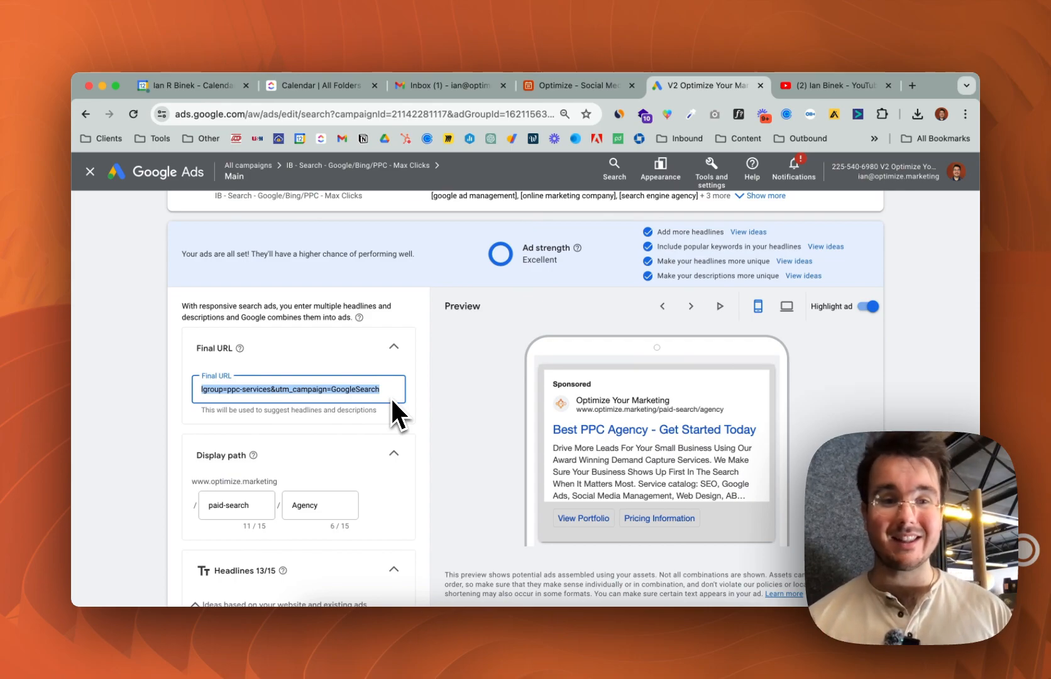
{"action": "scroll", "scroll_direction": "down", "scroll_amount": 3}
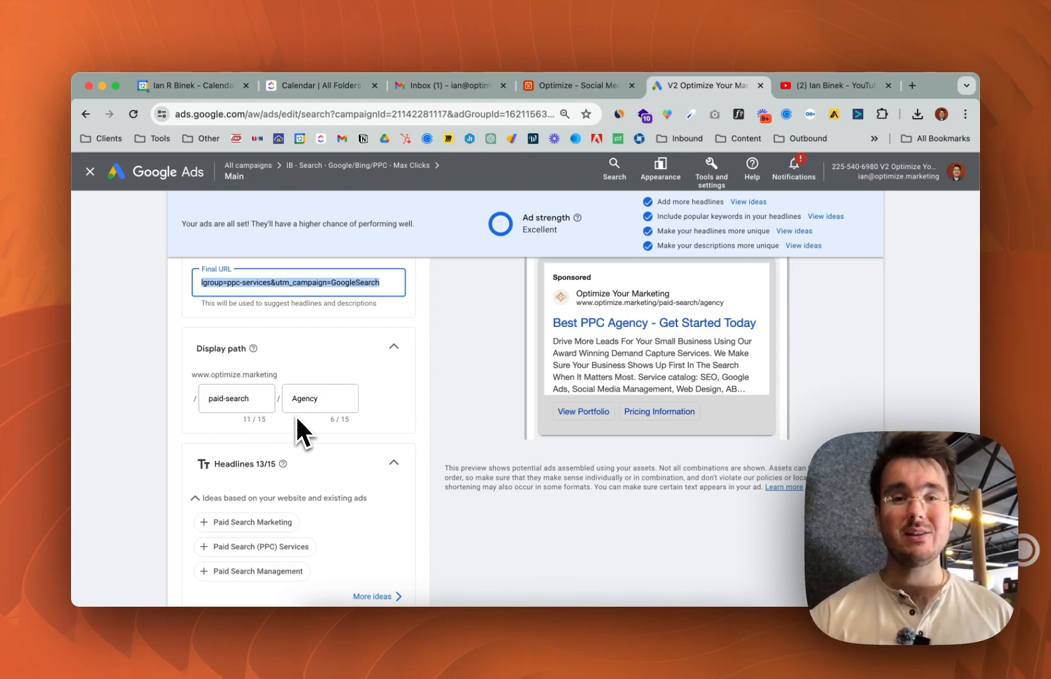
{"action": "mouse_move", "coordinate": [705, 318]}
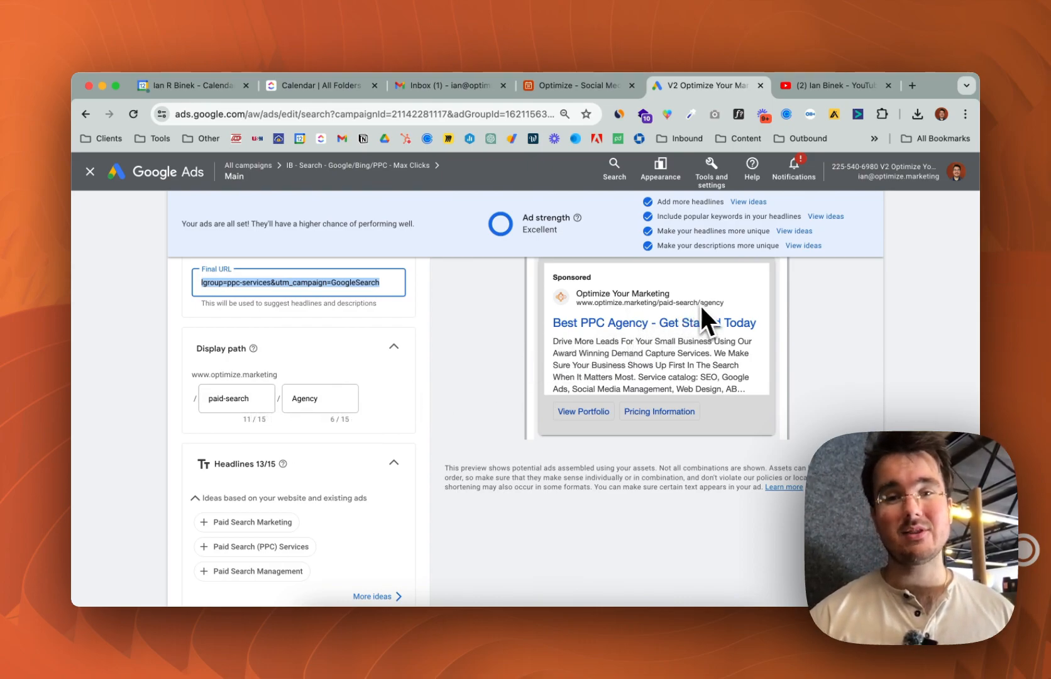
{"action": "mouse_move", "coordinate": [737, 320]}
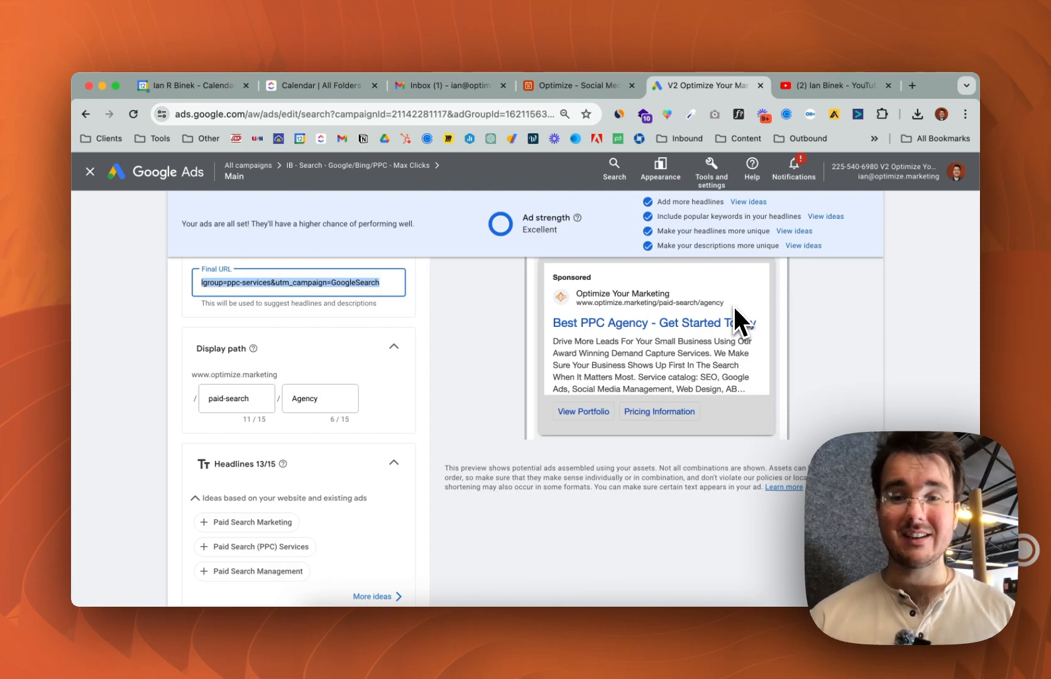
{"action": "mouse_move", "coordinate": [472, 417]}
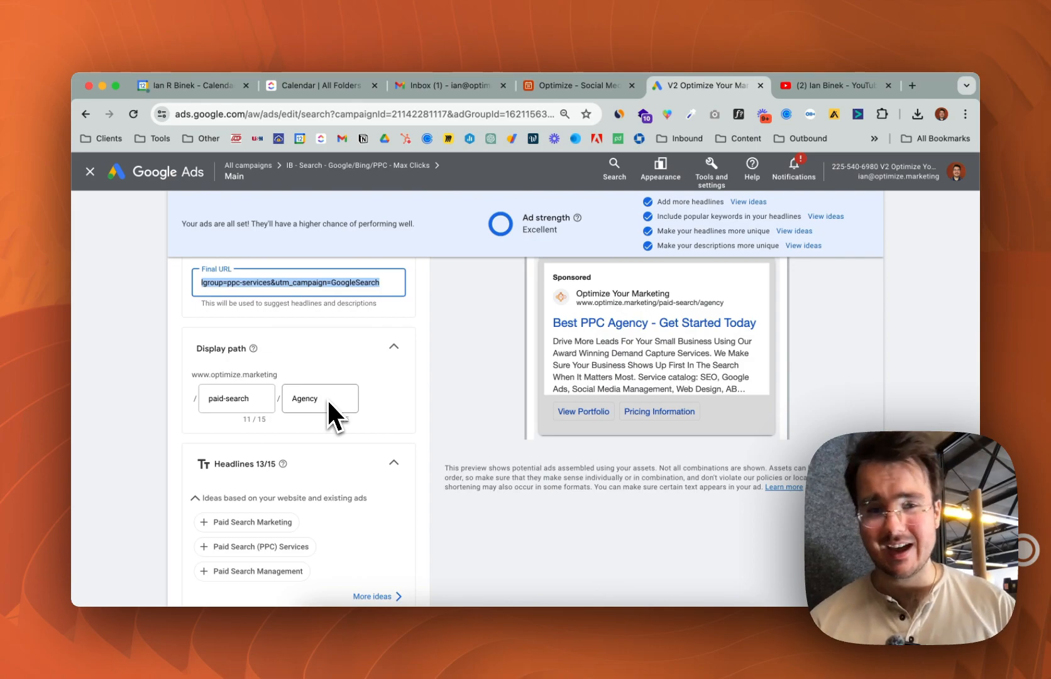
{"action": "scroll", "scroll_direction": "down", "scroll_amount": 3}
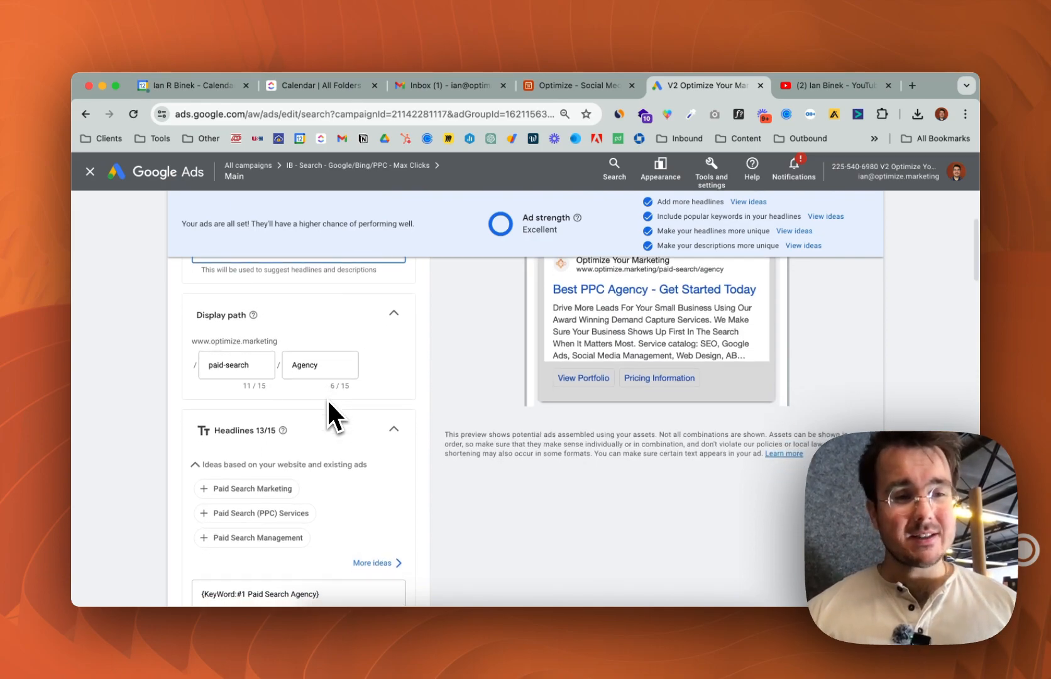
{"action": "scroll", "scroll_direction": "up", "scroll_amount": 3}
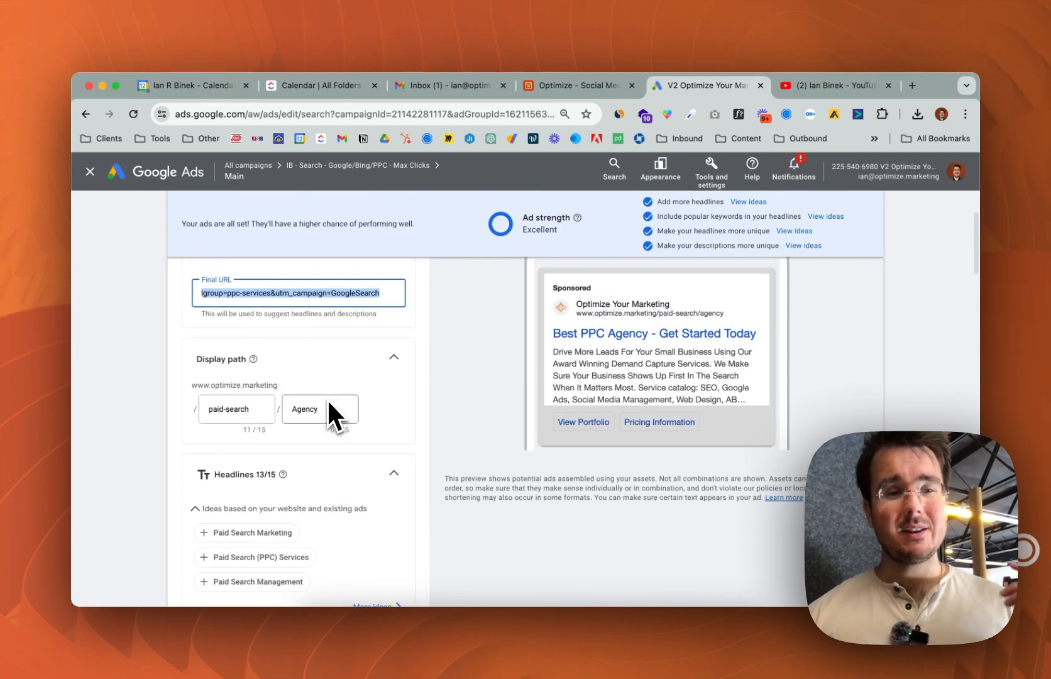
{"action": "mouse_move", "coordinate": [373, 419]}
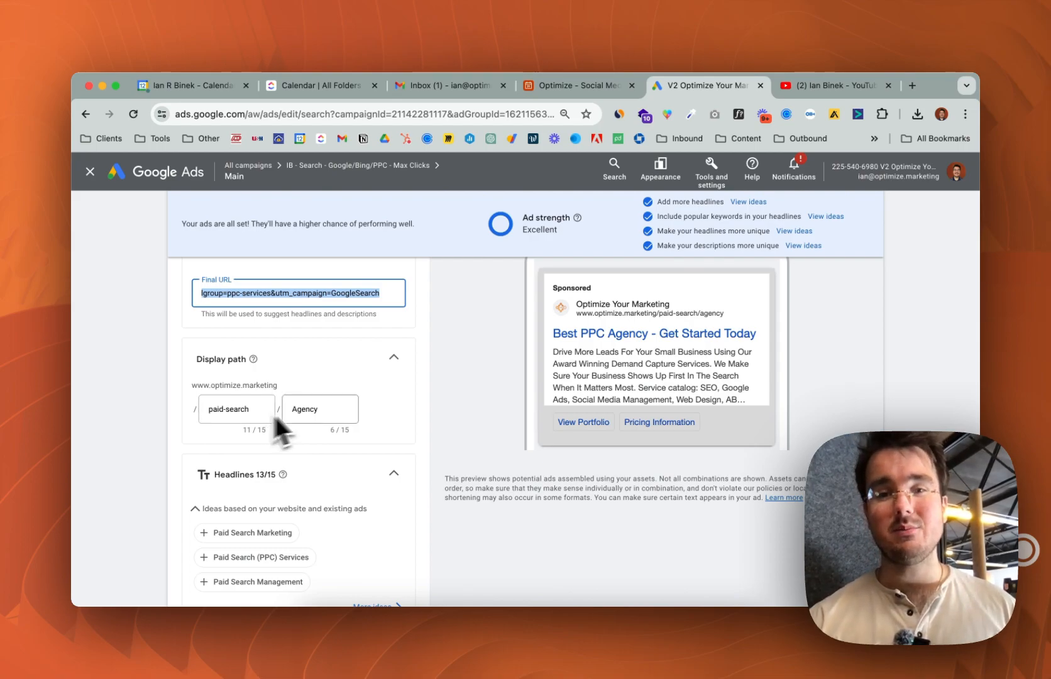
{"action": "mouse_move", "coordinate": [689, 337]}
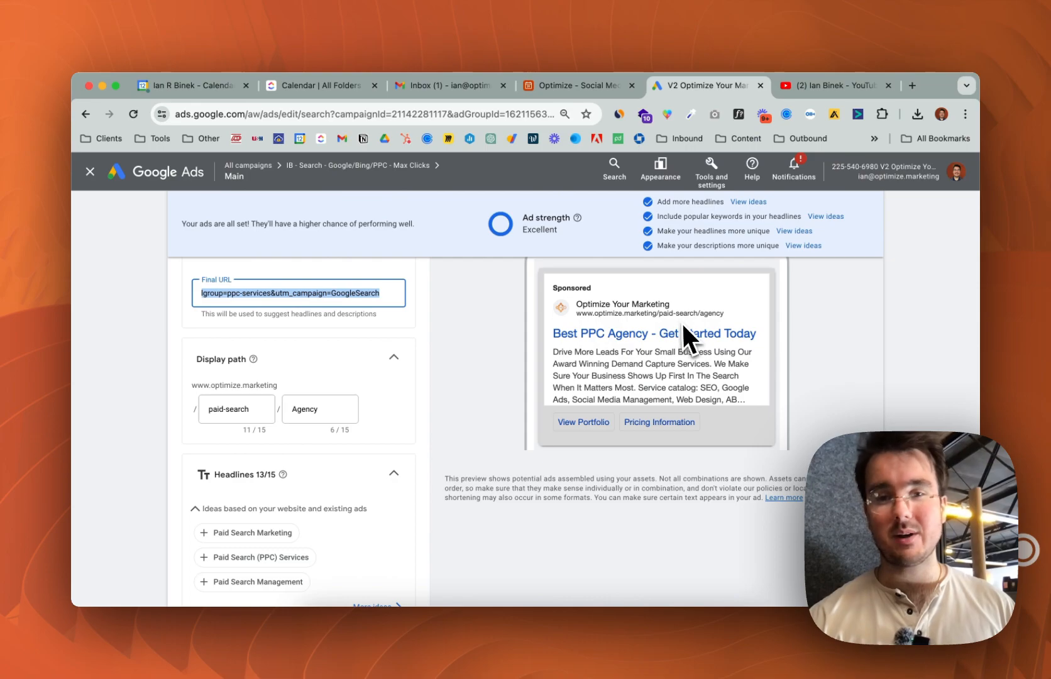
{"action": "scroll", "scroll_direction": "down", "scroll_amount": 3}
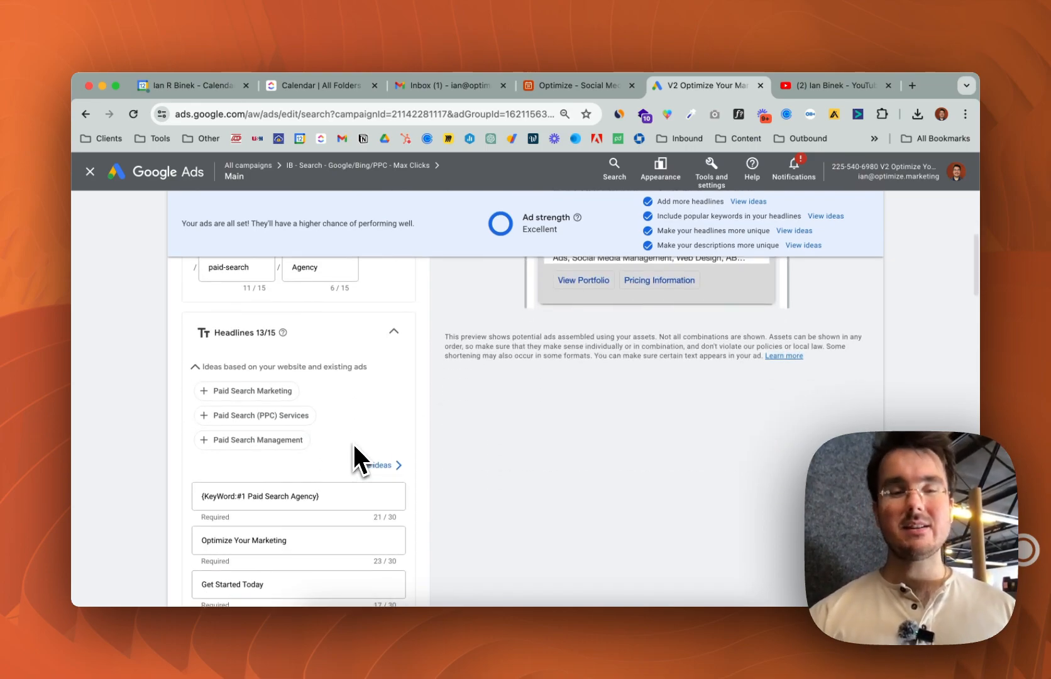
{"action": "scroll", "scroll_direction": "down", "scroll_amount": 3}
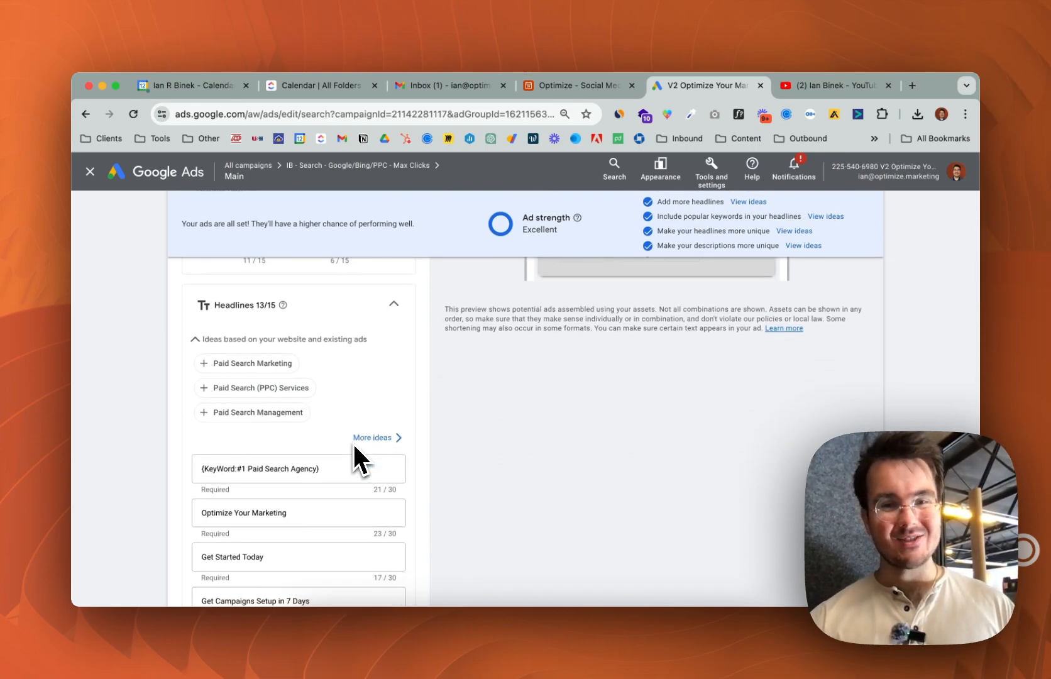
{"action": "scroll", "scroll_direction": "up", "scroll_amount": 3}
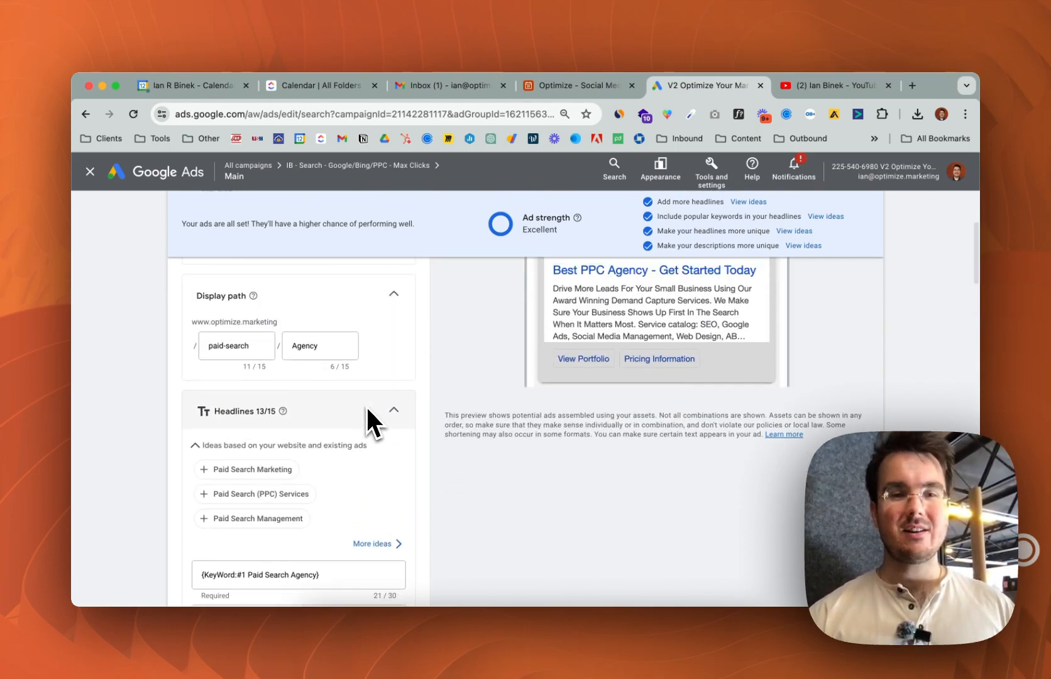
{"action": "scroll", "scroll_direction": "down", "scroll_amount": 3}
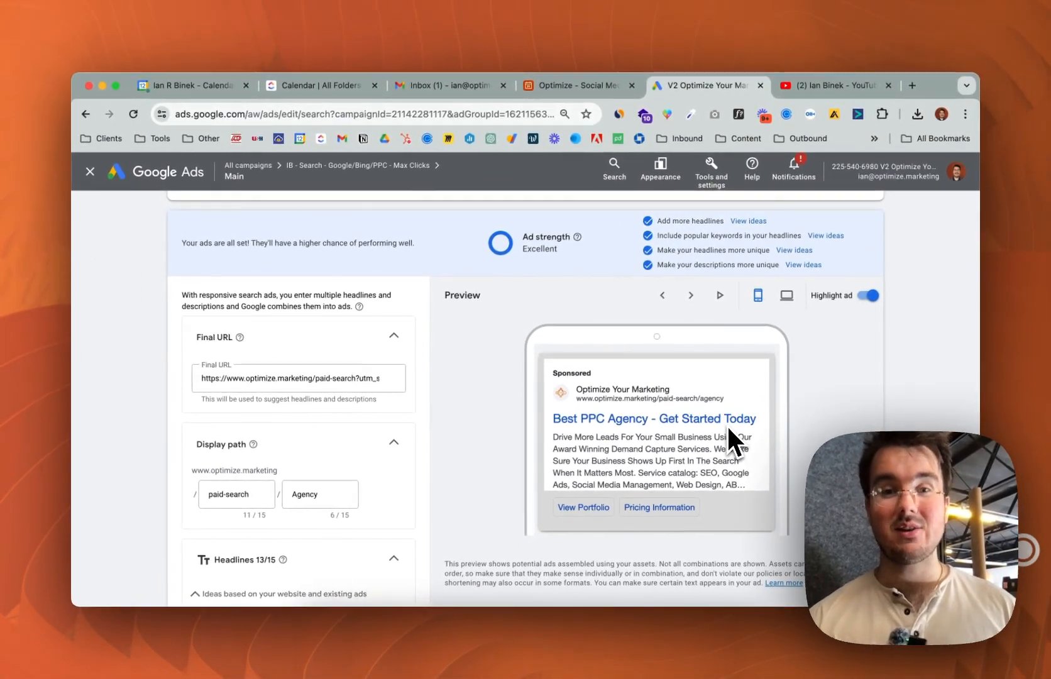
{"action": "scroll", "scroll_direction": "down", "scroll_amount": 3}
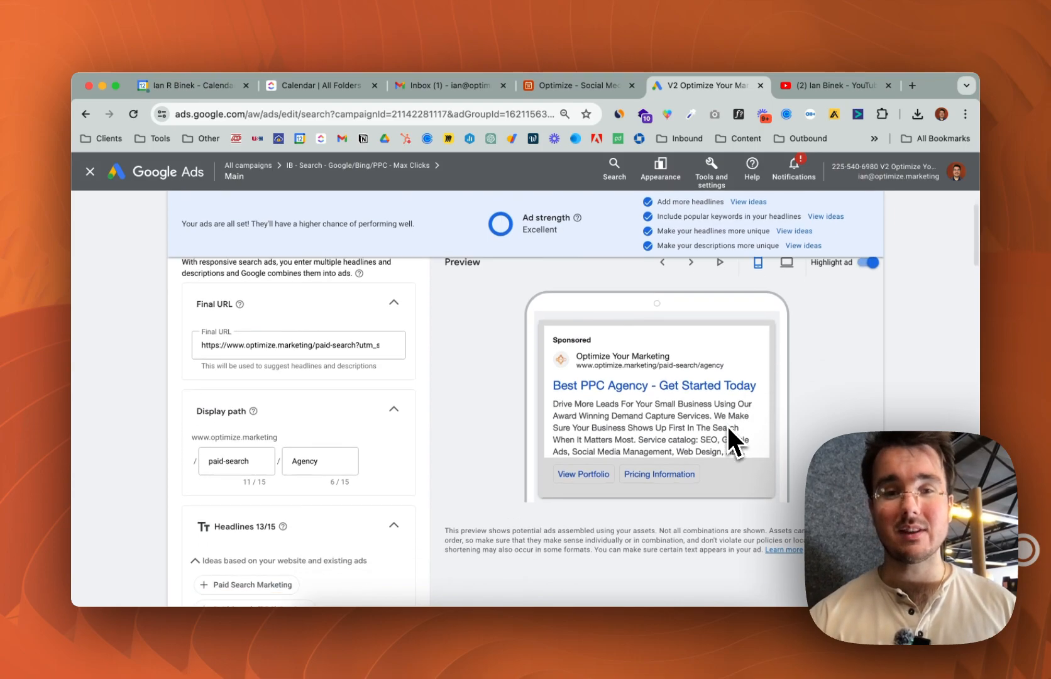
{"action": "scroll", "scroll_direction": "down", "scroll_amount": 3}
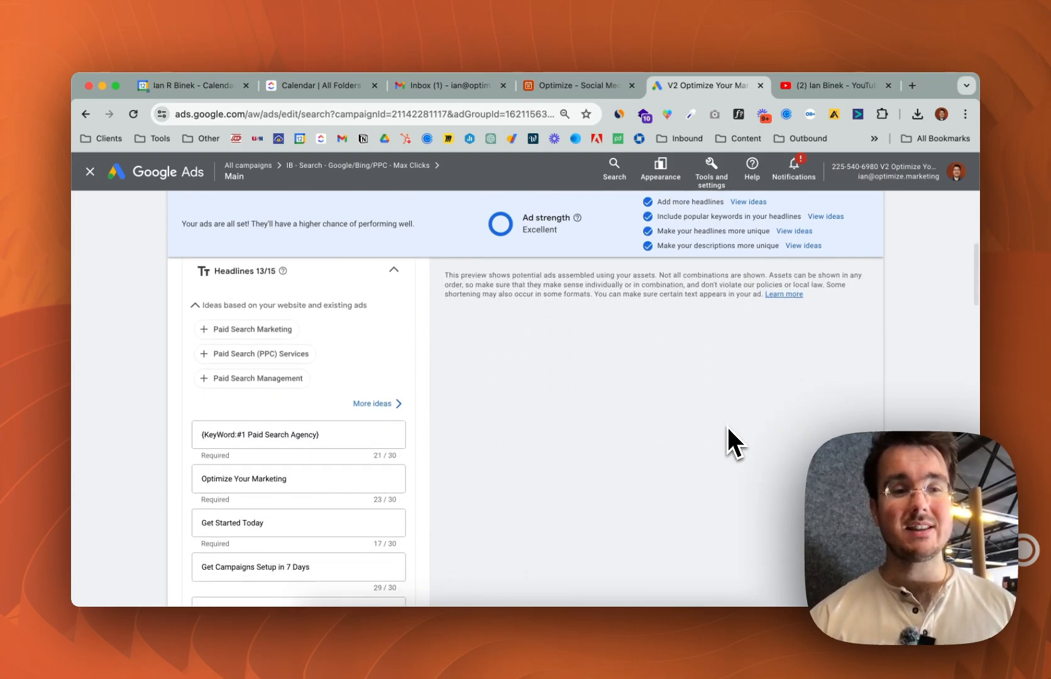
{"action": "mouse_move", "coordinate": [348, 448]}
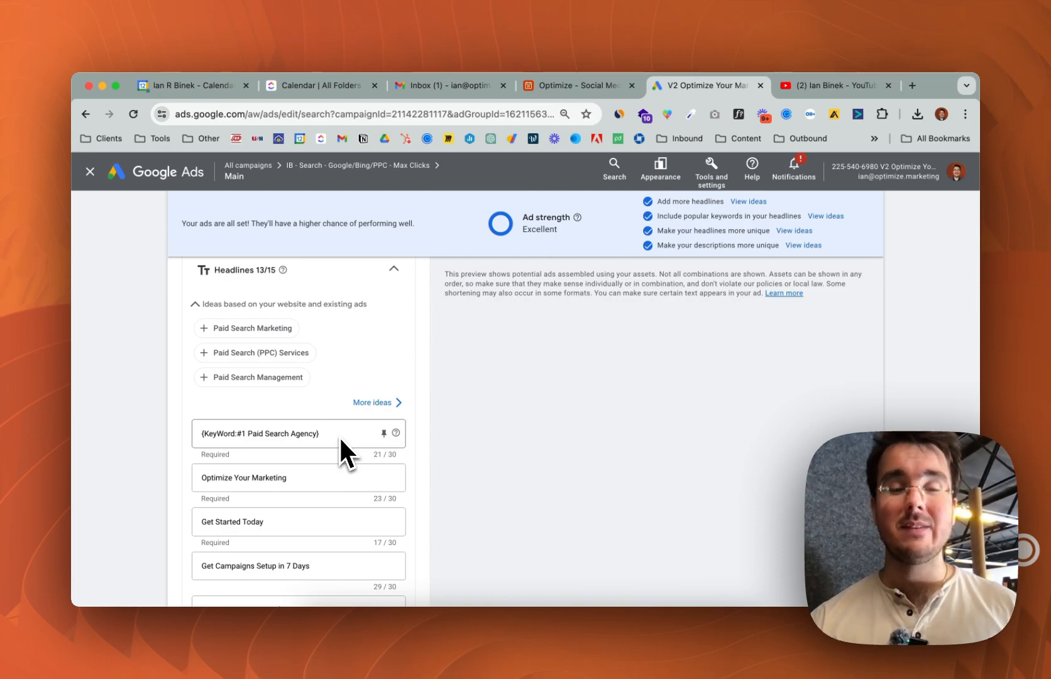
{"action": "mouse_move", "coordinate": [443, 451]}
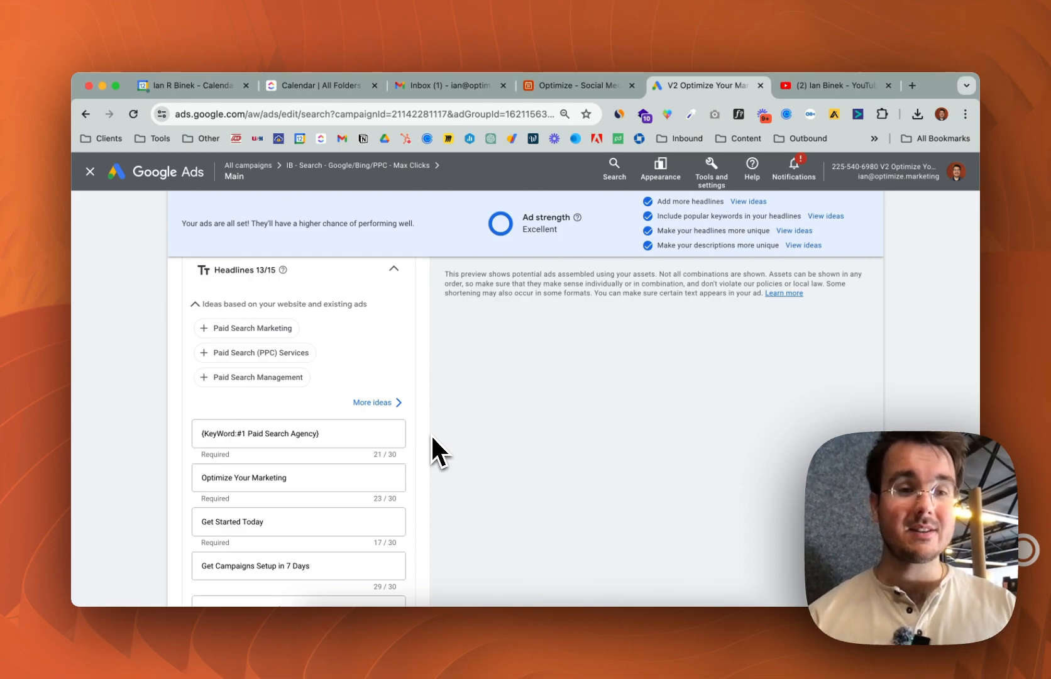
{"action": "mouse_move", "coordinate": [409, 473]}
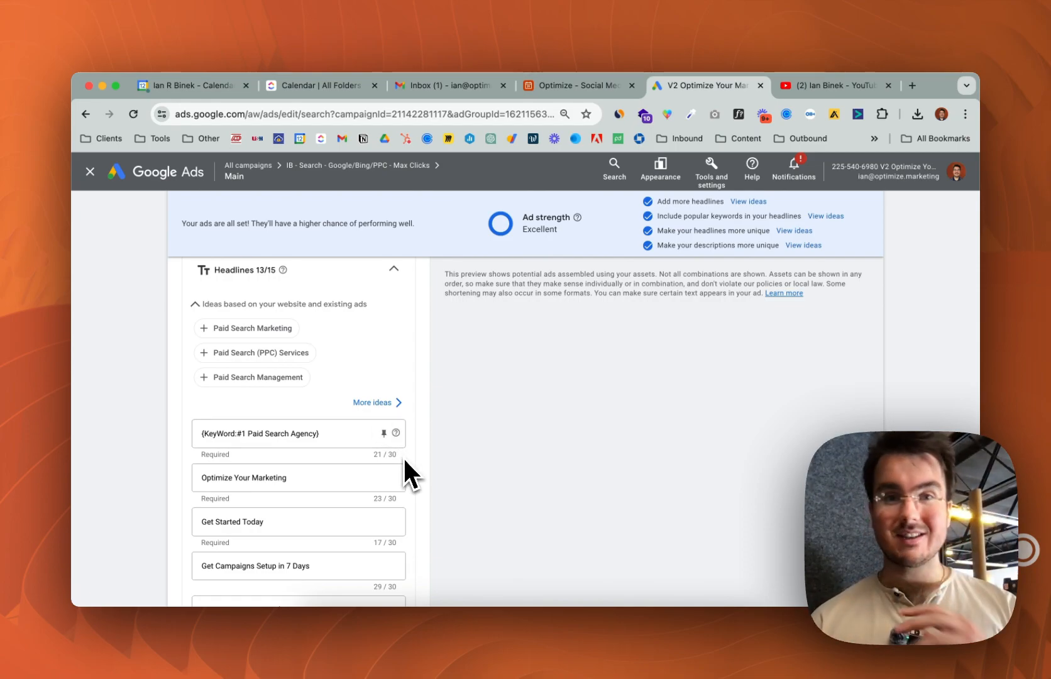
{"action": "mouse_move", "coordinate": [372, 454]}
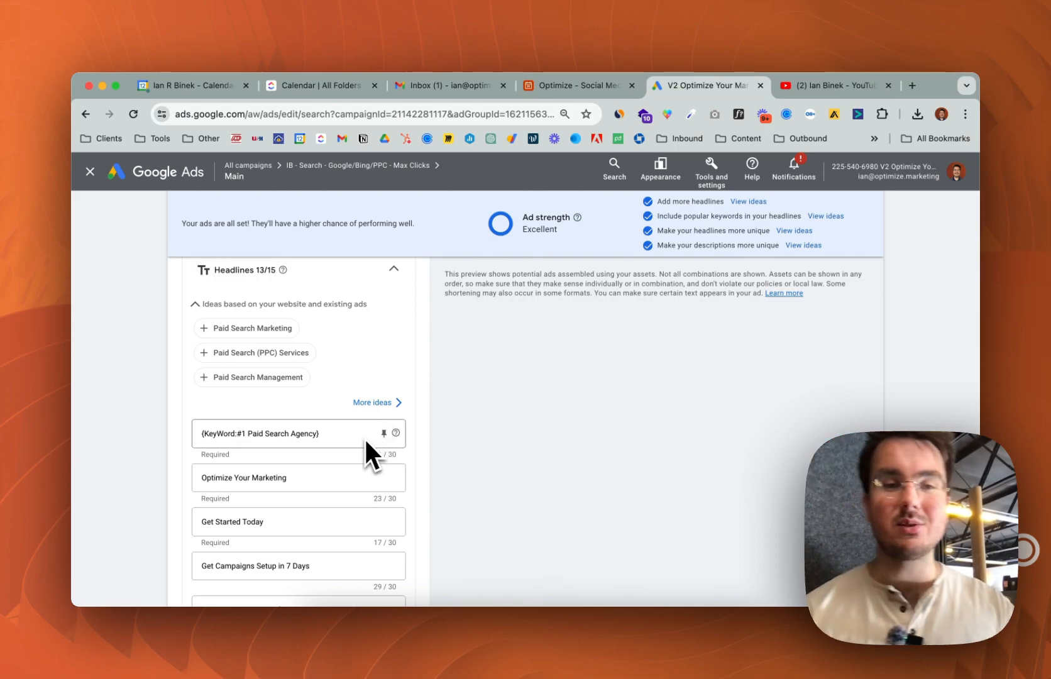
{"action": "mouse_move", "coordinate": [378, 546]}
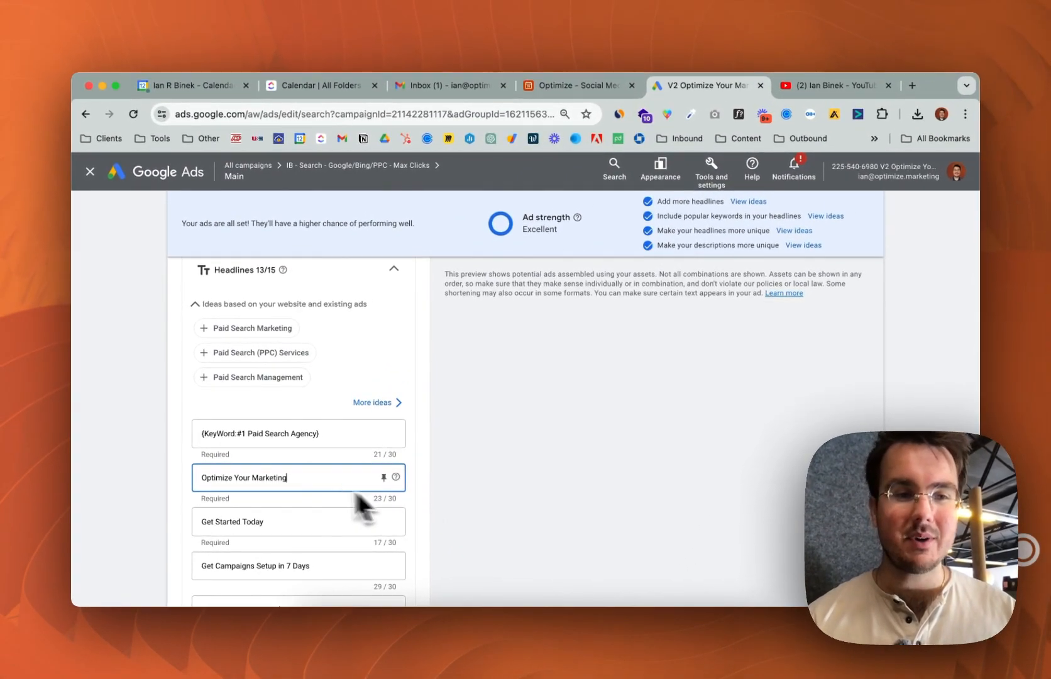
{"action": "mouse_move", "coordinate": [295, 455]}
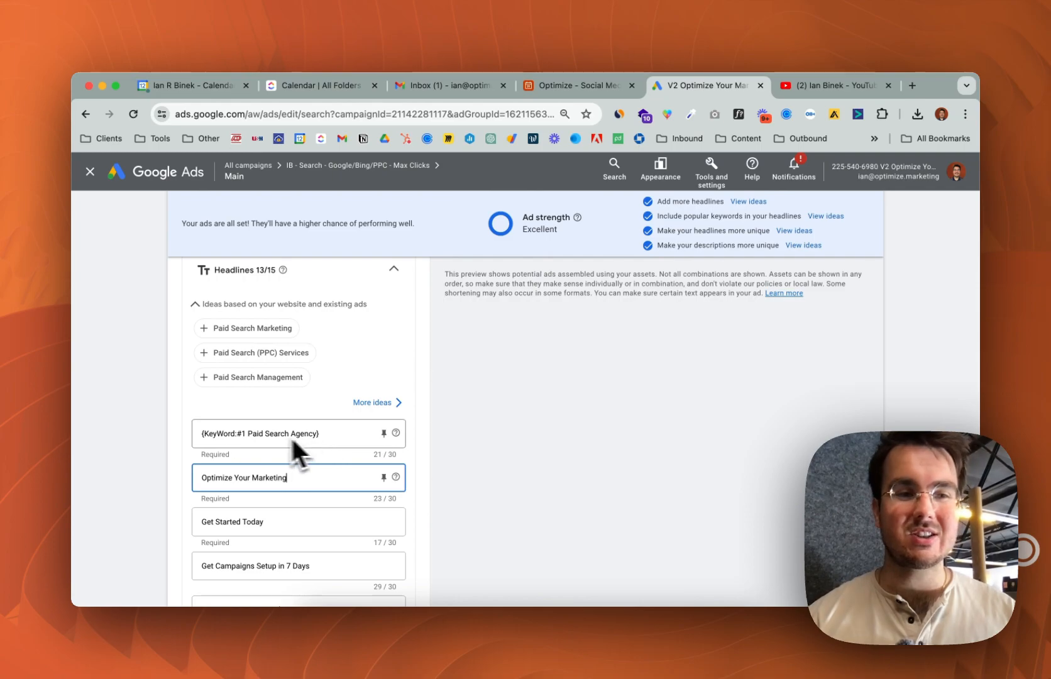
{"action": "mouse_move", "coordinate": [316, 499]}
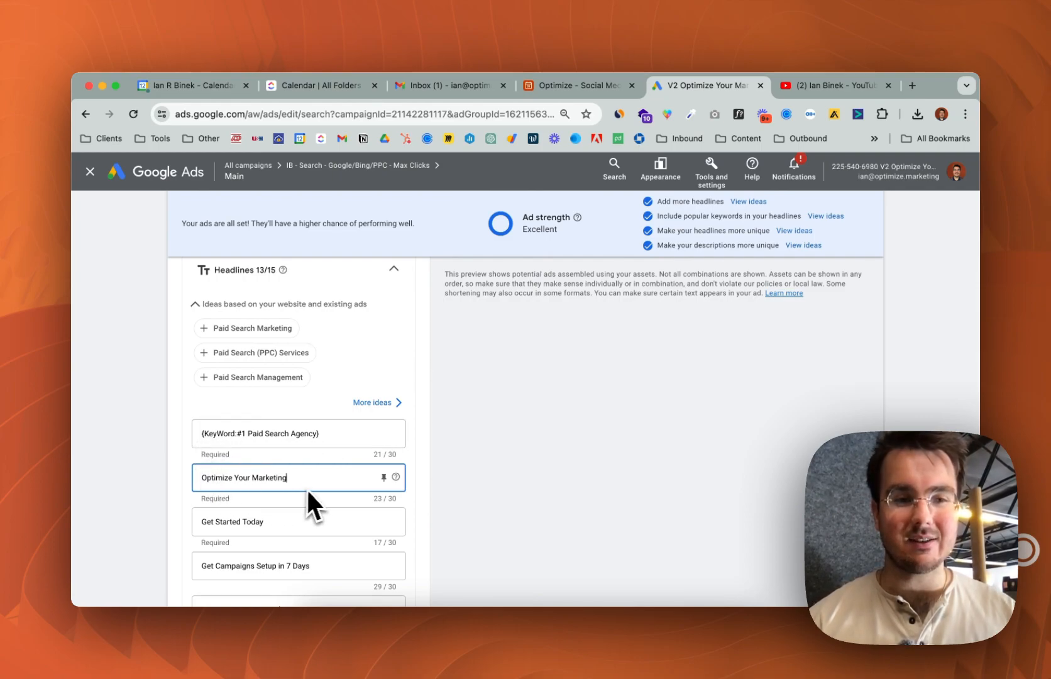
{"action": "scroll", "scroll_direction": "down", "scroll_amount": 3}
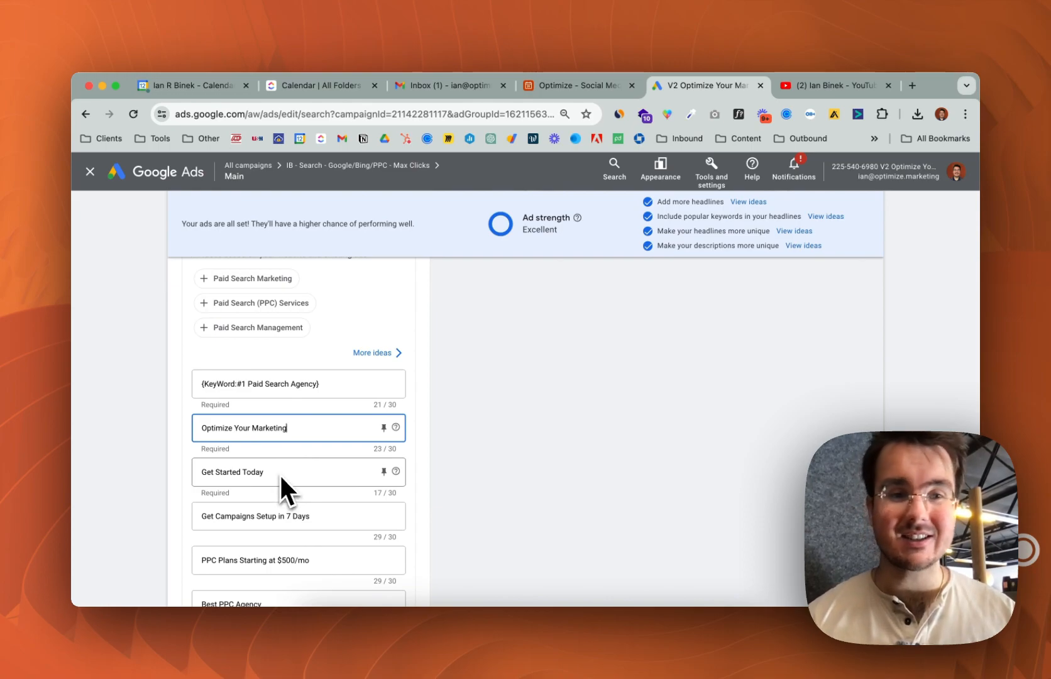
{"action": "scroll", "scroll_direction": "down", "scroll_amount": 3}
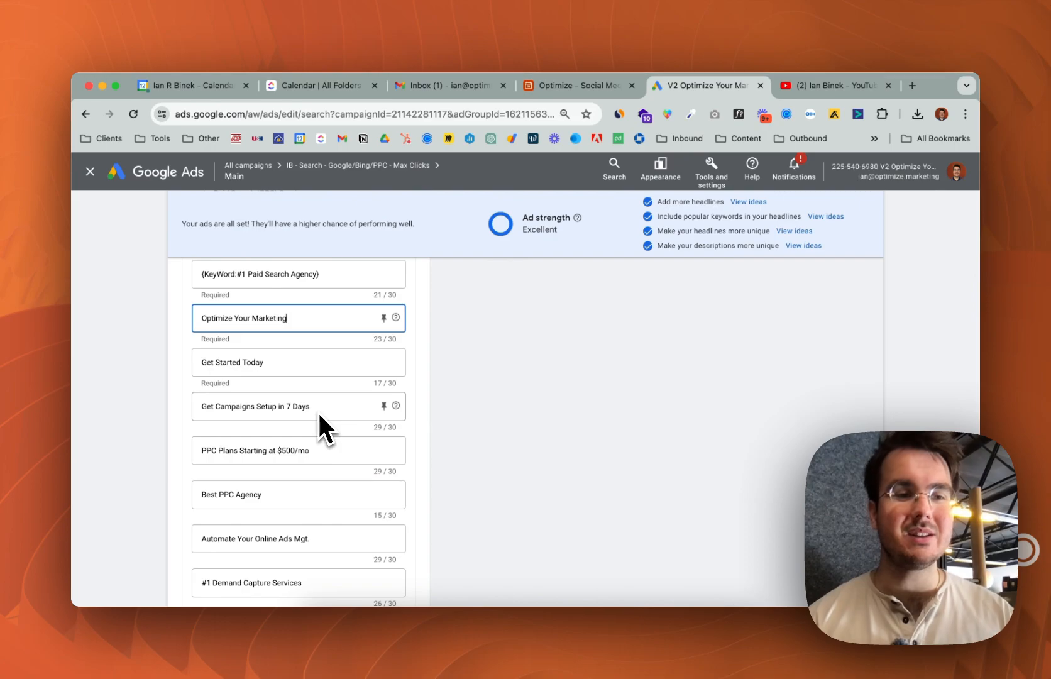
{"action": "mouse_move", "coordinate": [305, 450]}
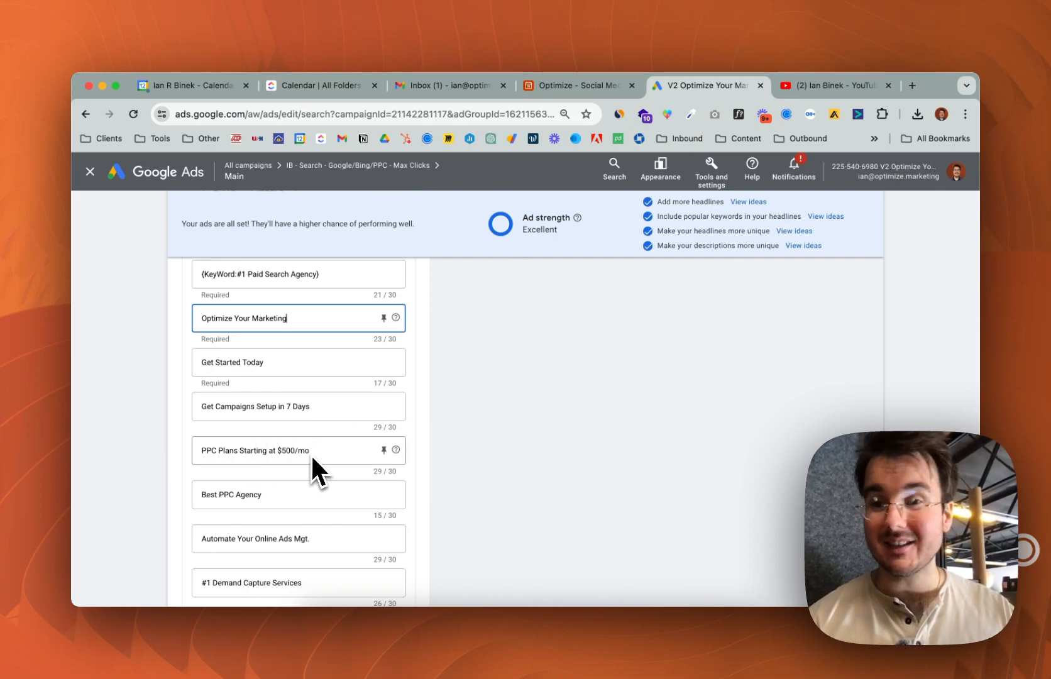
{"action": "scroll", "scroll_direction": "down", "scroll_amount": 3}
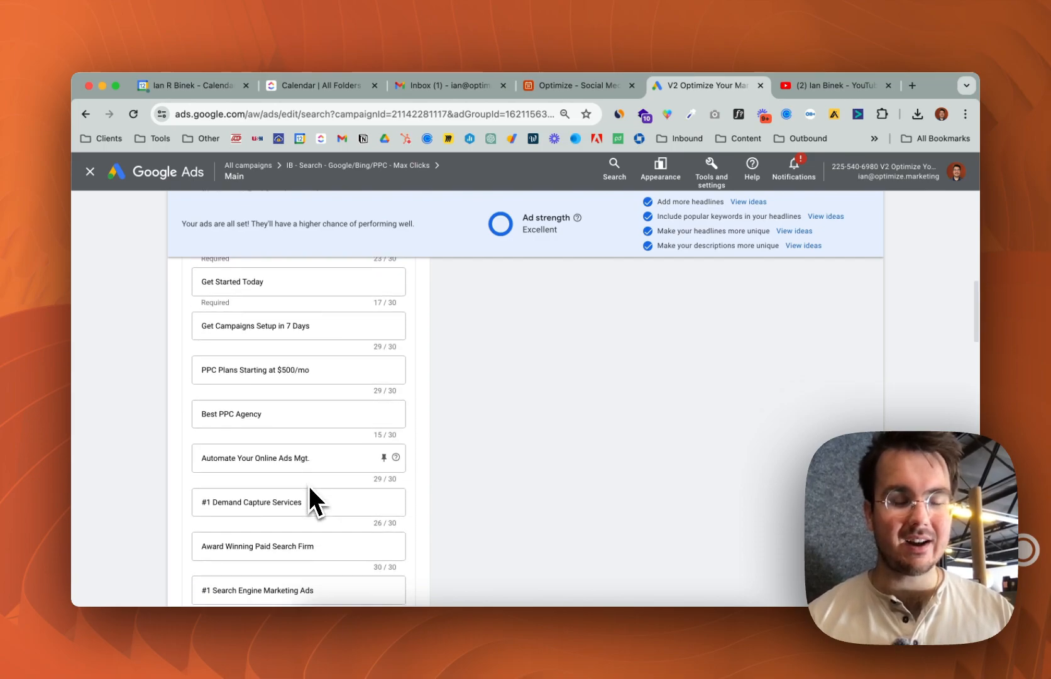
{"action": "mouse_move", "coordinate": [295, 512]}
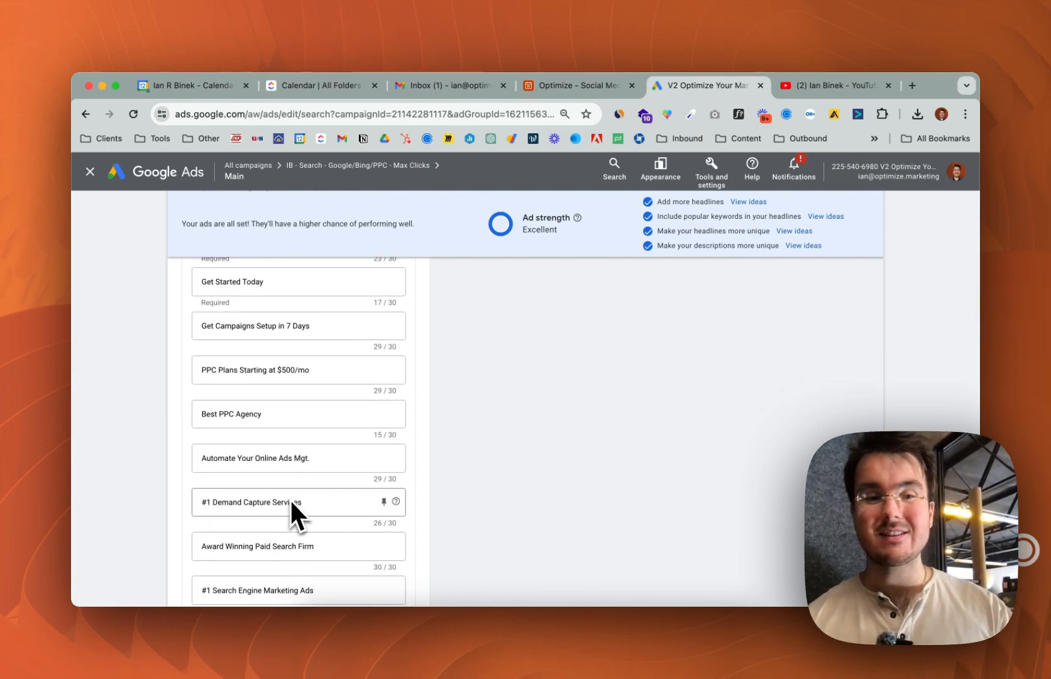
{"action": "mouse_move", "coordinate": [292, 491]}
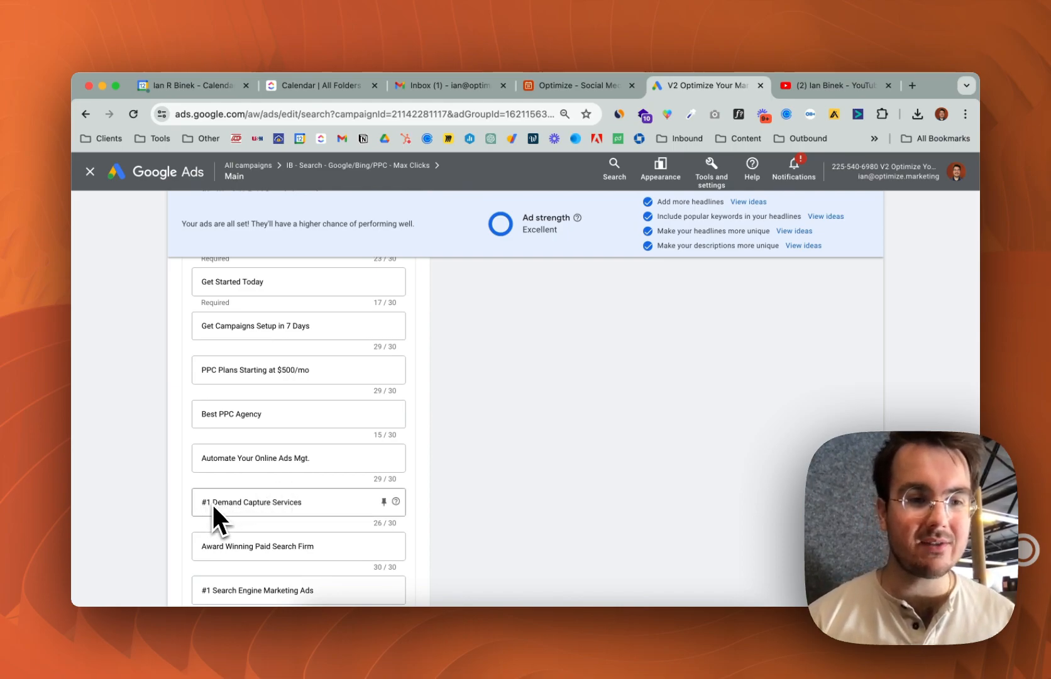
{"action": "mouse_move", "coordinate": [315, 522]}
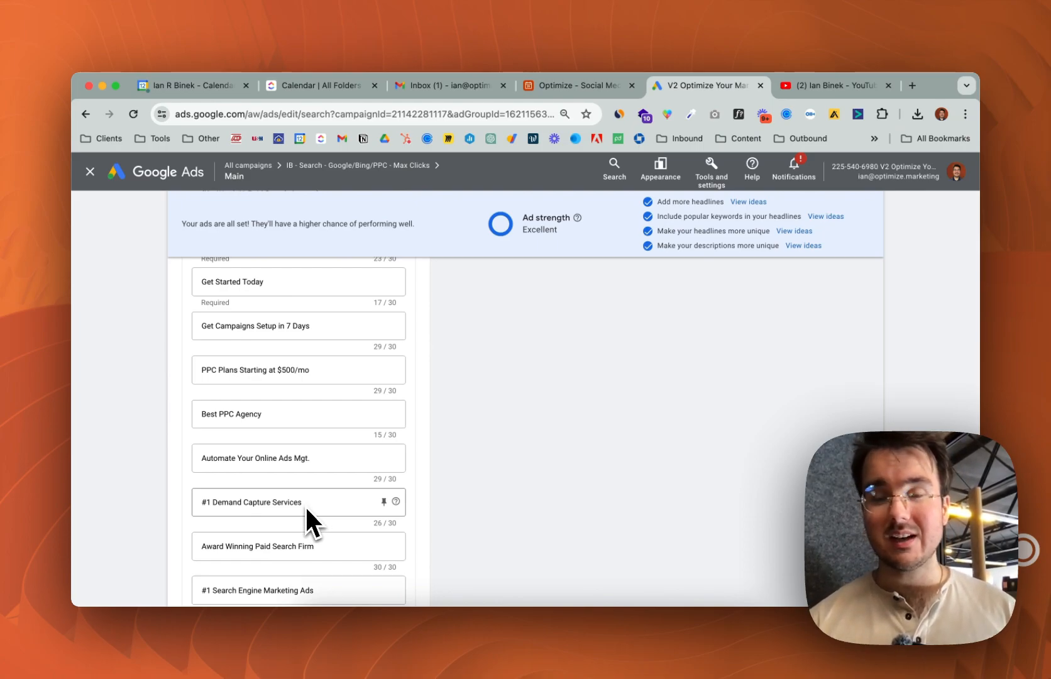
{"action": "mouse_move", "coordinate": [243, 528]}
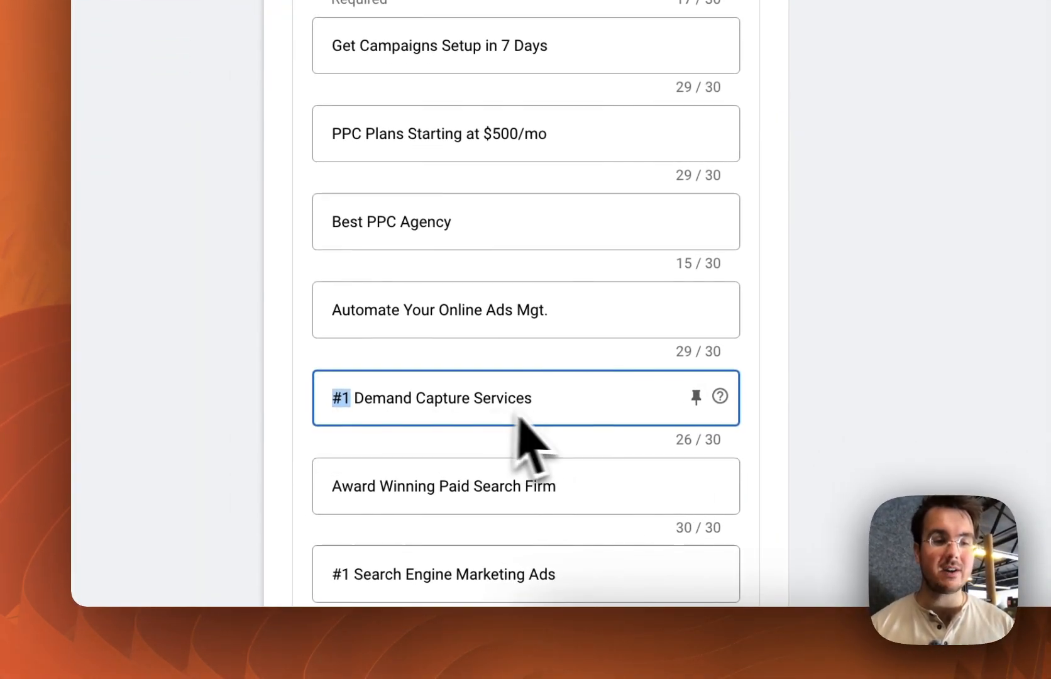
{"action": "scroll", "scroll_direction": "down", "scroll_amount": 3}
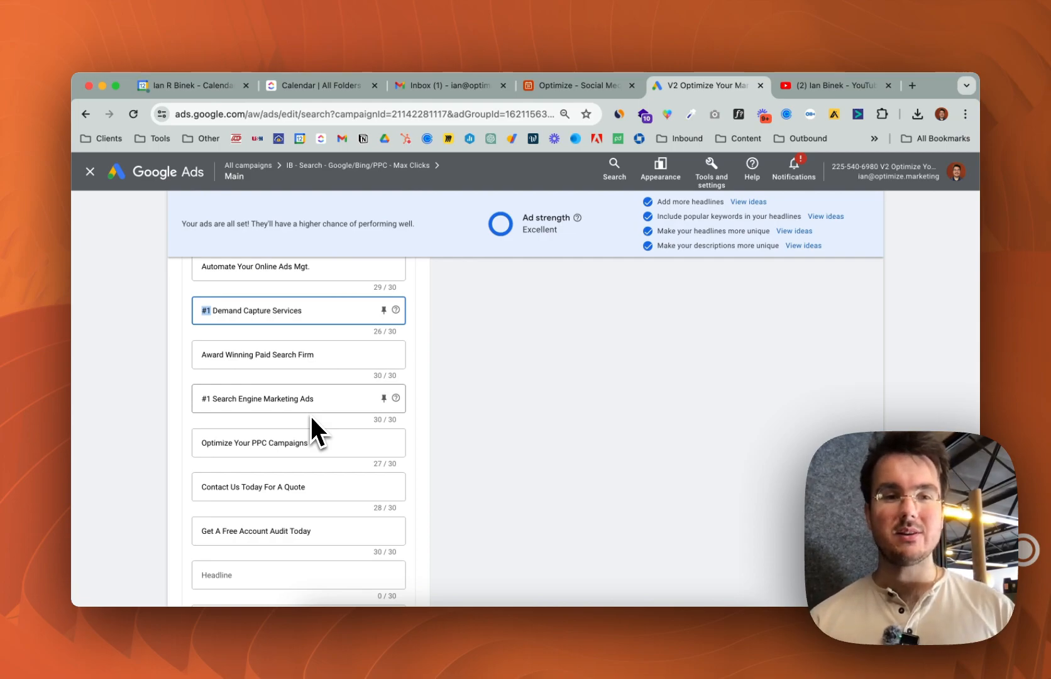
{"action": "mouse_move", "coordinate": [325, 428]}
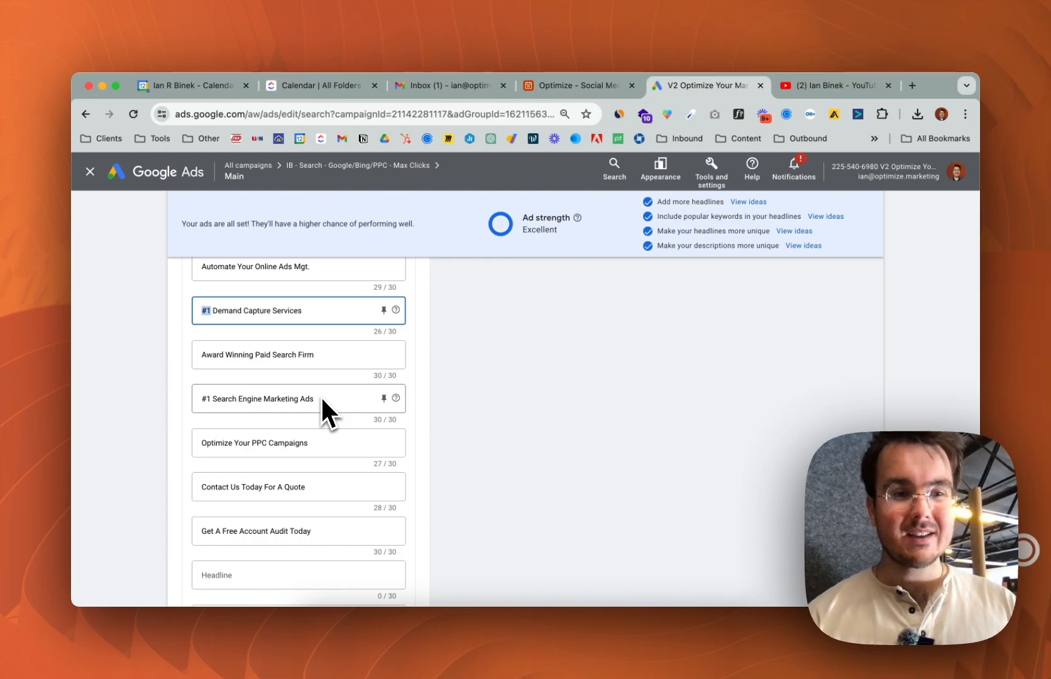
{"action": "scroll", "scroll_direction": "up", "scroll_amount": 3}
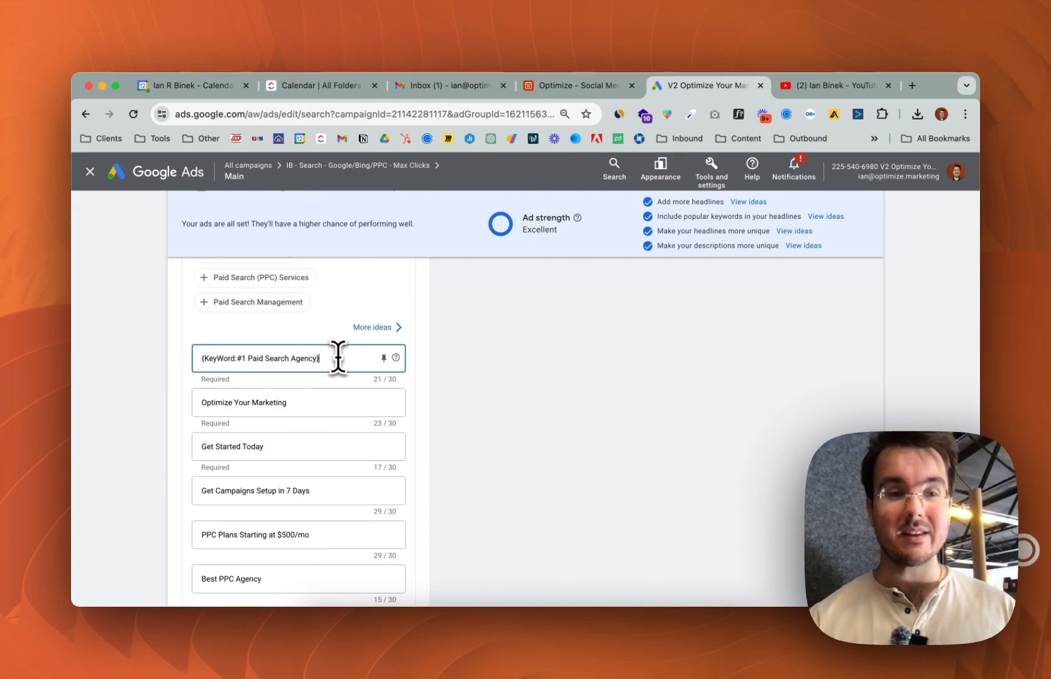
{"action": "scroll", "scroll_direction": "up", "scroll_amount": 3}
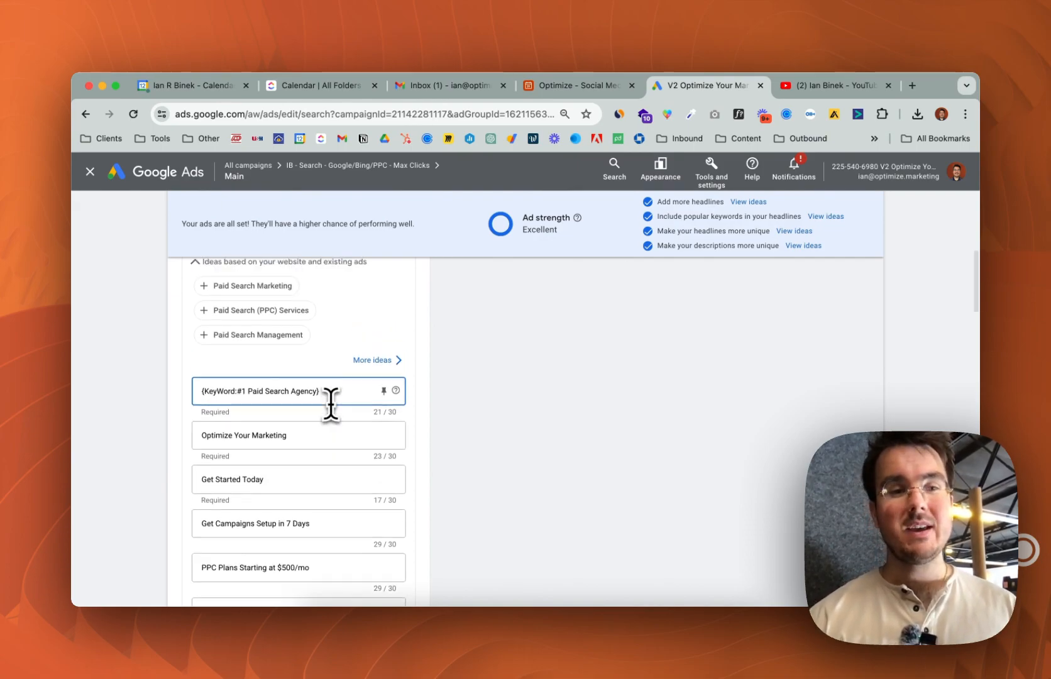
{"action": "scroll", "scroll_direction": "up", "scroll_amount": 3}
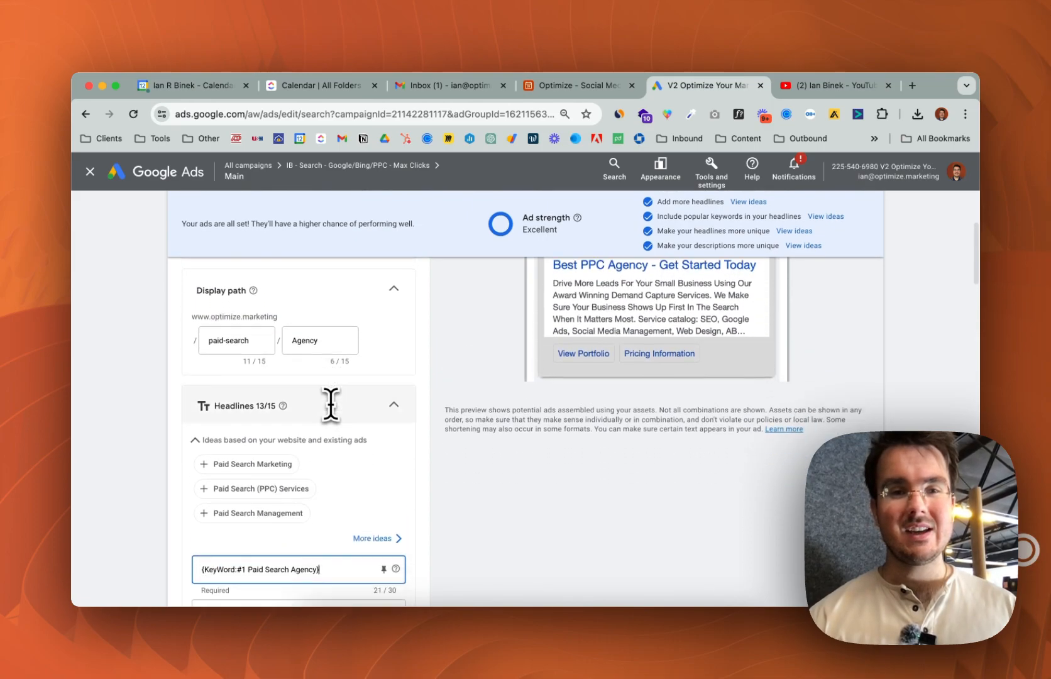
{"action": "scroll", "scroll_direction": "down", "scroll_amount": 3}
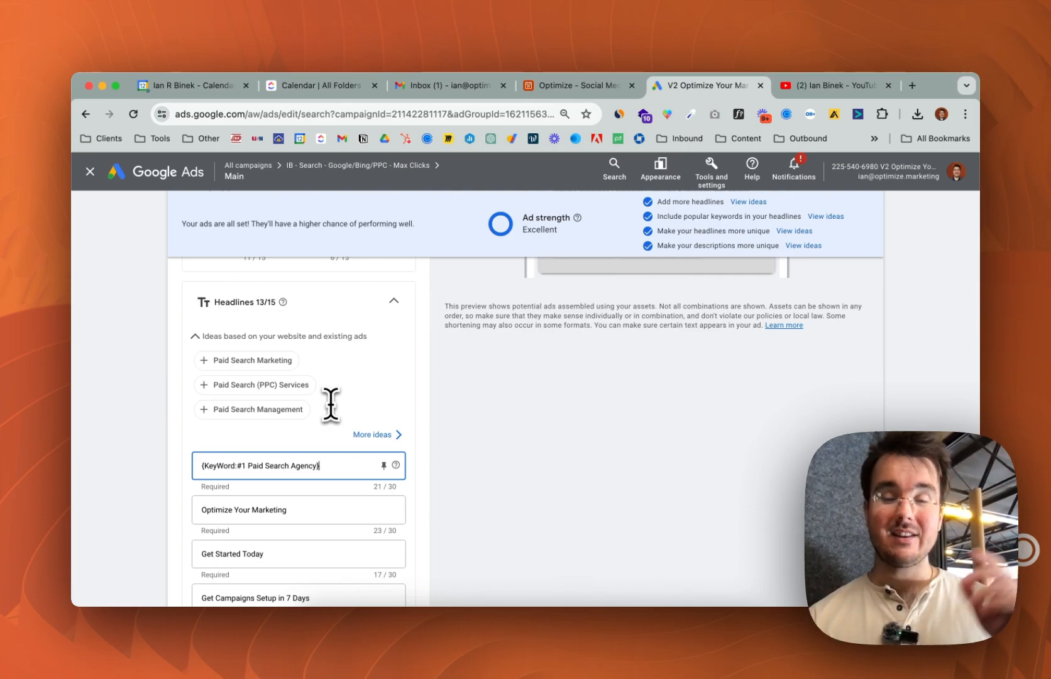
{"action": "mouse_move", "coordinate": [312, 439]}
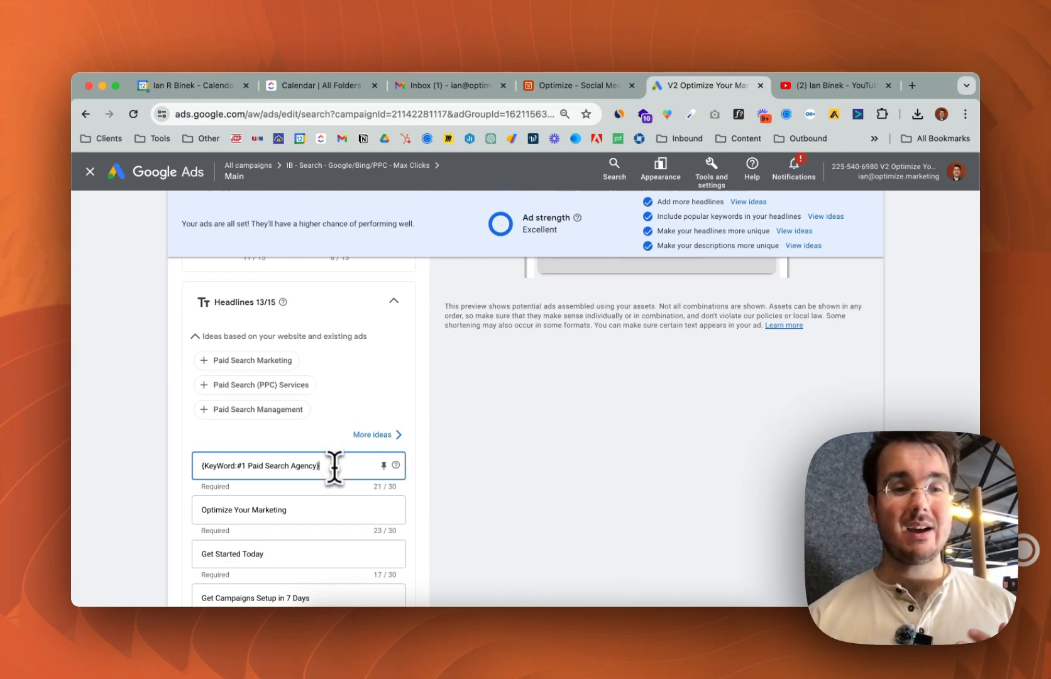
{"action": "scroll", "scroll_direction": "down", "scroll_amount": 3}
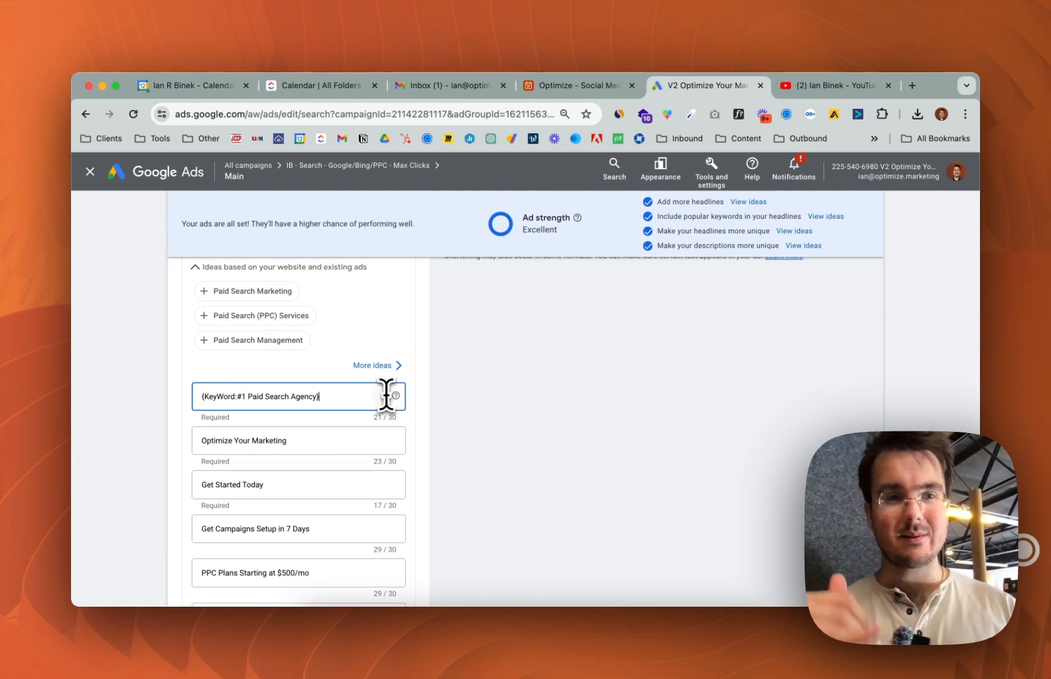
Step: Cycle the ad preview through five more headline and description combinations, ending on Get Started Today
{"action": "scroll", "scroll_direction": "up", "scroll_amount": 3}
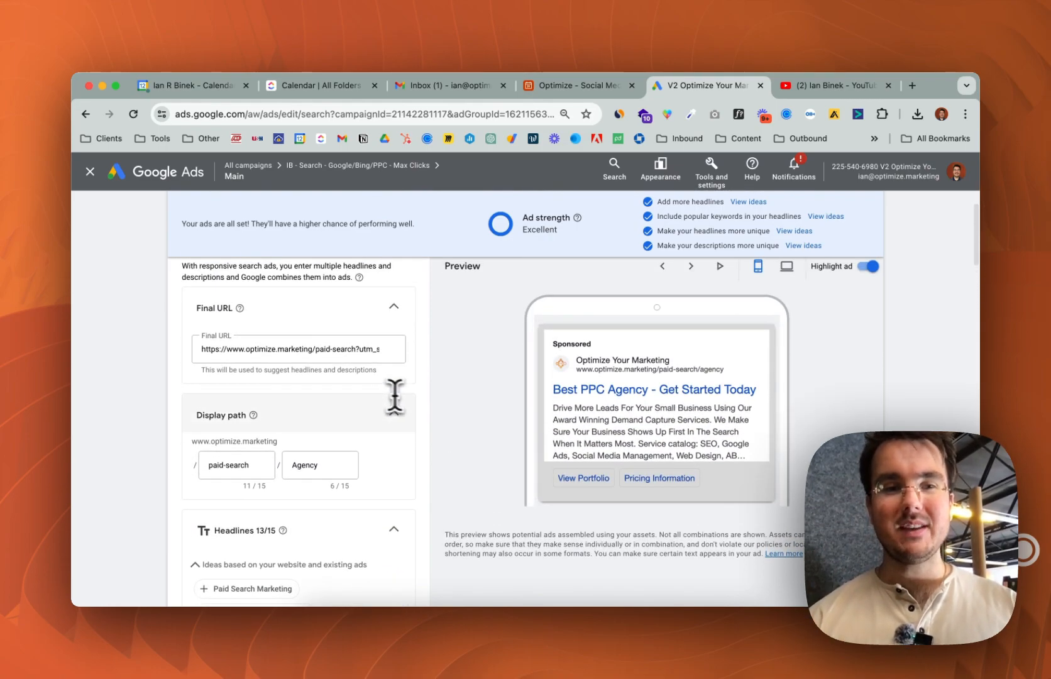
{"action": "mouse_move", "coordinate": [431, 403]}
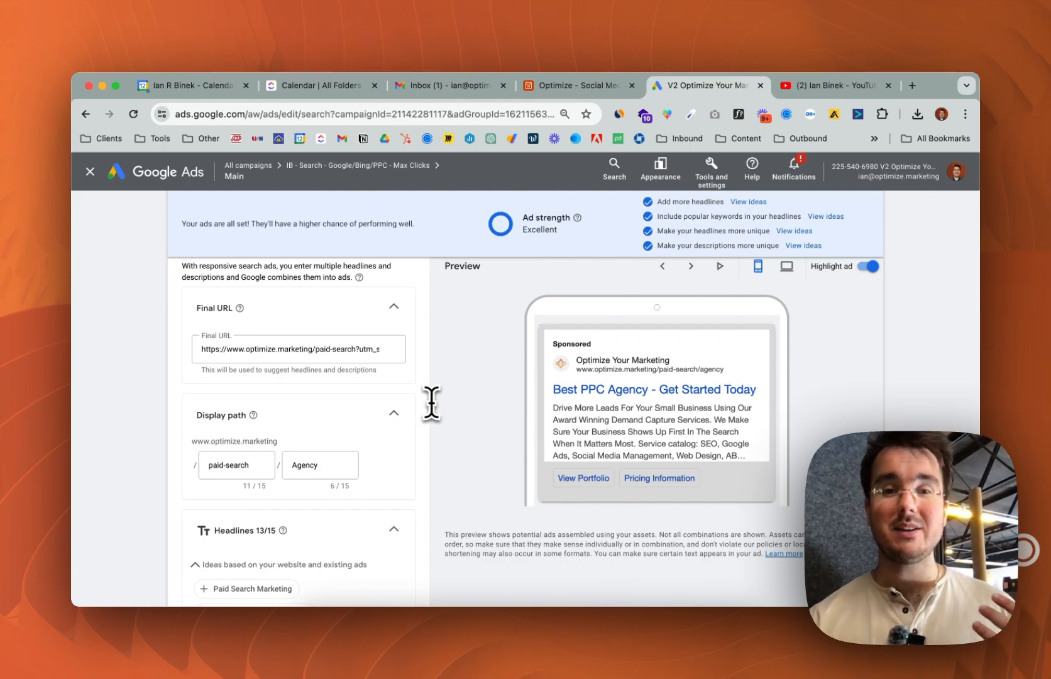
{"action": "scroll", "scroll_direction": "down", "scroll_amount": 3}
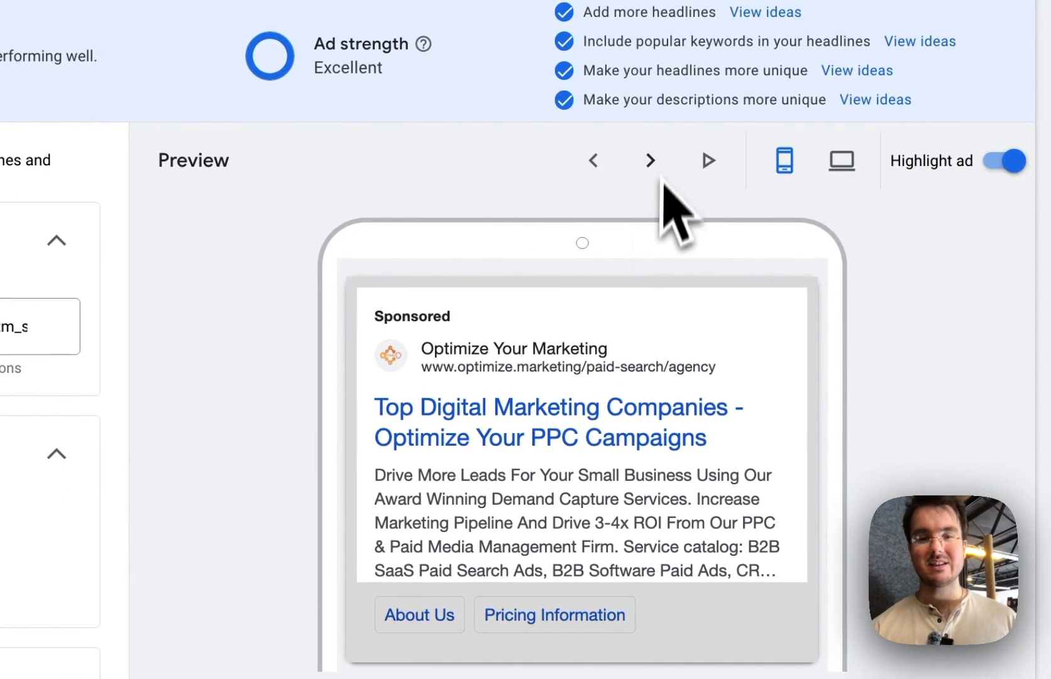
{"action": "mouse_move", "coordinate": [509, 529]}
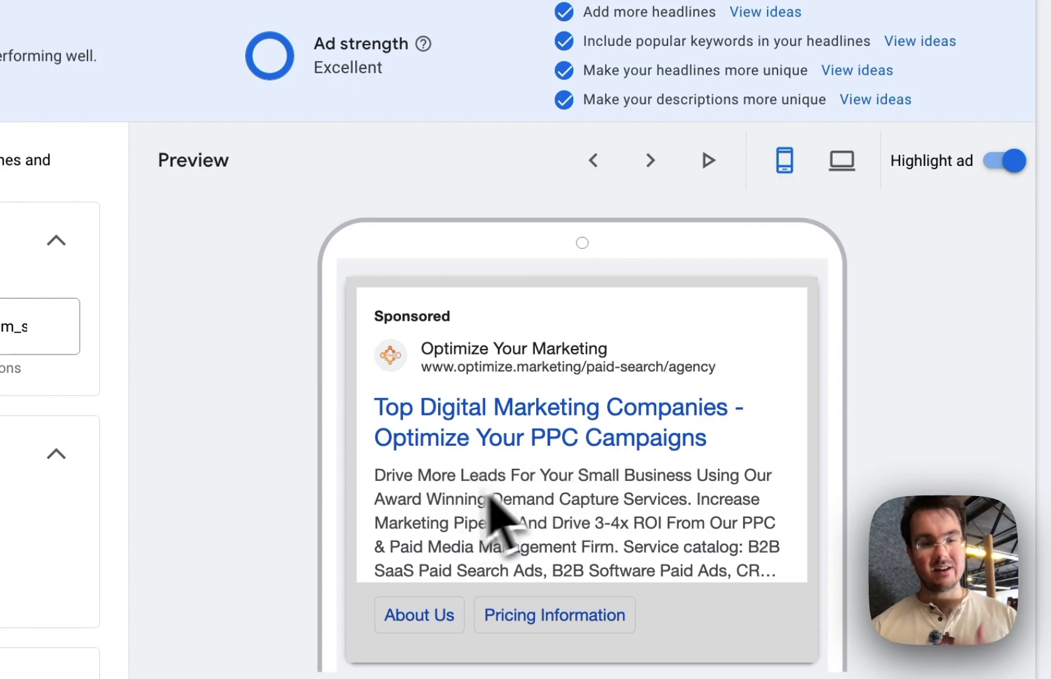
{"action": "mouse_move", "coordinate": [664, 316]}
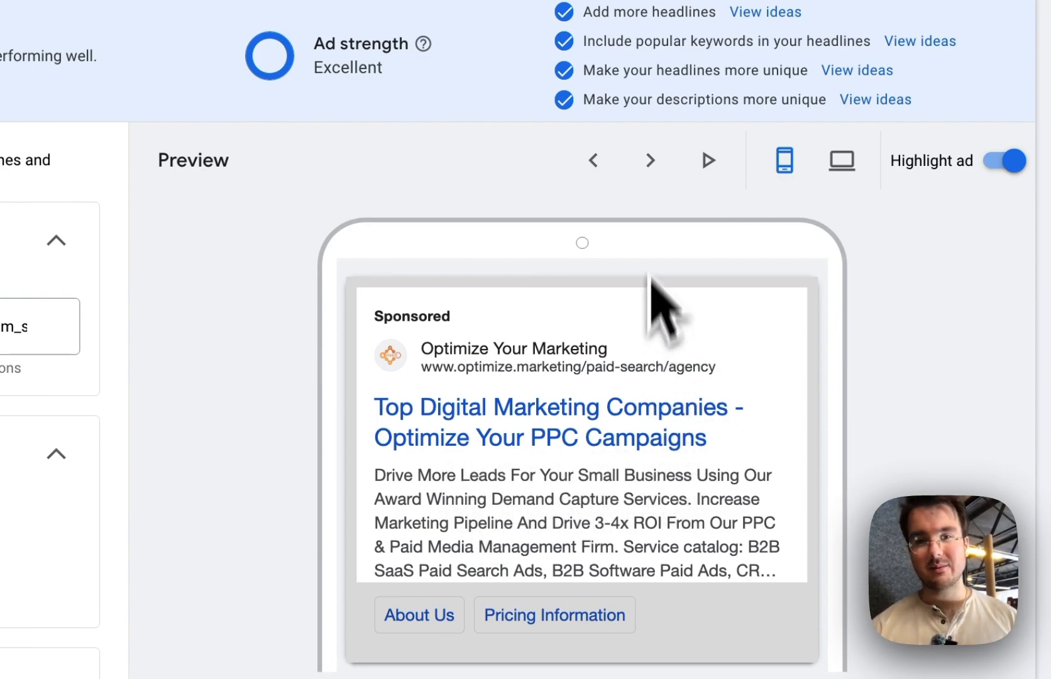
{"action": "left_click", "coordinate": [649, 160]}
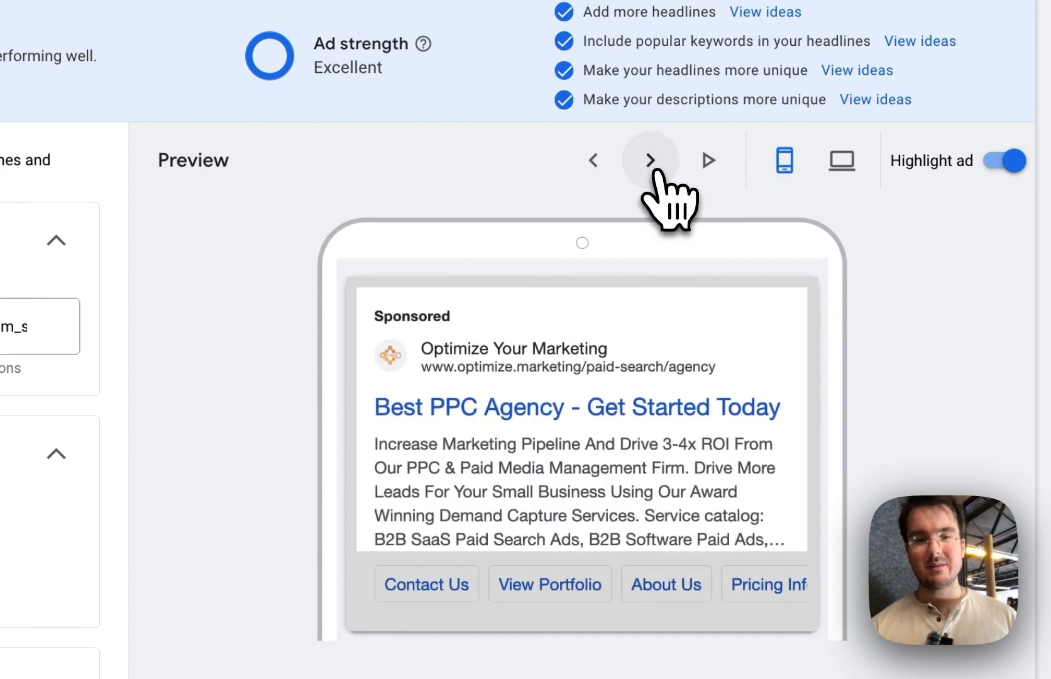
{"action": "left_click", "coordinate": [649, 160]}
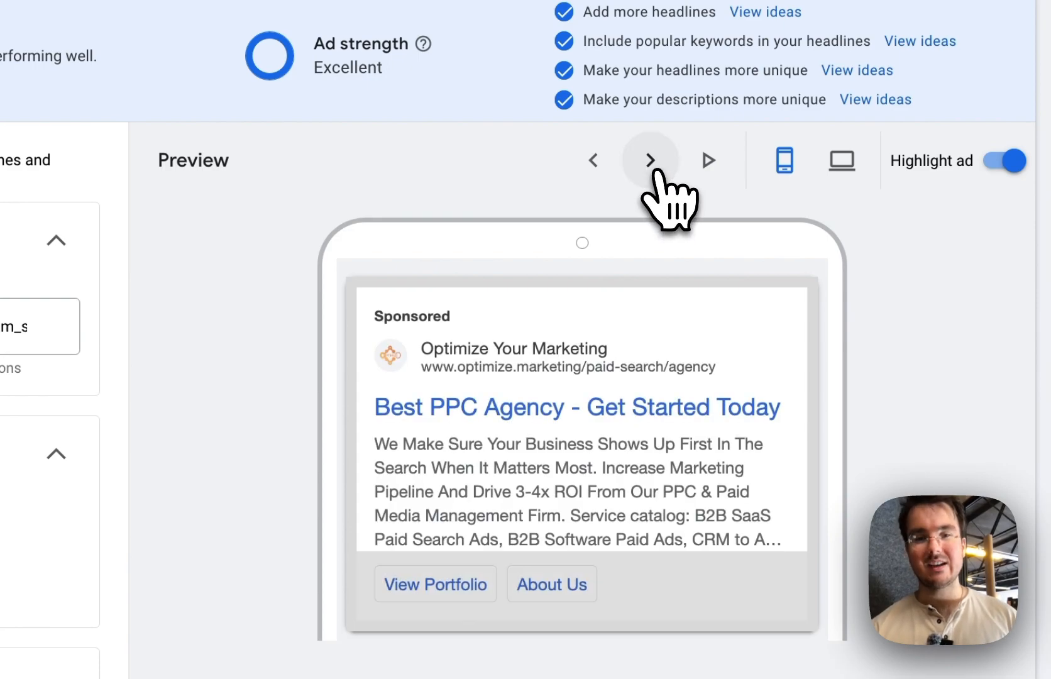
{"action": "left_click", "coordinate": [649, 160]}
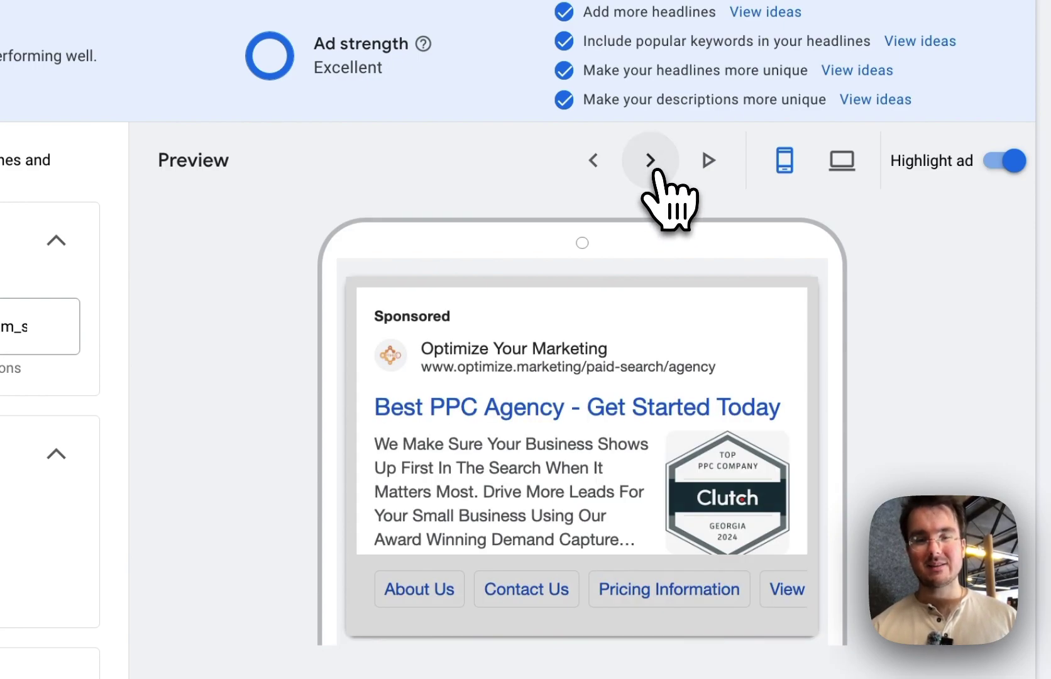
{"action": "left_click", "coordinate": [649, 160]}
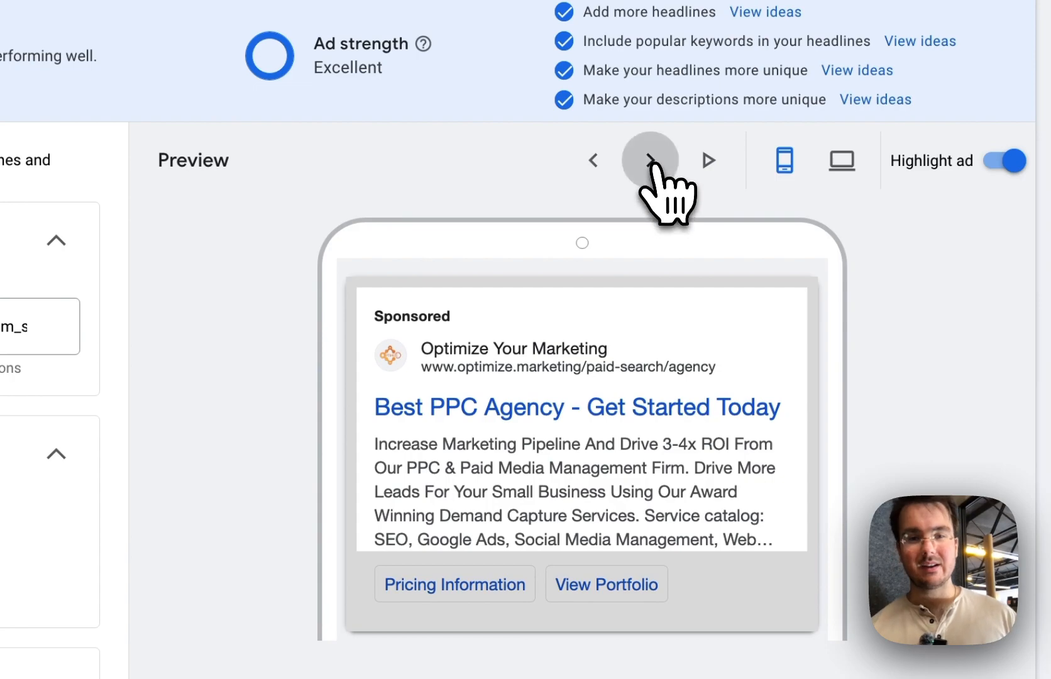
{"action": "left_click", "coordinate": [649, 160]}
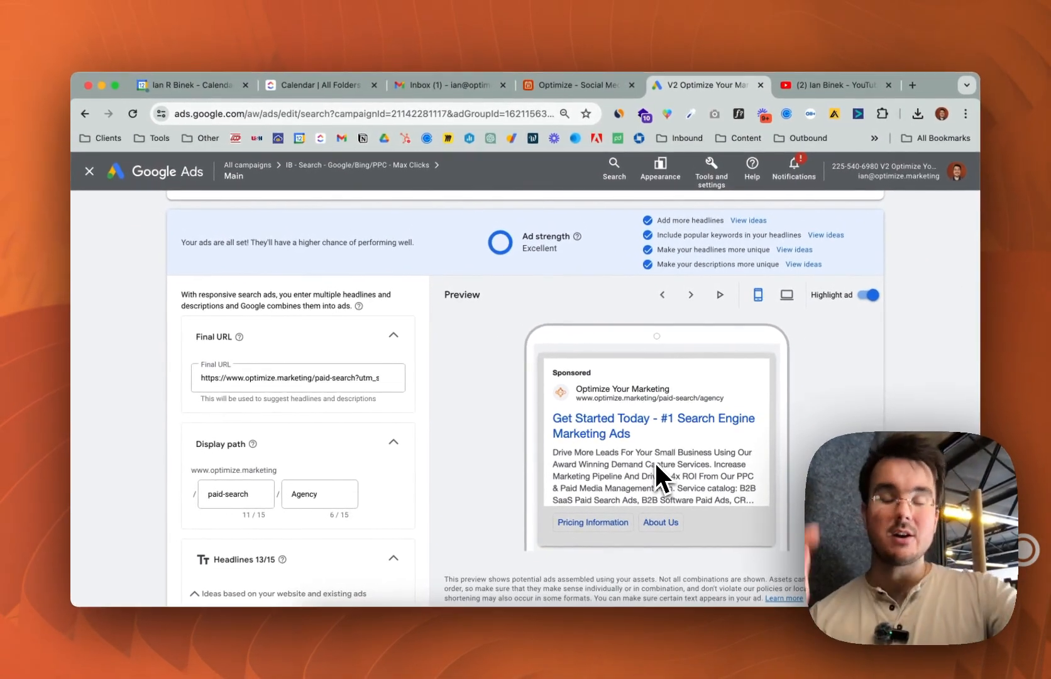
{"action": "mouse_move", "coordinate": [757, 397]}
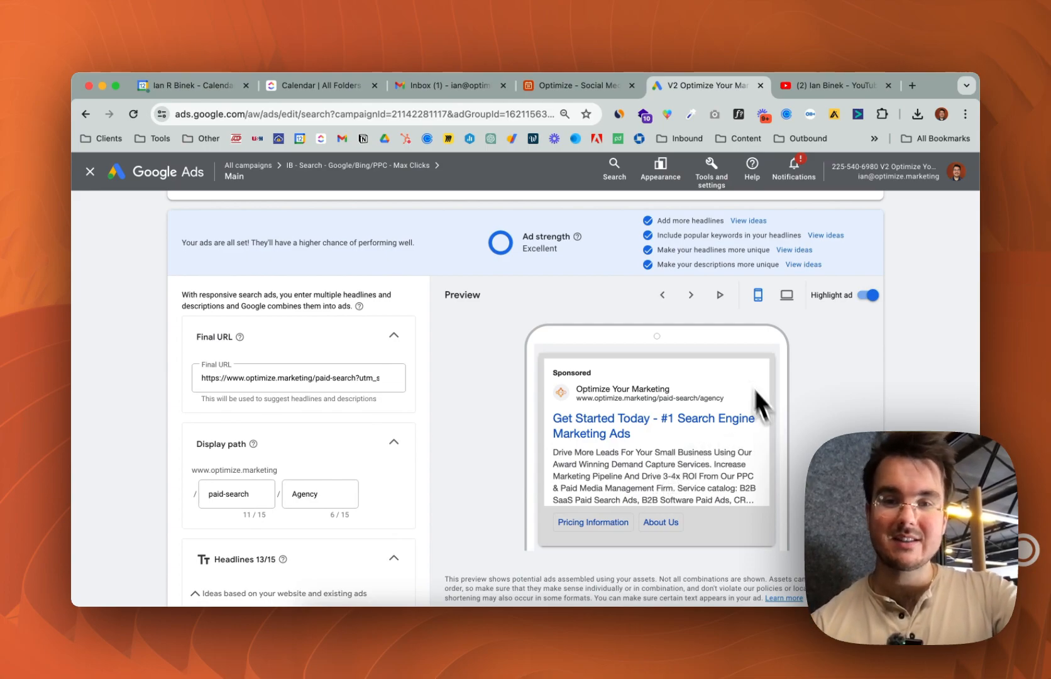
{"action": "mouse_move", "coordinate": [467, 417]}
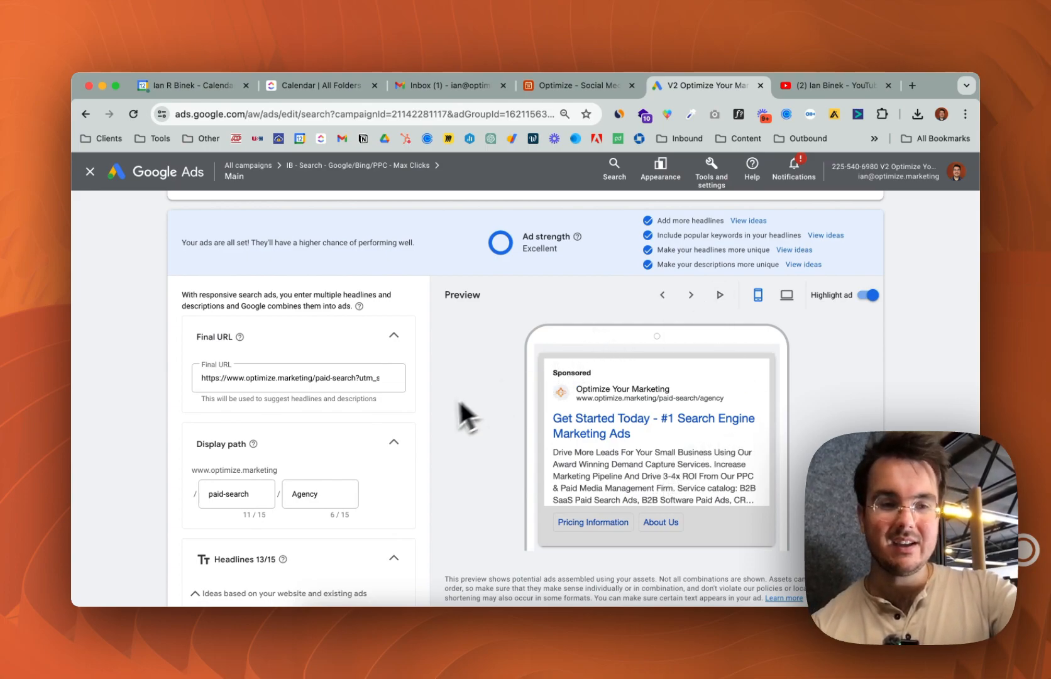
{"action": "scroll", "scroll_direction": "down", "scroll_amount": 3}
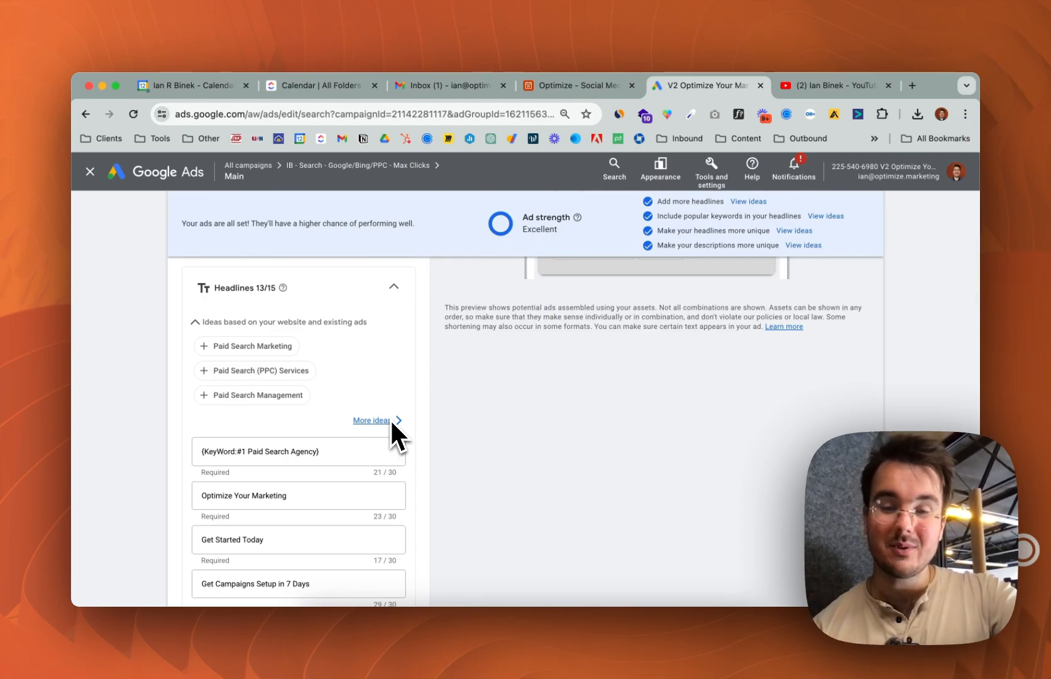
{"action": "mouse_move", "coordinate": [398, 433]}
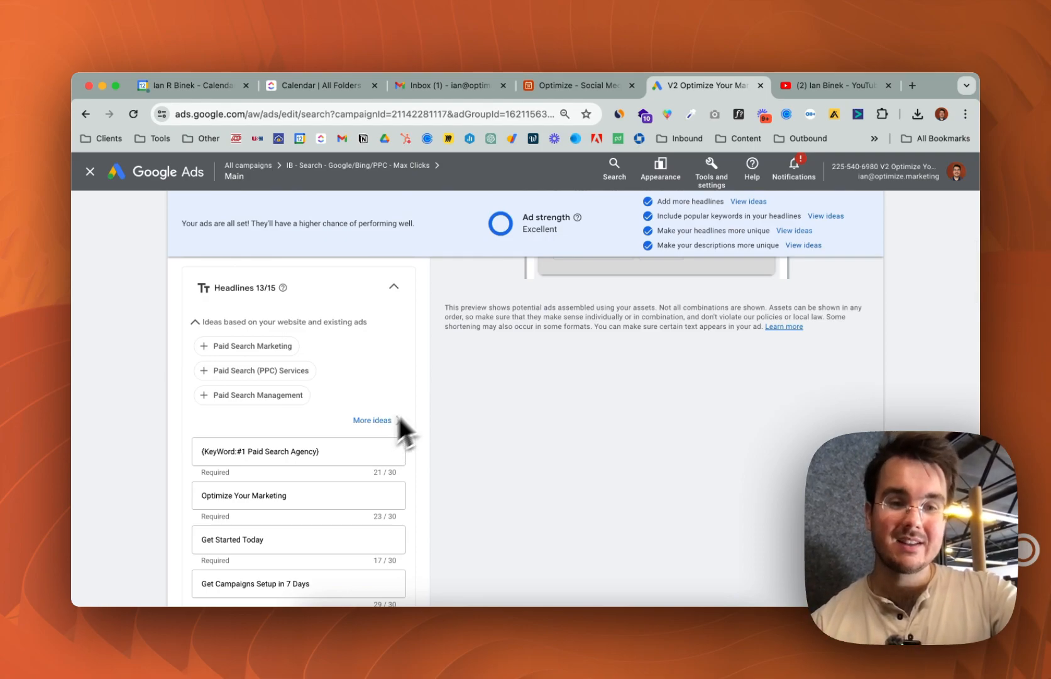
{"action": "scroll", "scroll_direction": "up", "scroll_amount": 3}
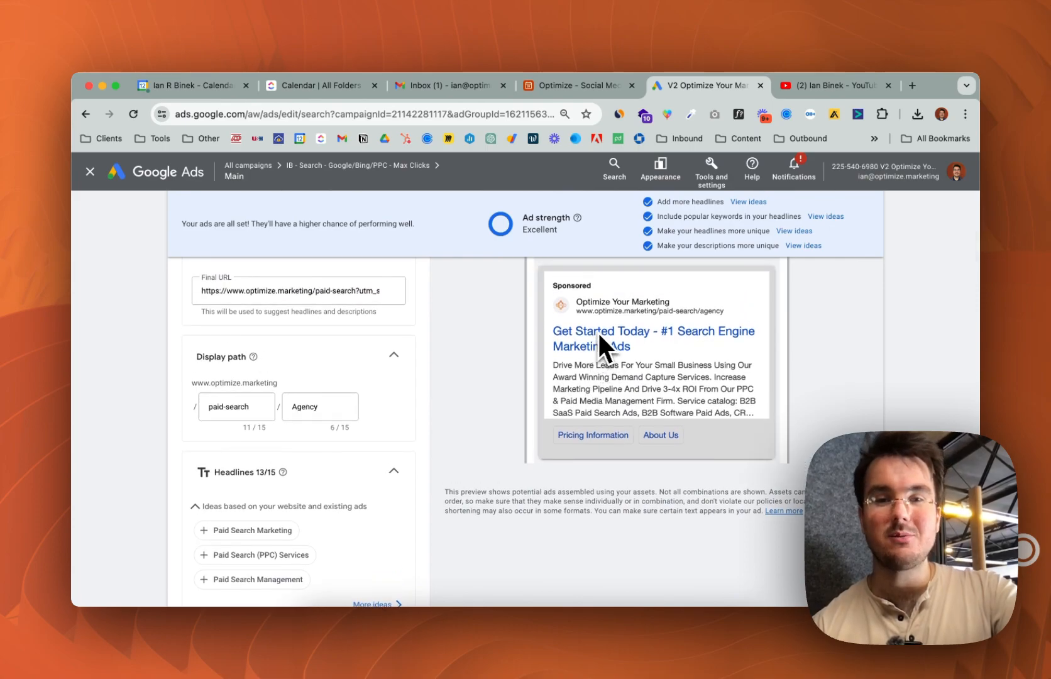
{"action": "mouse_move", "coordinate": [640, 373]}
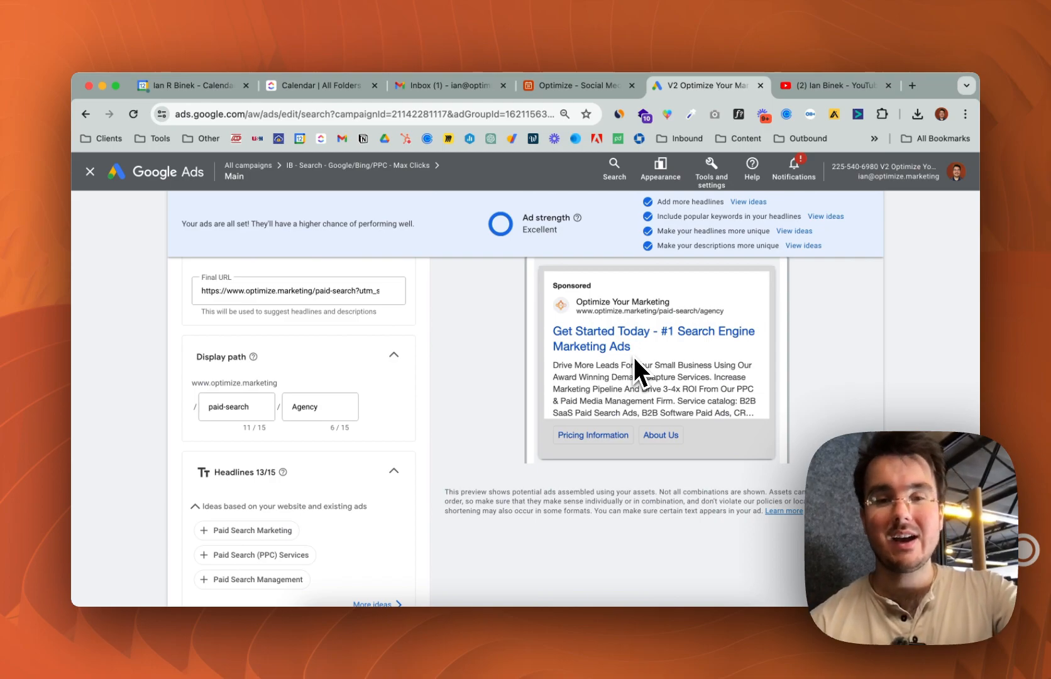
{"action": "scroll", "scroll_direction": "up", "scroll_amount": 3}
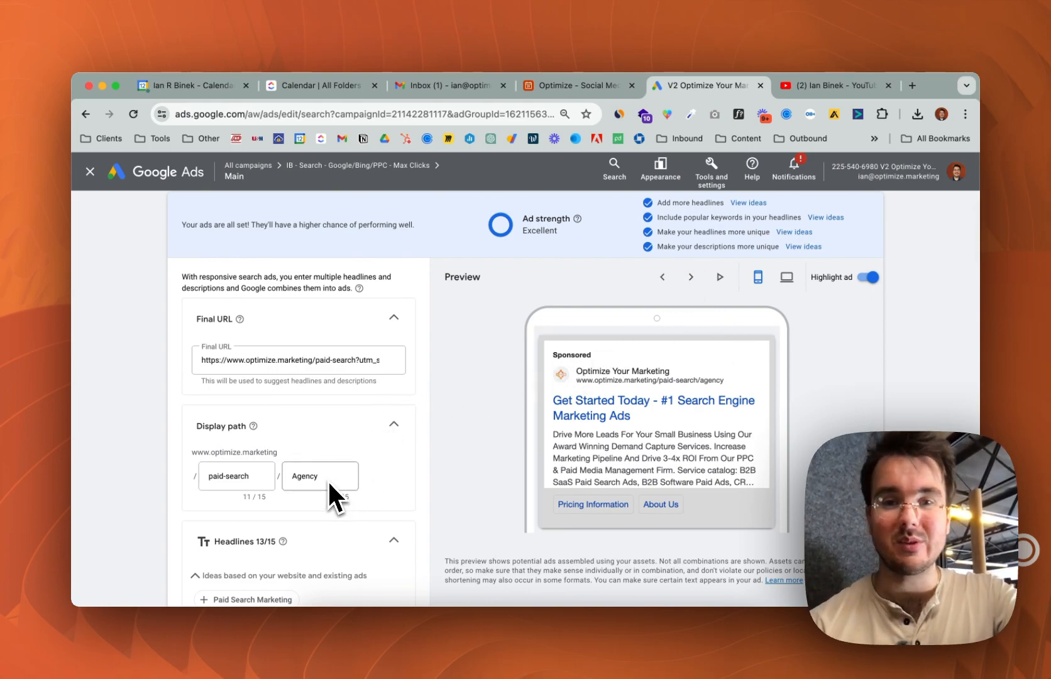
{"action": "mouse_move", "coordinate": [692, 276]}
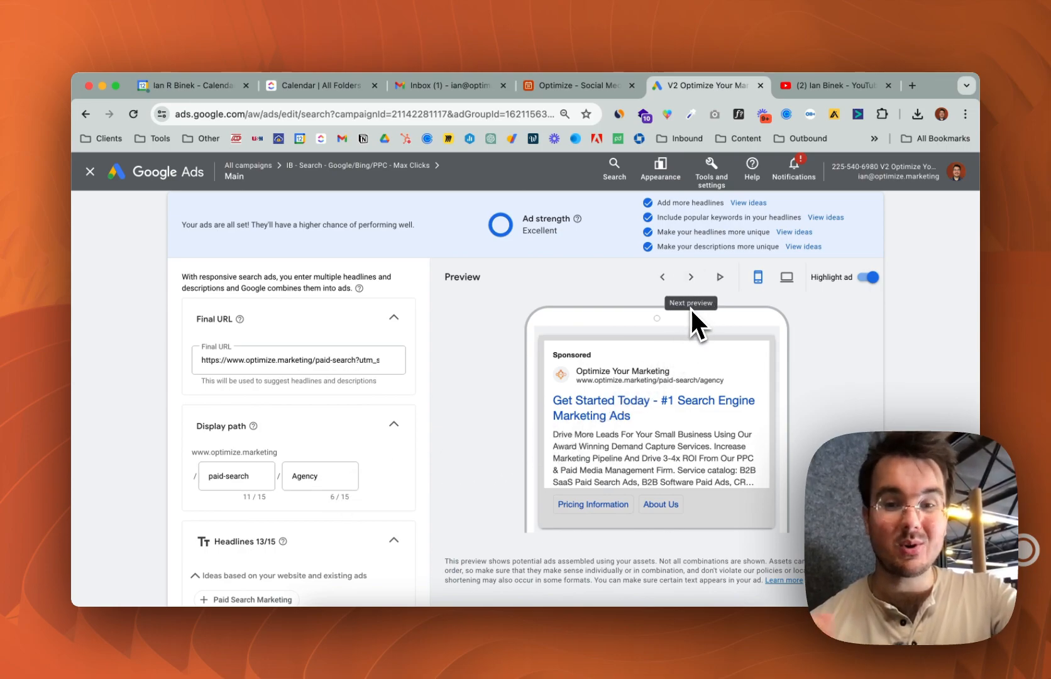
{"action": "scroll", "scroll_direction": "down", "scroll_amount": 3}
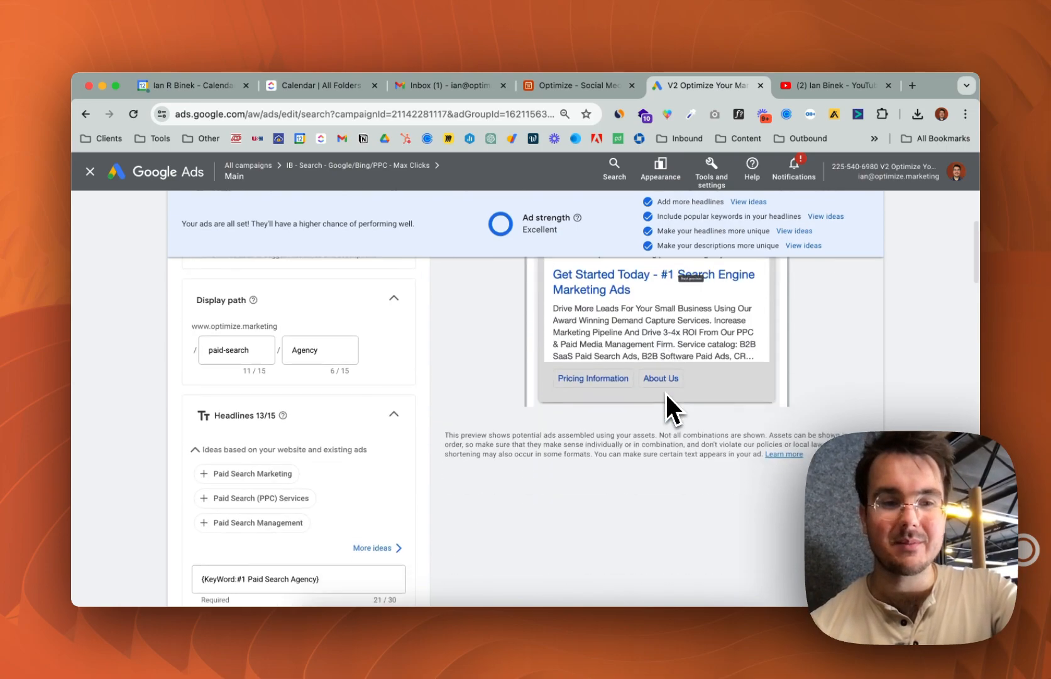
{"action": "scroll", "scroll_direction": "down", "scroll_amount": 3}
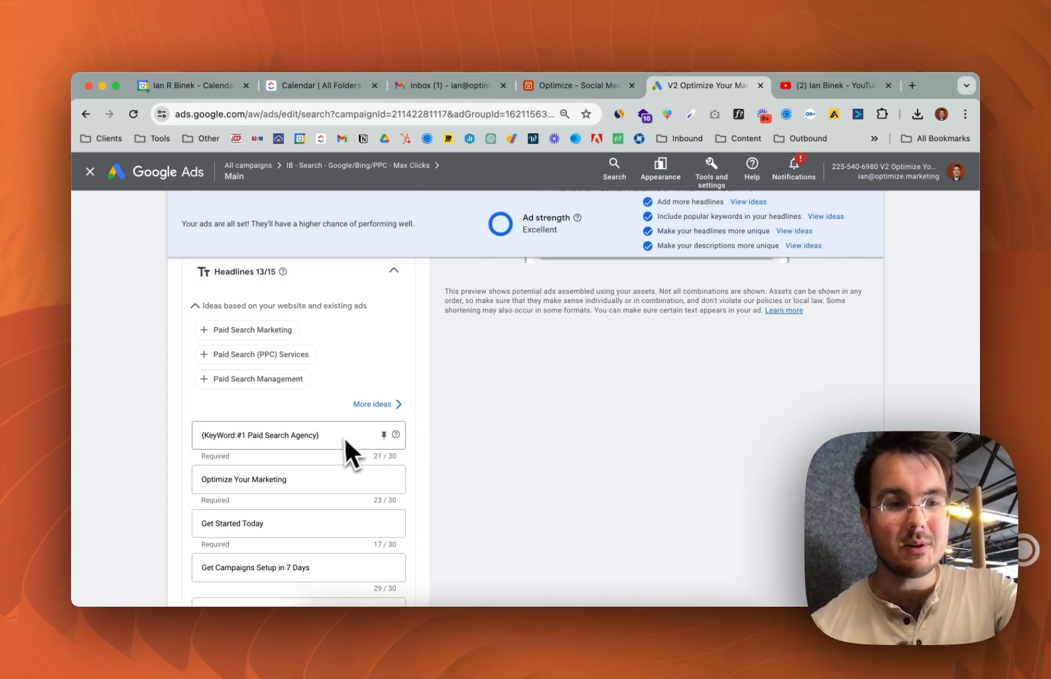
{"action": "mouse_move", "coordinate": [346, 463]}
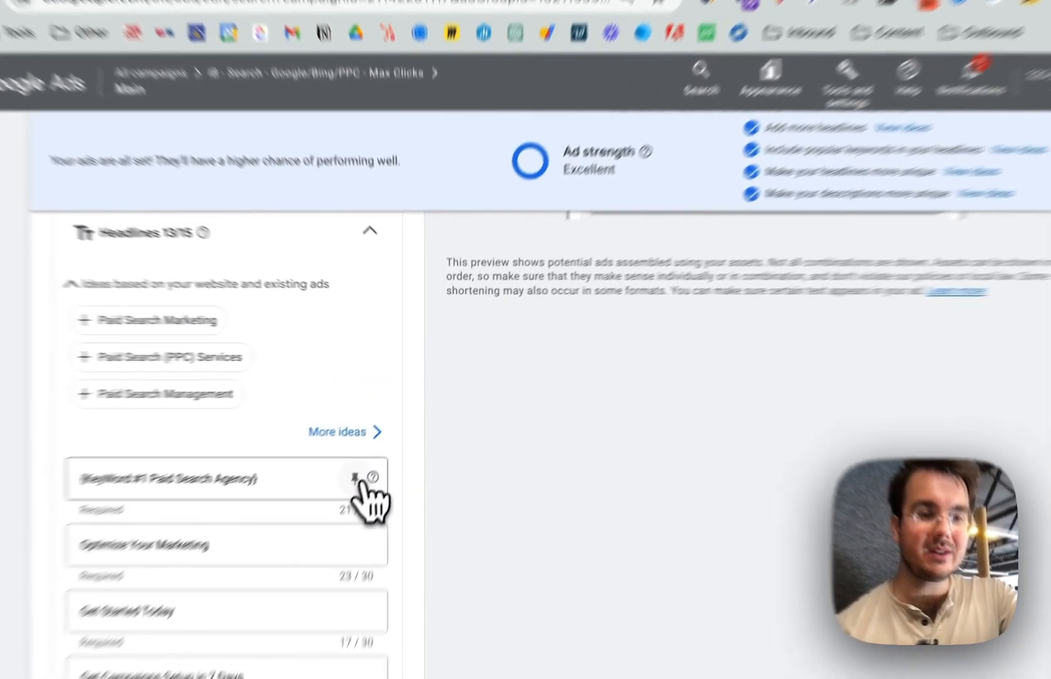
Step: Pin the {KeyWord:#1 Paid Search Agency} headline to position 1, which drops ad strength to Average
{"action": "left_click", "coordinate": [354, 478]}
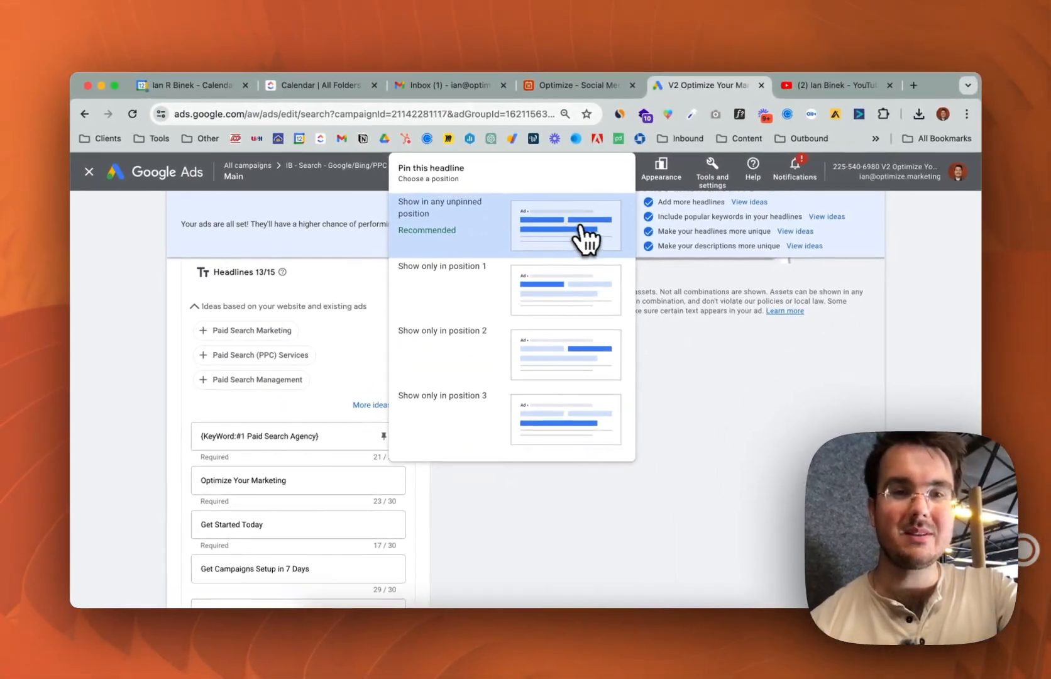
{"action": "mouse_move", "coordinate": [565, 296]}
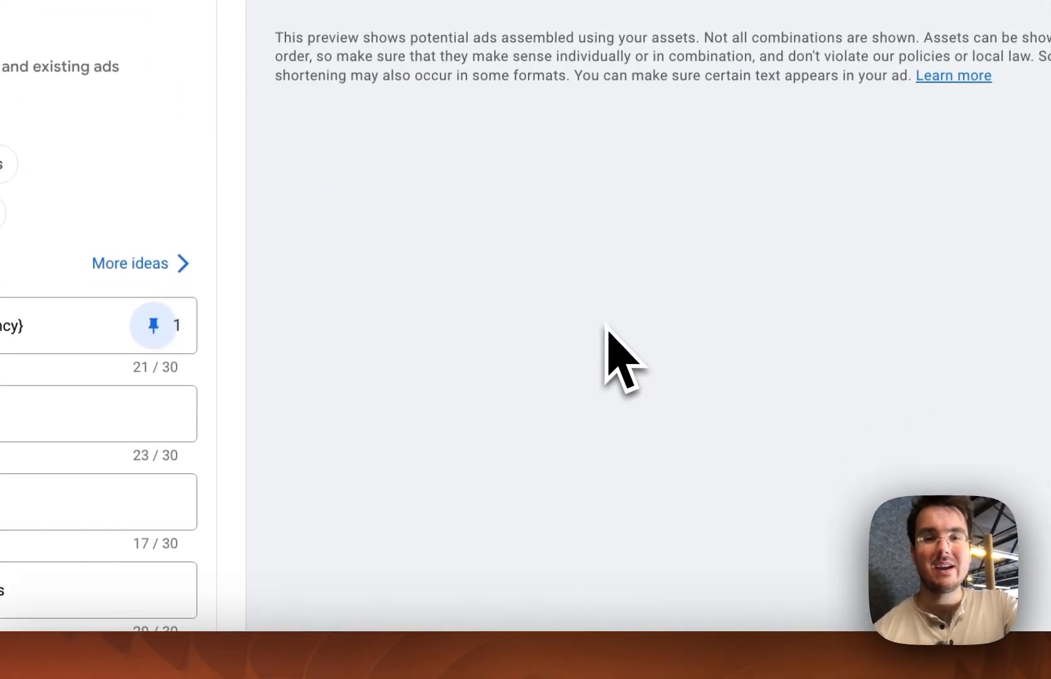
{"action": "scroll", "scroll_direction": "up", "scroll_amount": 3}
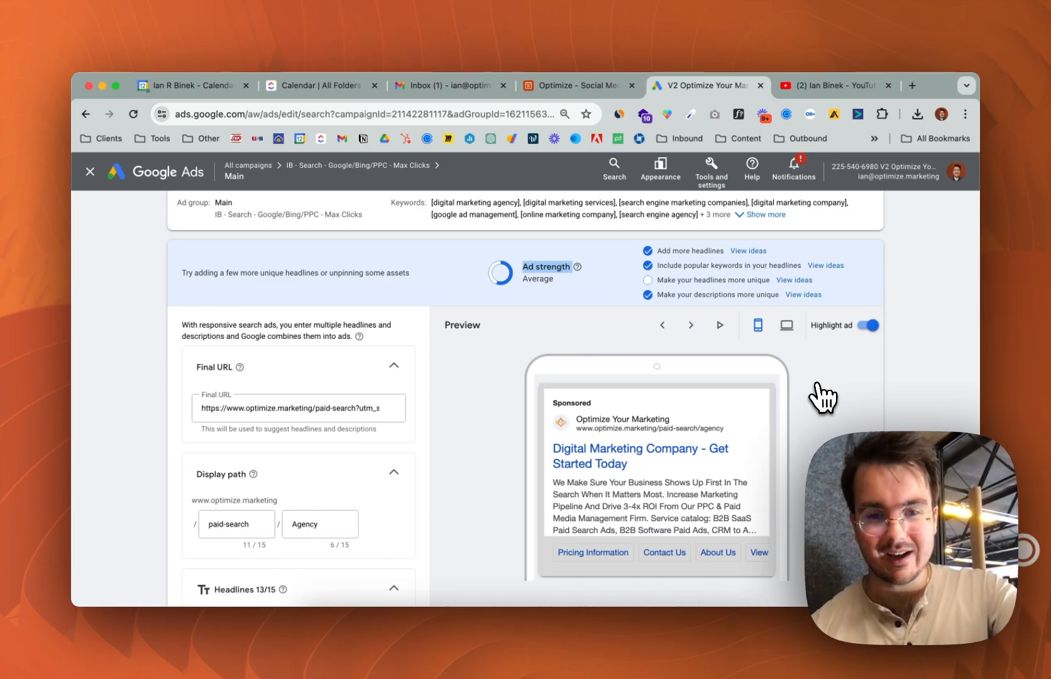
{"action": "mouse_move", "coordinate": [494, 429]}
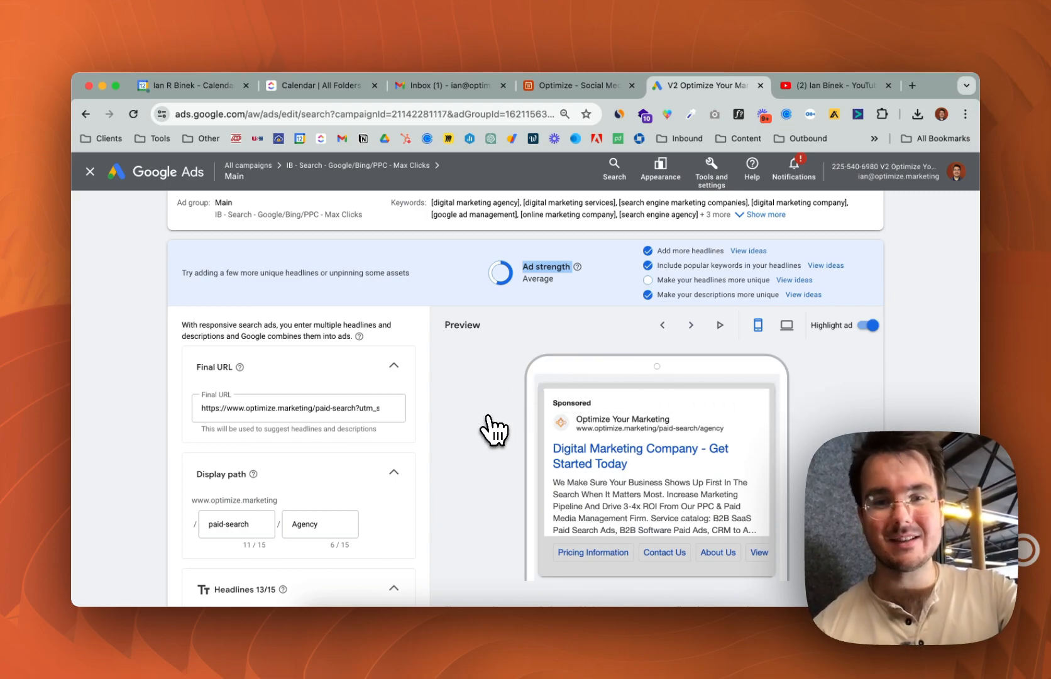
{"action": "scroll", "scroll_direction": "down", "scroll_amount": 3}
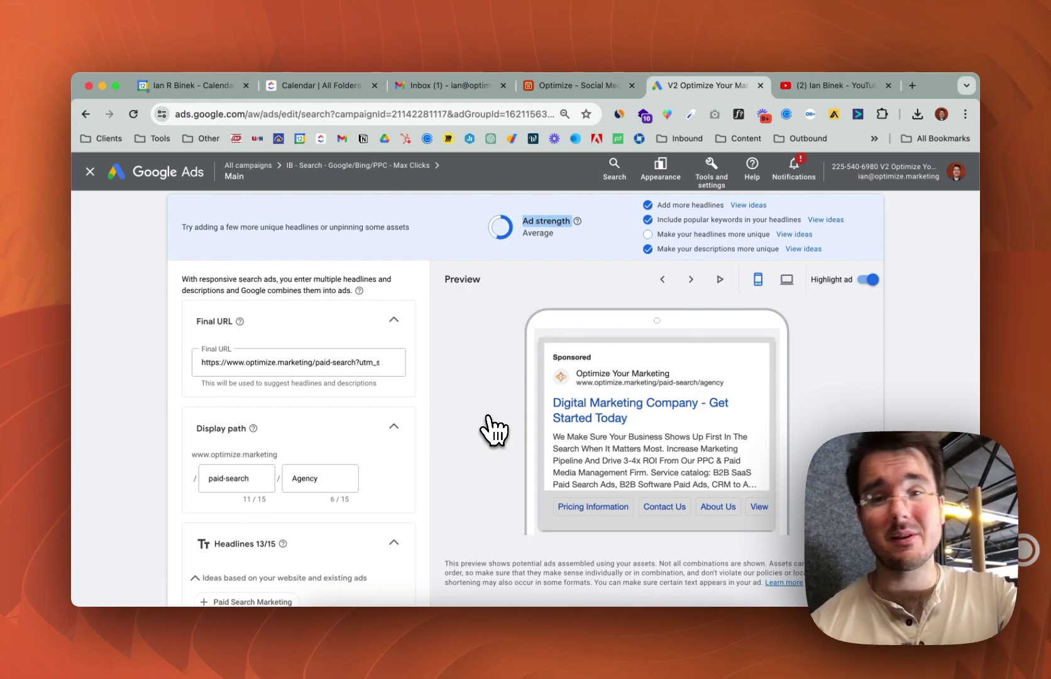
{"action": "mouse_move", "coordinate": [564, 262]}
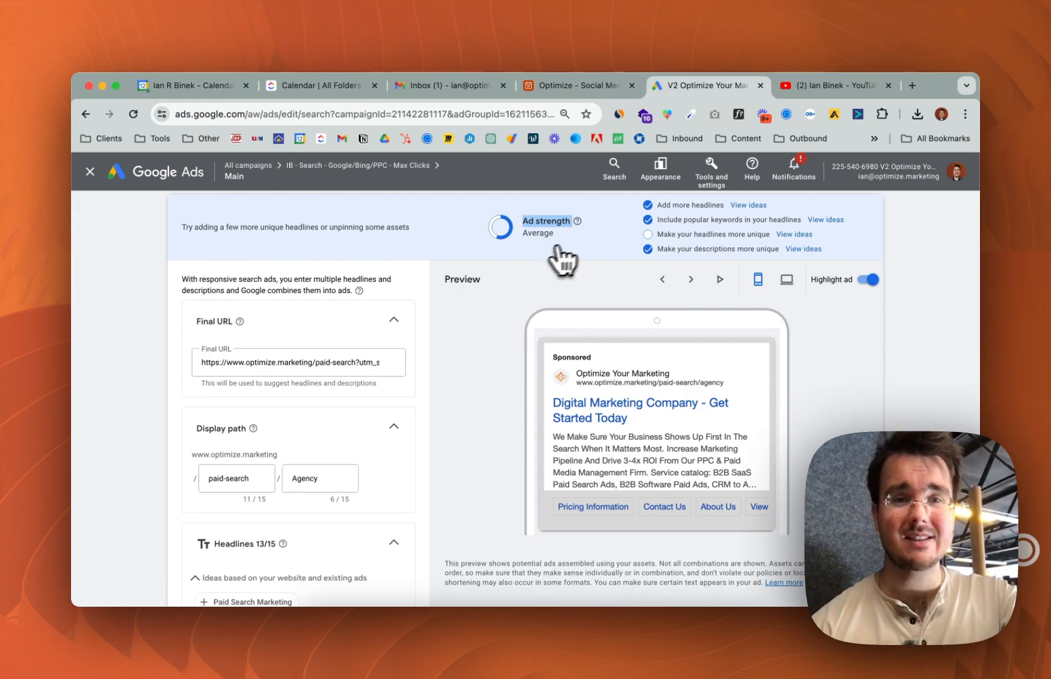
{"action": "mouse_move", "coordinate": [577, 220]}
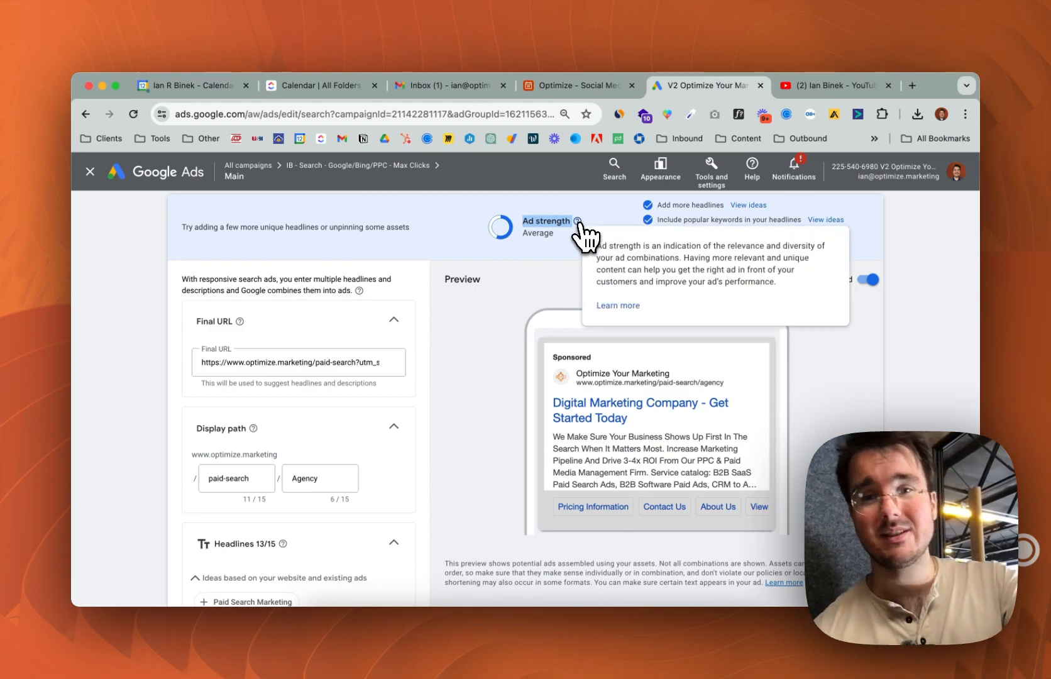
Step: Scroll through the headlines and all four descriptions with ad strength back at Excellent
{"action": "scroll", "scroll_direction": "down", "scroll_amount": 3}
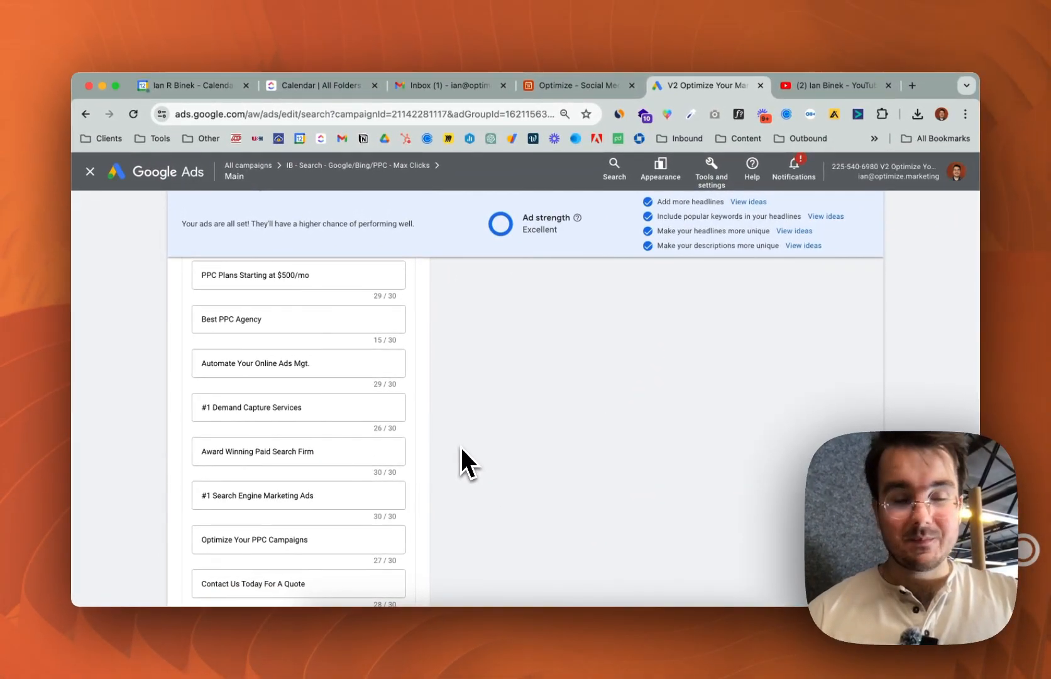
{"action": "scroll", "scroll_direction": "down", "scroll_amount": 3}
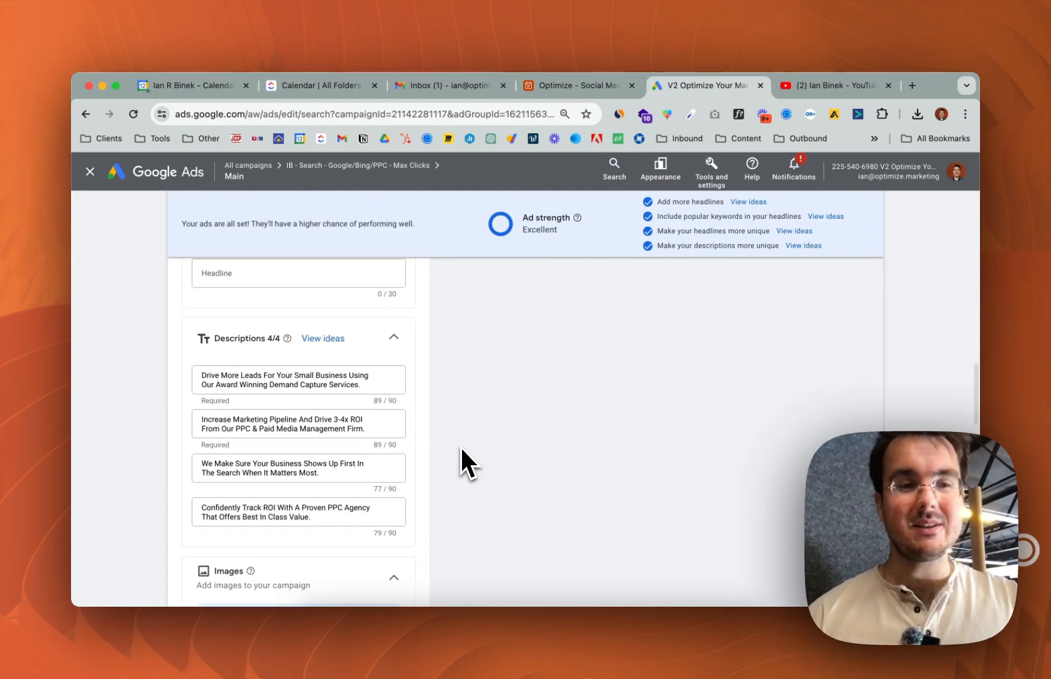
{"action": "scroll", "scroll_direction": "down", "scroll_amount": 3}
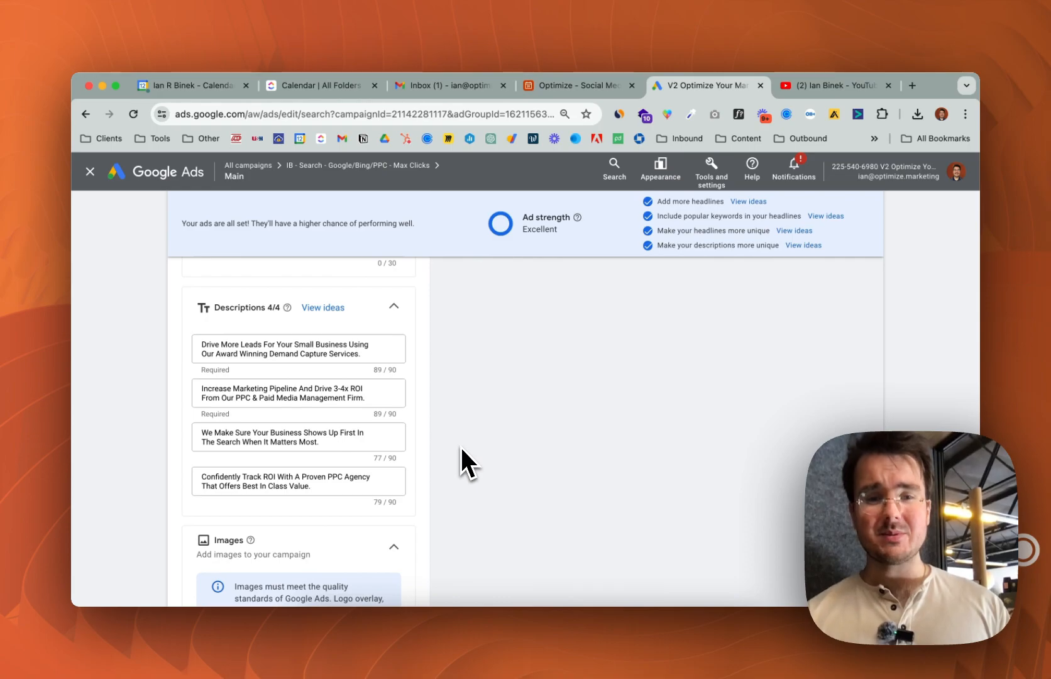
{"action": "scroll", "scroll_direction": "up", "scroll_amount": 3}
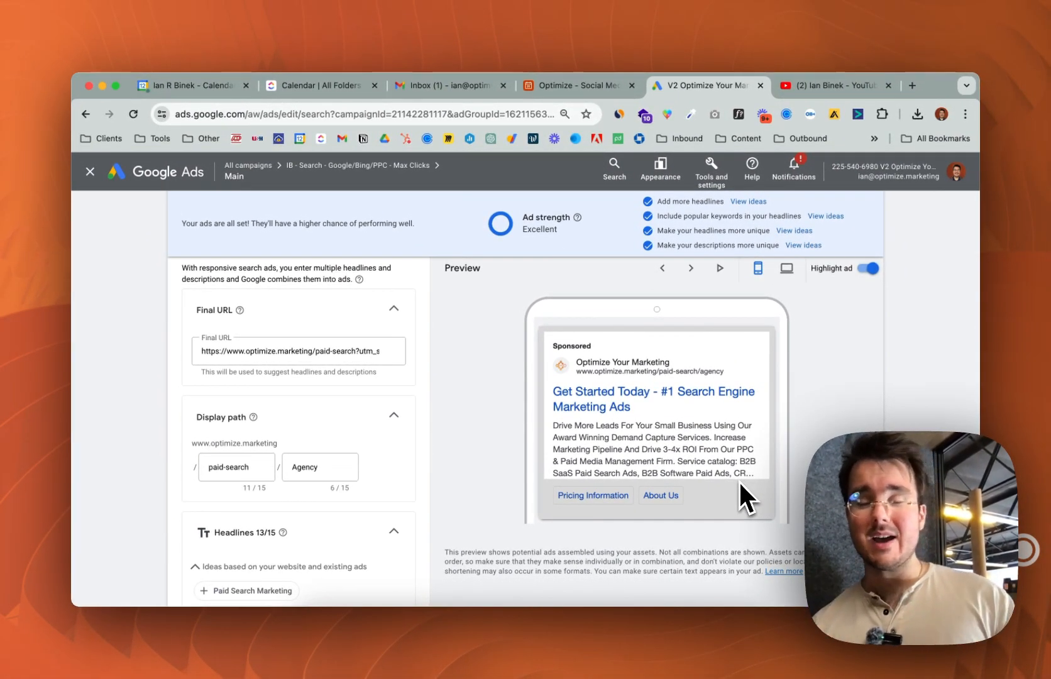
{"action": "scroll", "scroll_direction": "down", "scroll_amount": 3}
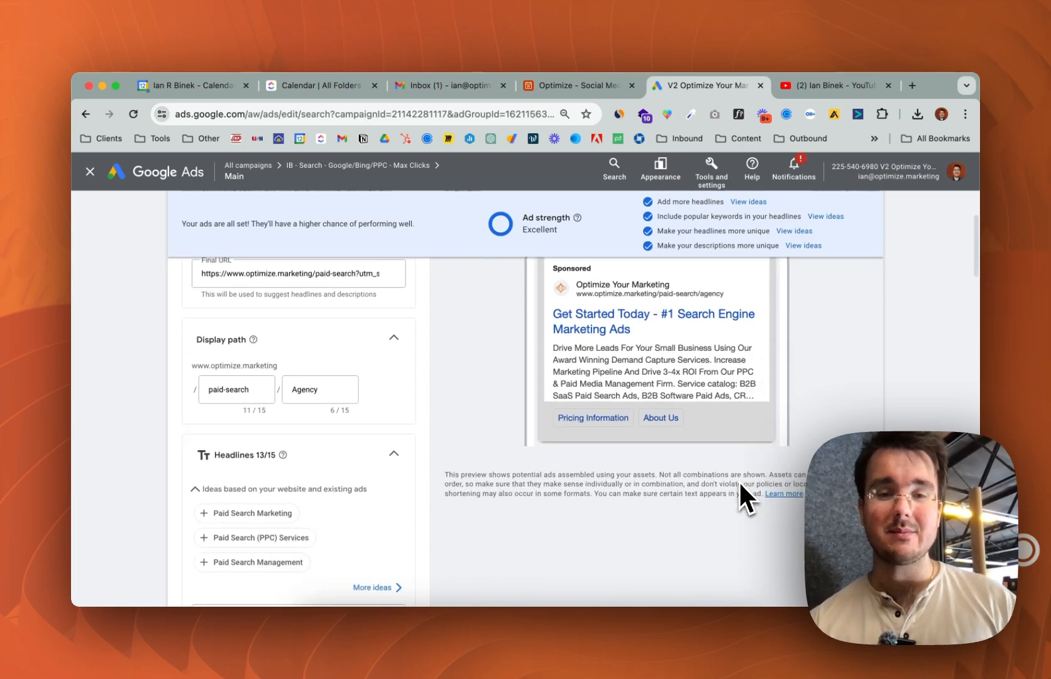
{"action": "scroll", "scroll_direction": "down", "scroll_amount": 3}
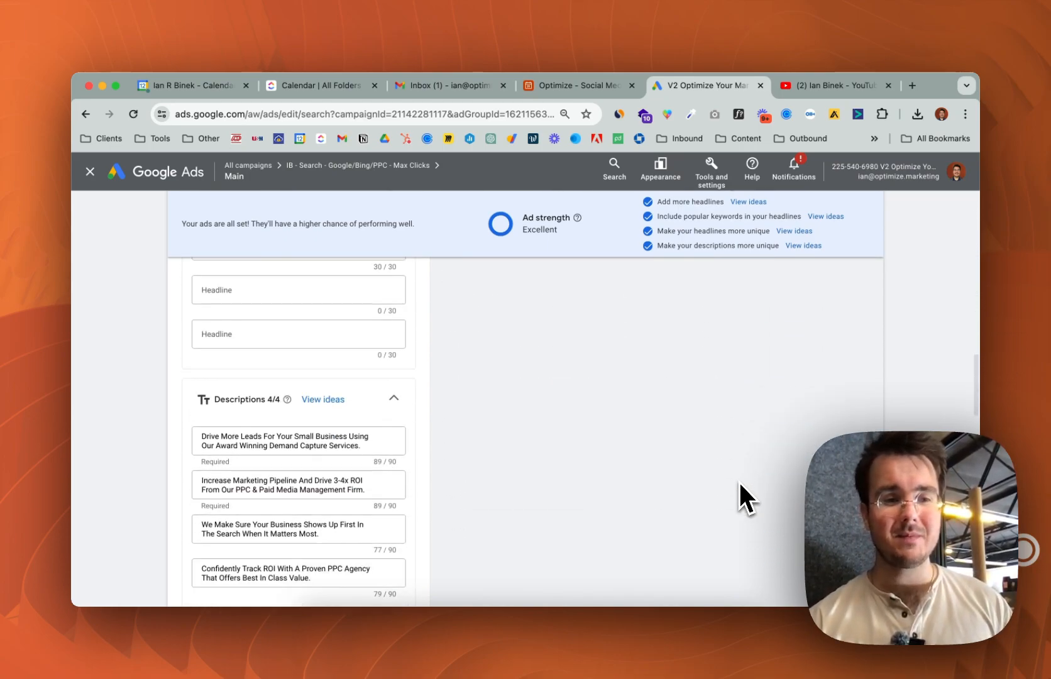
{"action": "scroll", "scroll_direction": "down", "scroll_amount": 3}
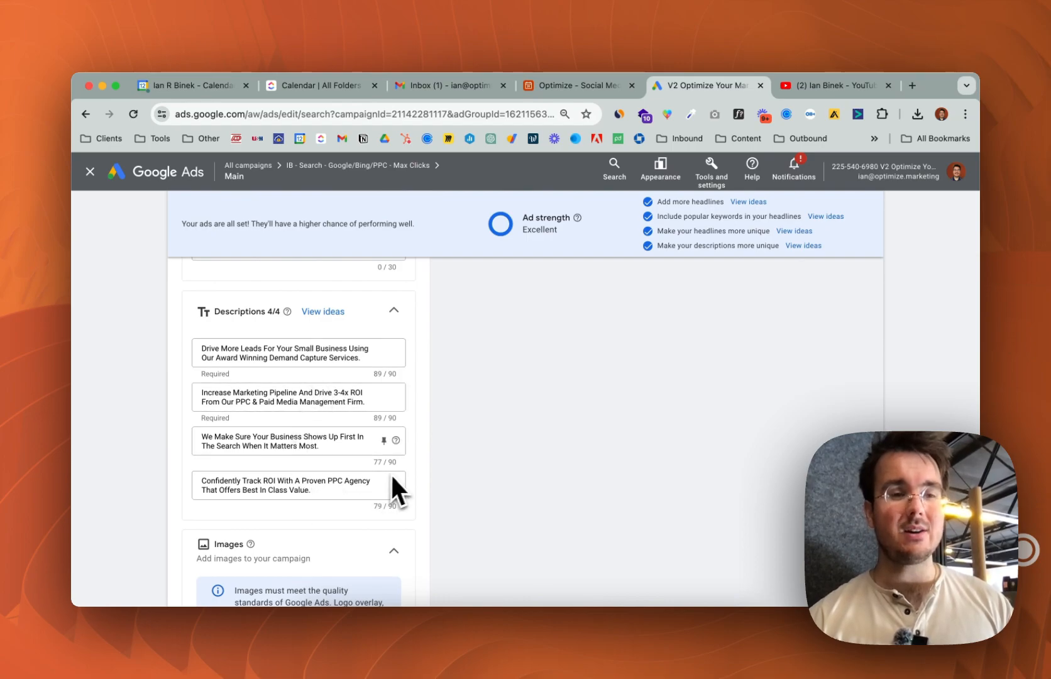
{"action": "mouse_move", "coordinate": [450, 467]}
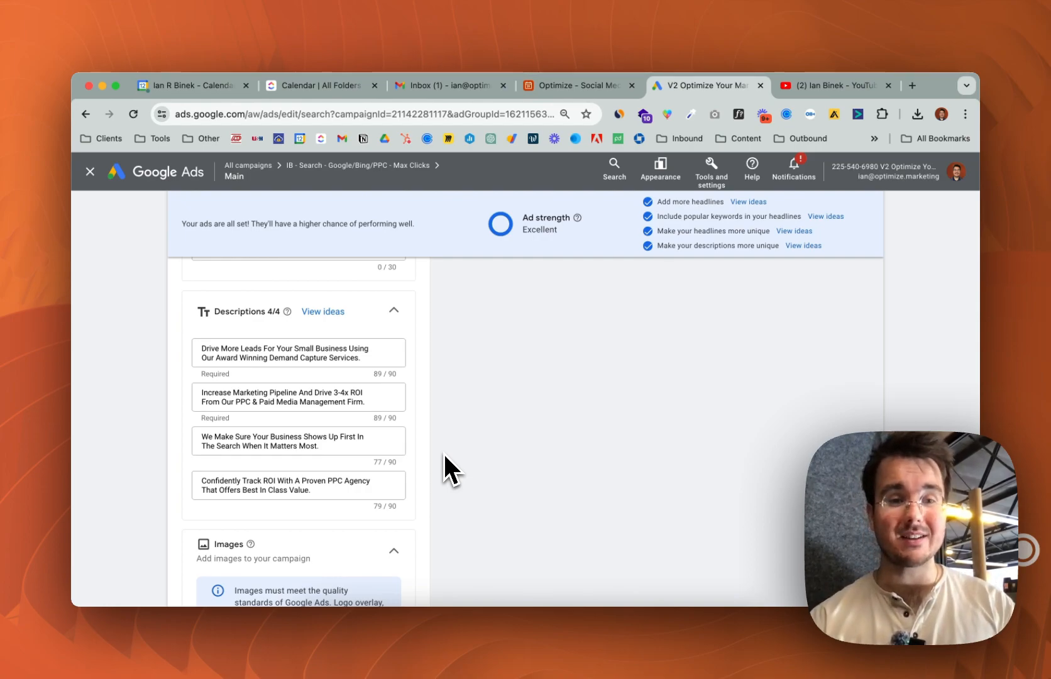
{"action": "scroll", "scroll_direction": "down", "scroll_amount": 3}
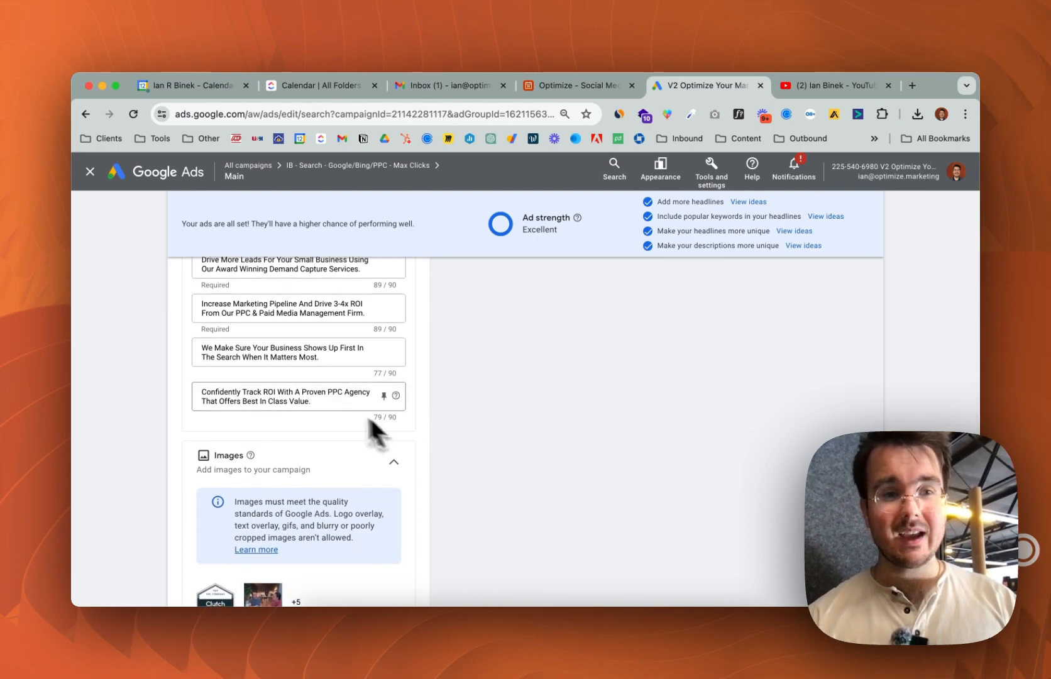
{"action": "scroll", "scroll_direction": "up", "scroll_amount": 3}
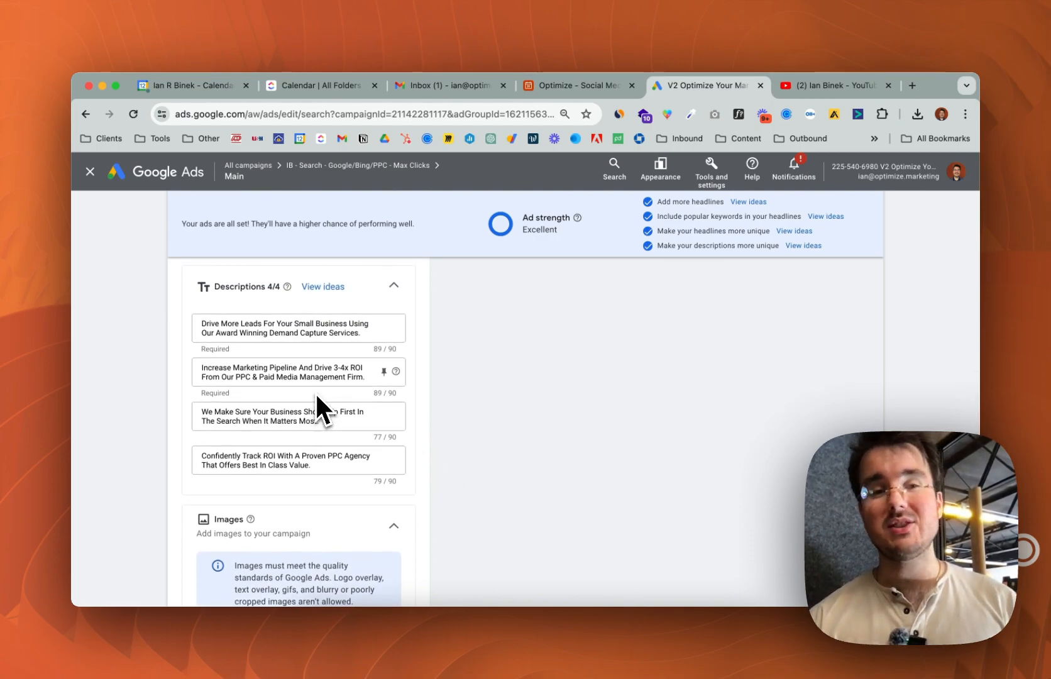
{"action": "scroll", "scroll_direction": "up", "scroll_amount": 3}
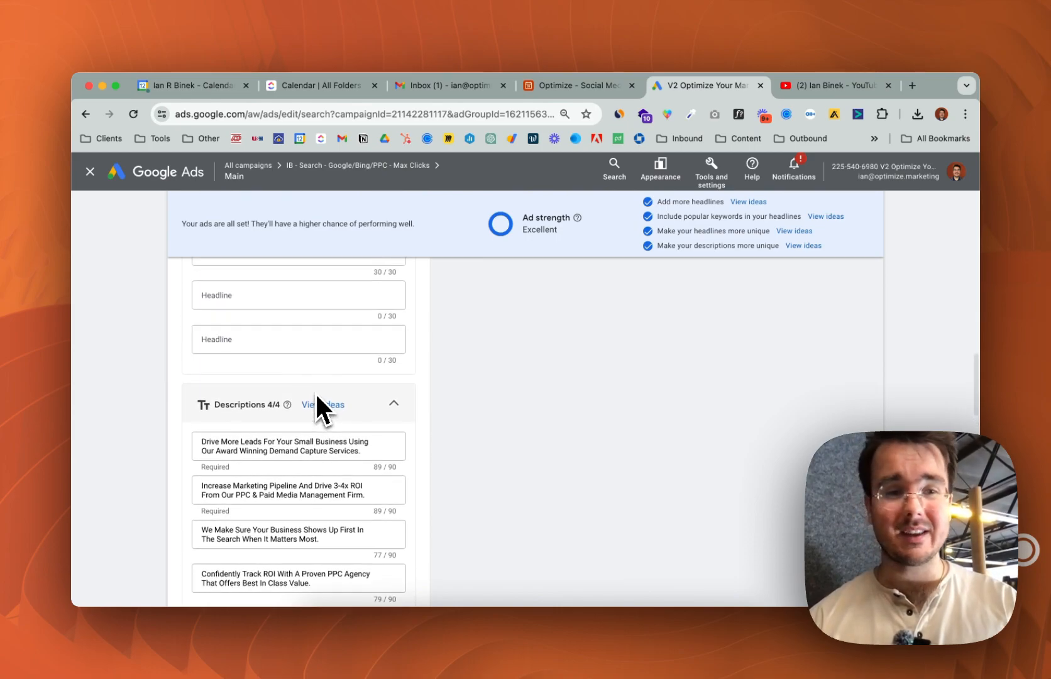
{"action": "scroll", "scroll_direction": "up", "scroll_amount": 3}
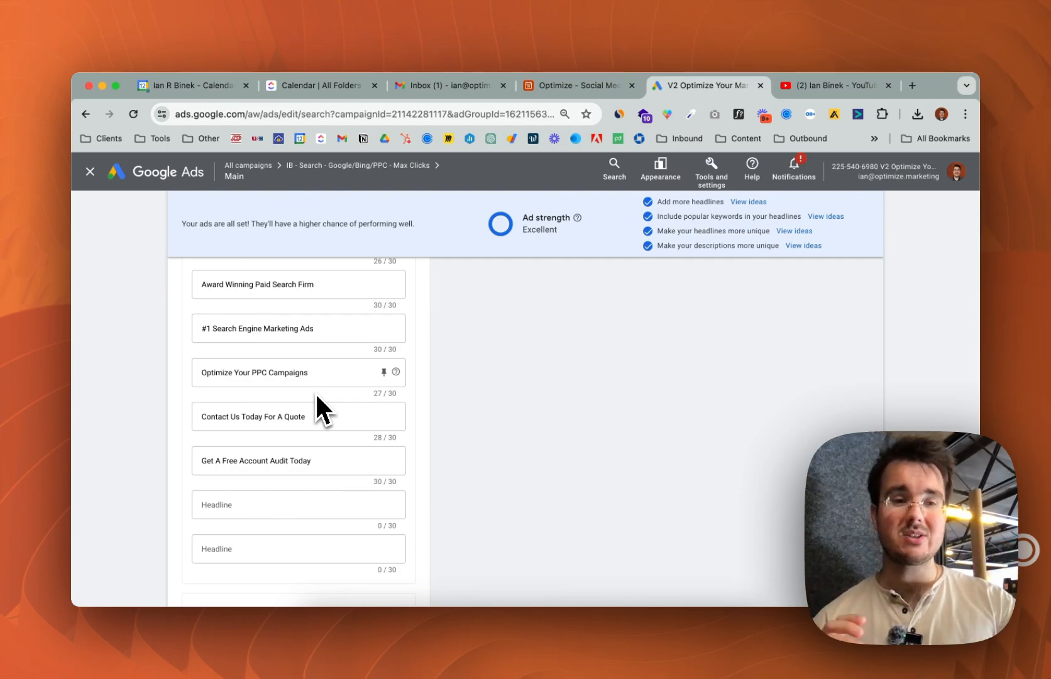
{"action": "scroll", "scroll_direction": "up", "scroll_amount": 3}
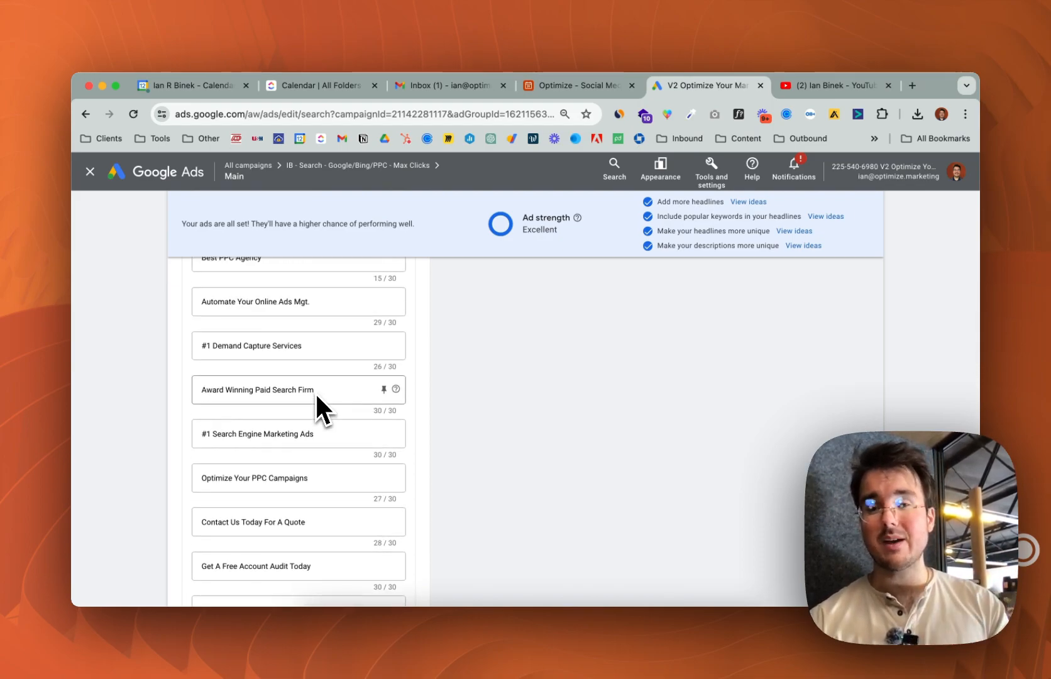
{"action": "scroll", "scroll_direction": "down", "scroll_amount": 3}
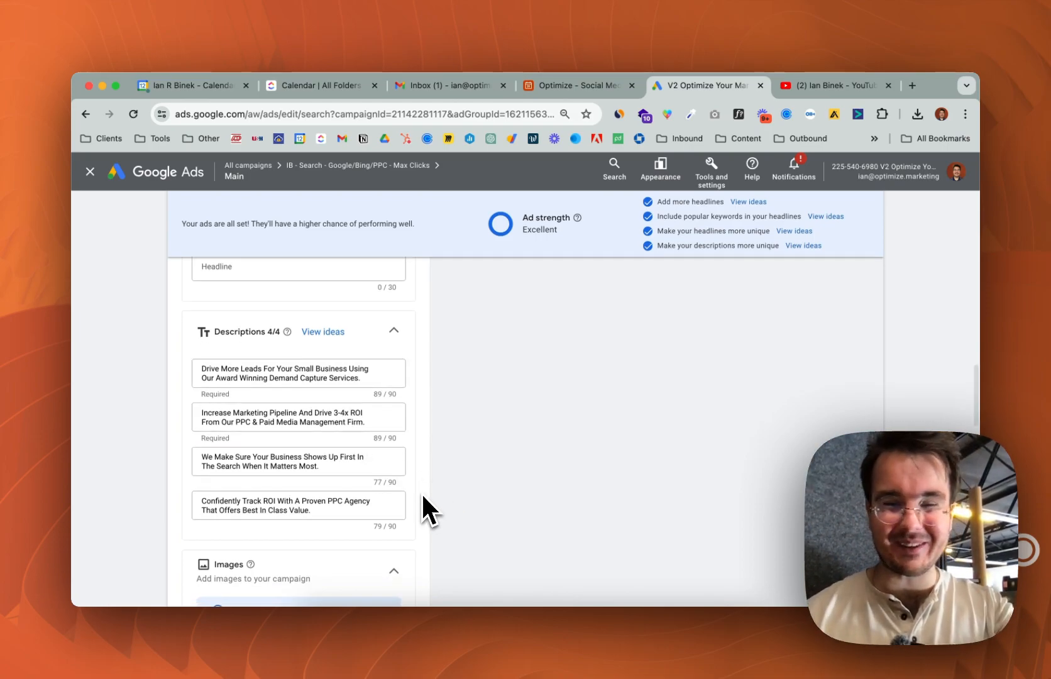
{"action": "scroll", "scroll_direction": "down", "scroll_amount": 3}
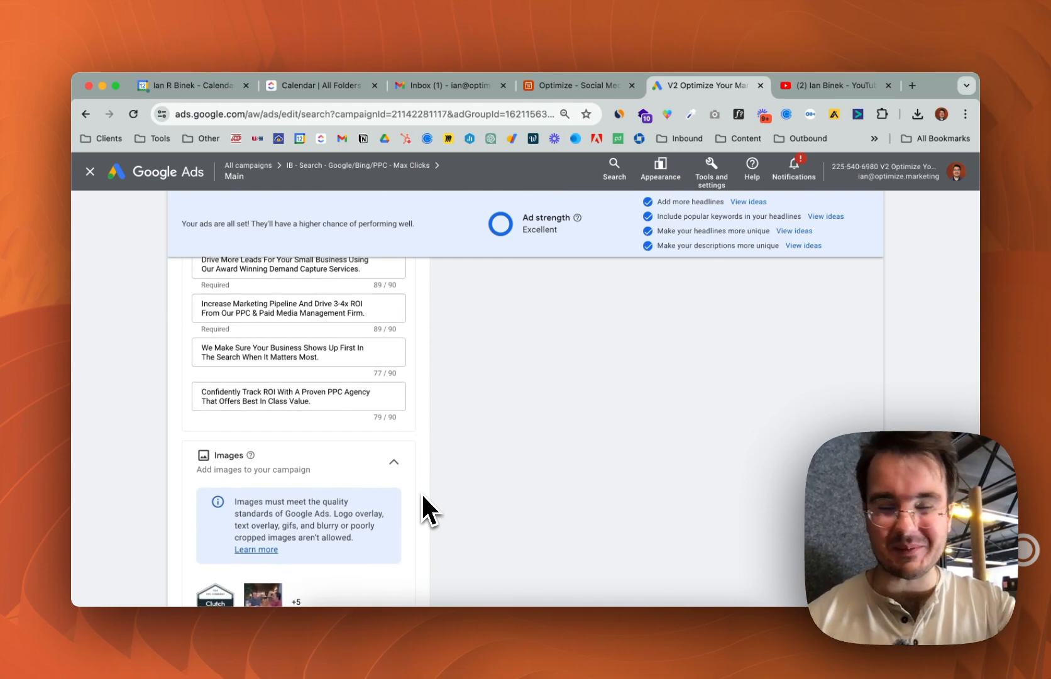
{"action": "scroll", "scroll_direction": "down", "scroll_amount": 3}
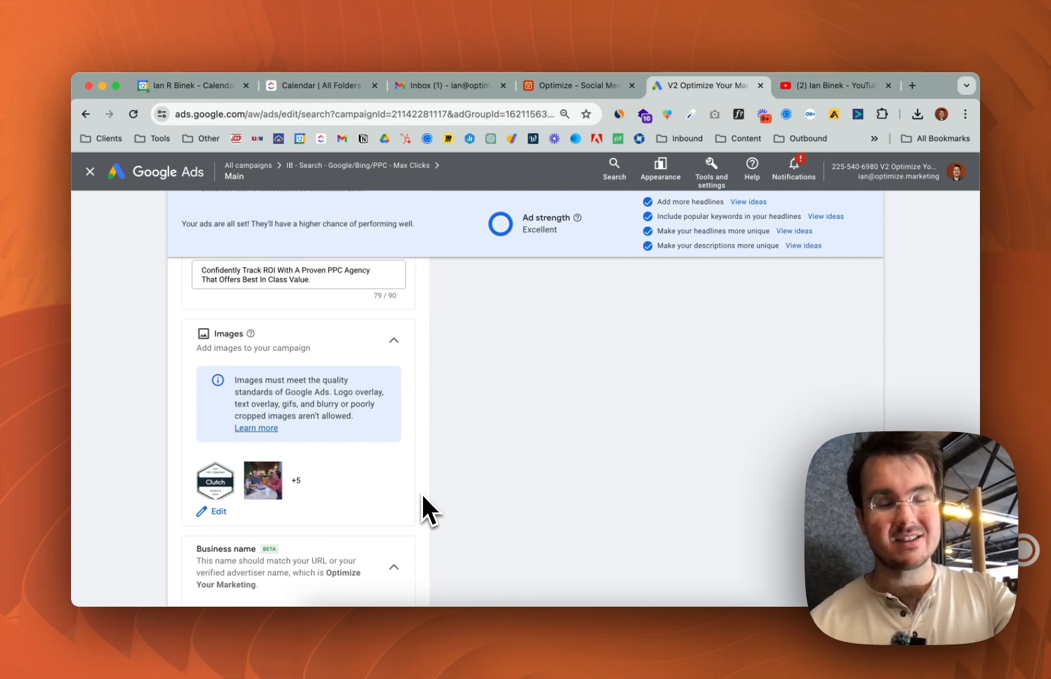
{"action": "mouse_move", "coordinate": [238, 403]}
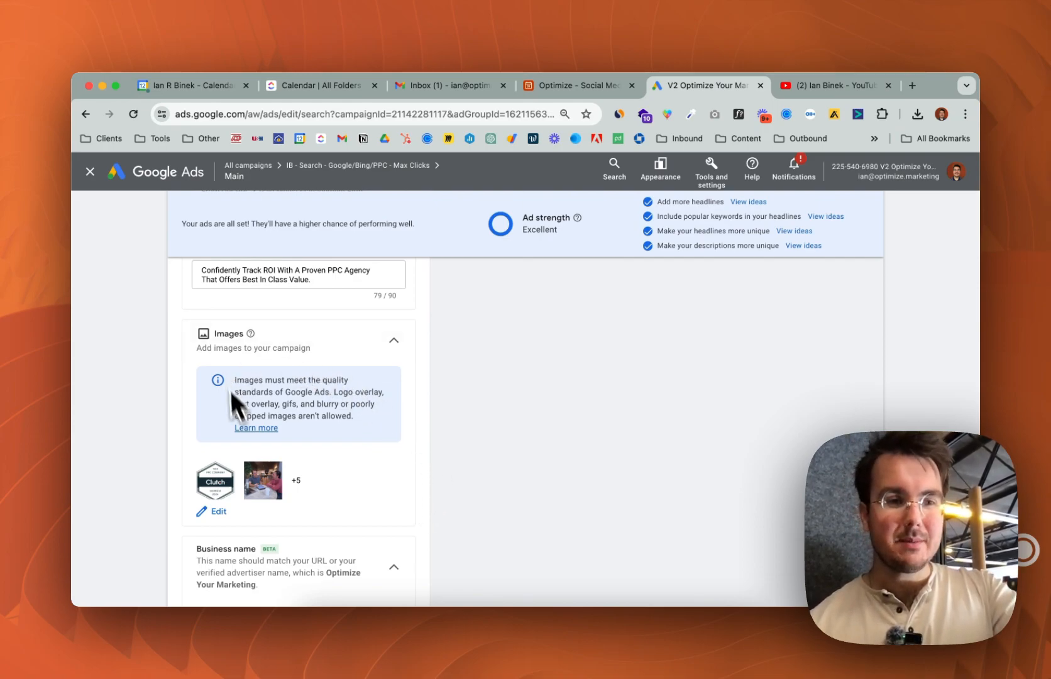
{"action": "mouse_move", "coordinate": [327, 508]}
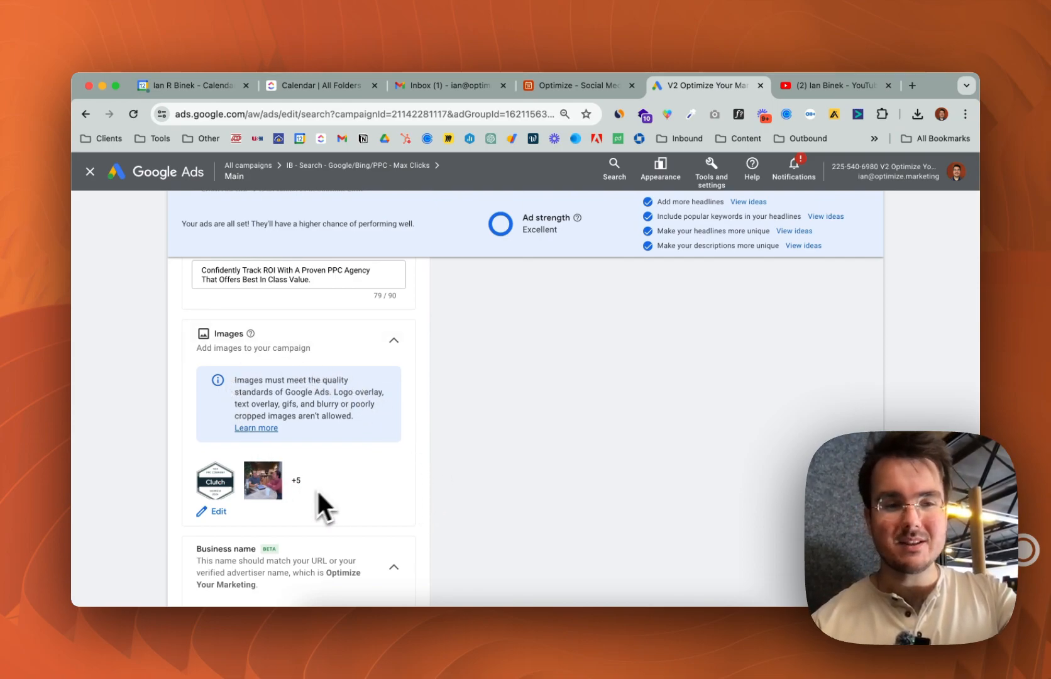
Step: Check the image picker's Upload source, then close it to return to the Optimize Your Marketing business name and logo
{"action": "left_click", "coordinate": [218, 511]}
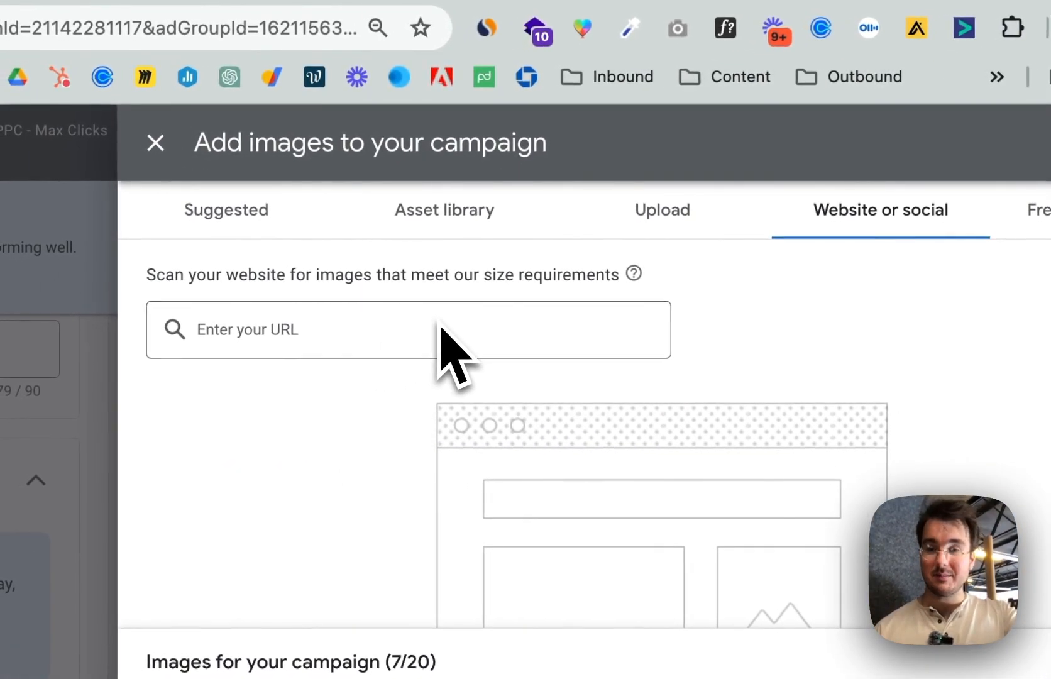
{"action": "mouse_move", "coordinate": [663, 210]}
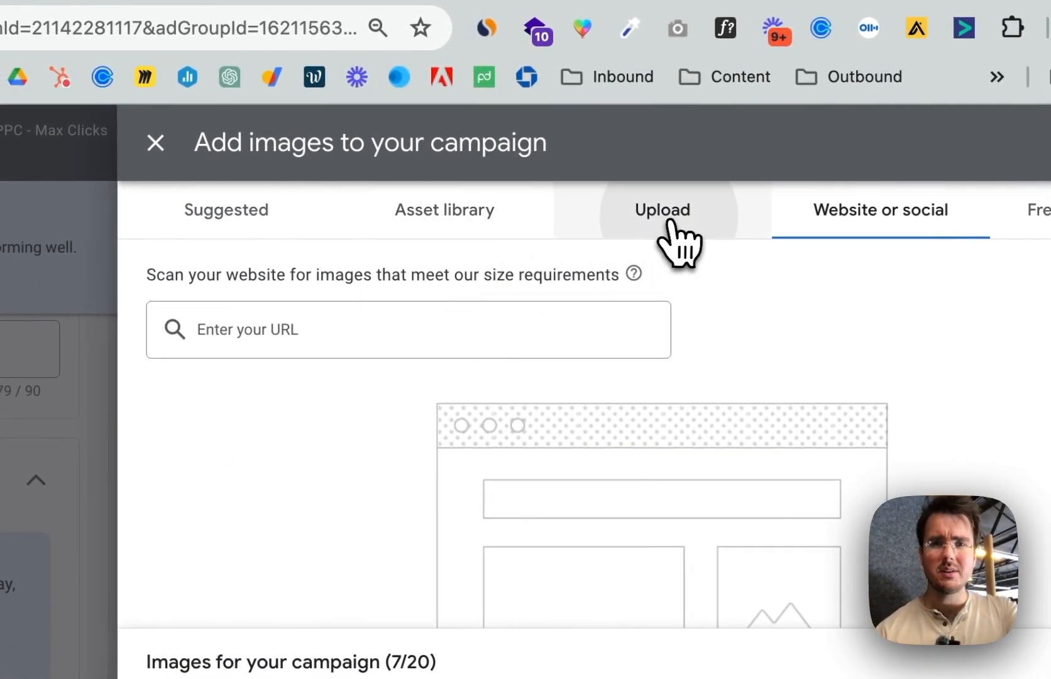
{"action": "left_click", "coordinate": [661, 210]}
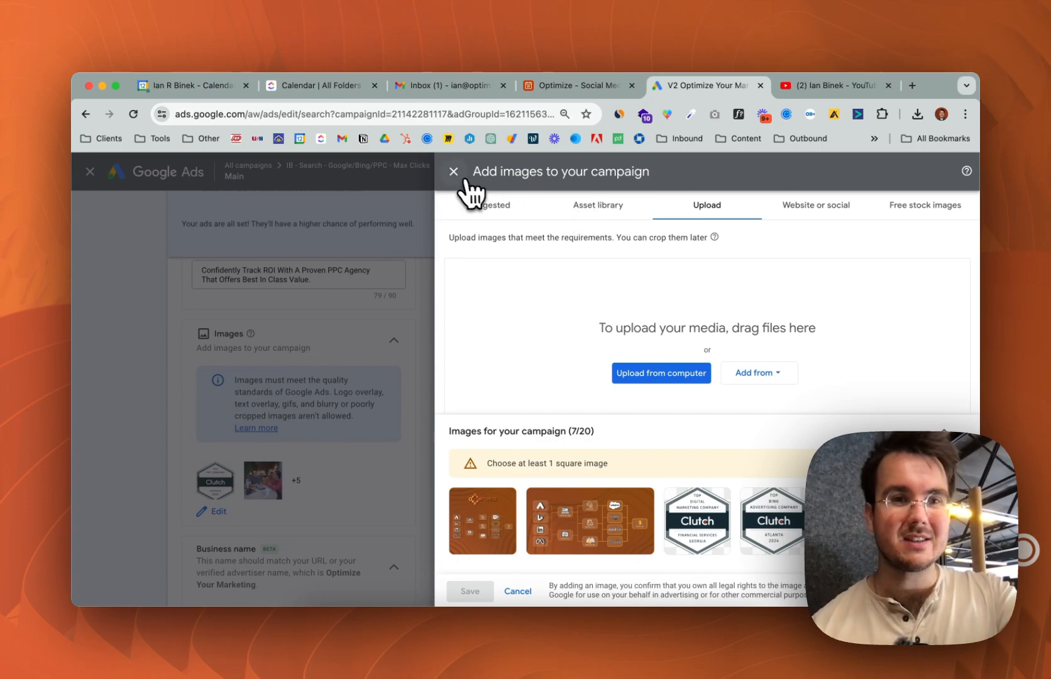
{"action": "left_click", "coordinate": [454, 171]}
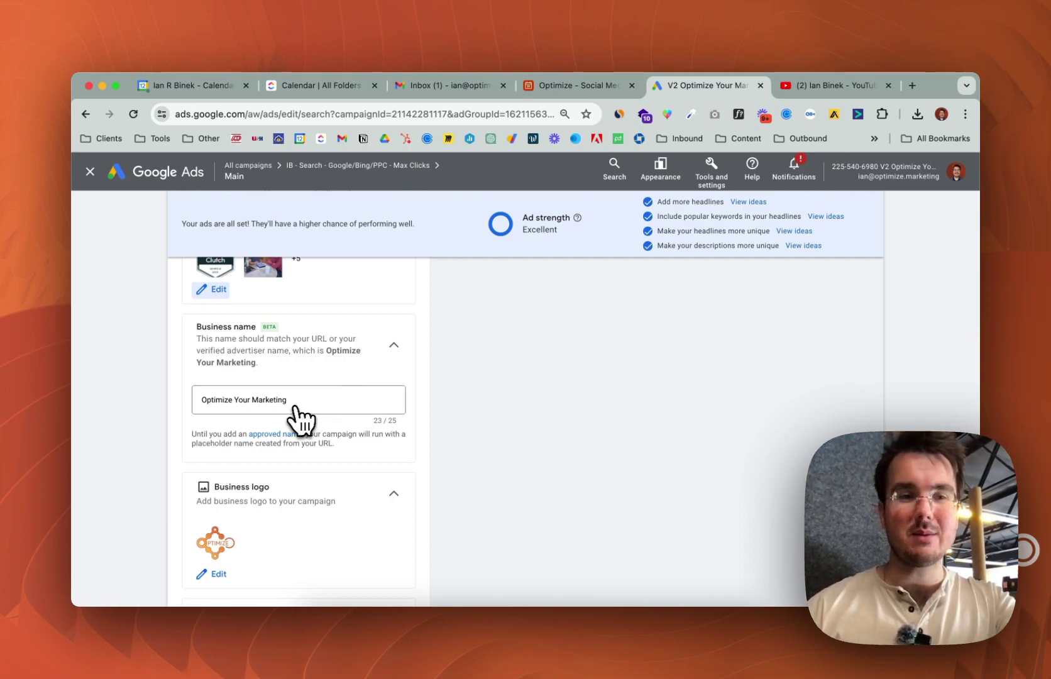
{"action": "mouse_move", "coordinate": [271, 513]}
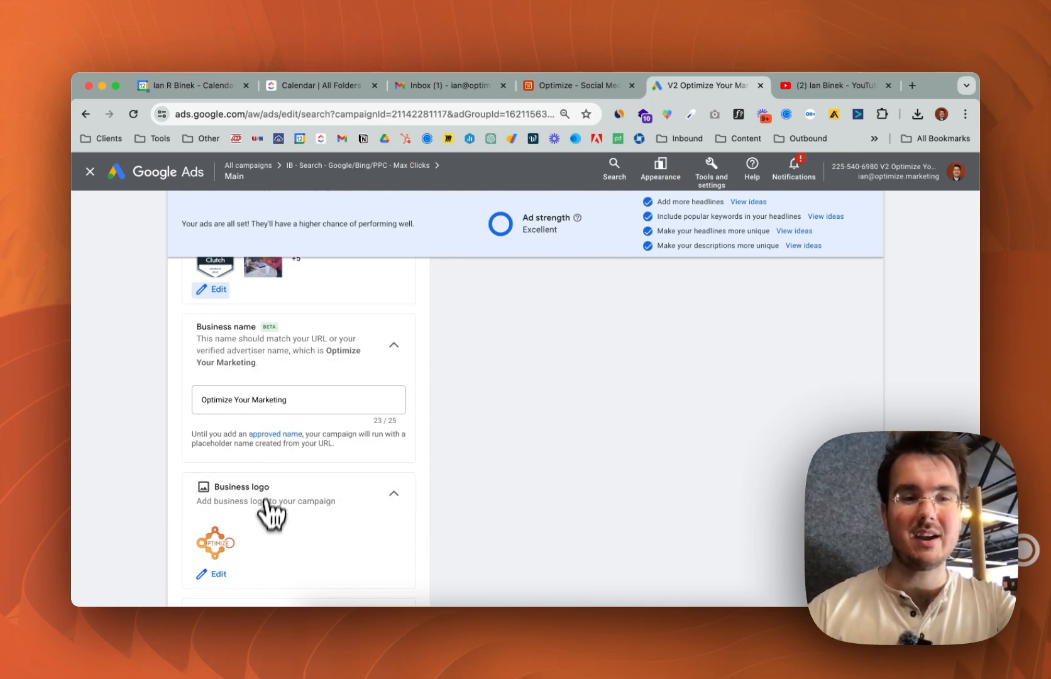
{"action": "scroll", "scroll_direction": "up", "scroll_amount": 3}
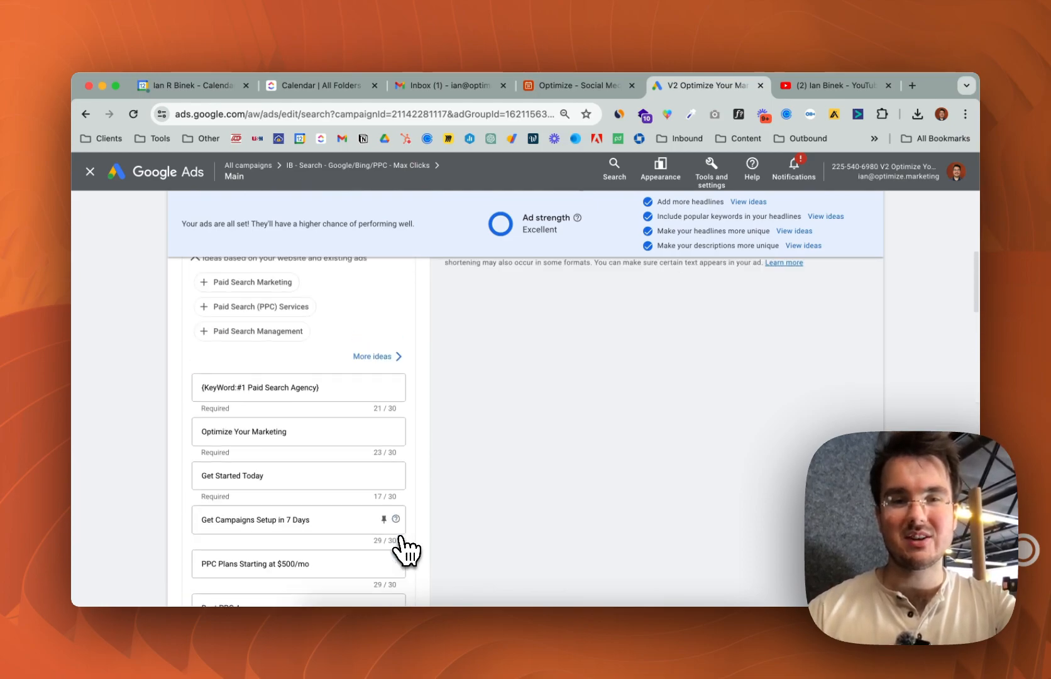
{"action": "scroll", "scroll_direction": "up", "scroll_amount": 3}
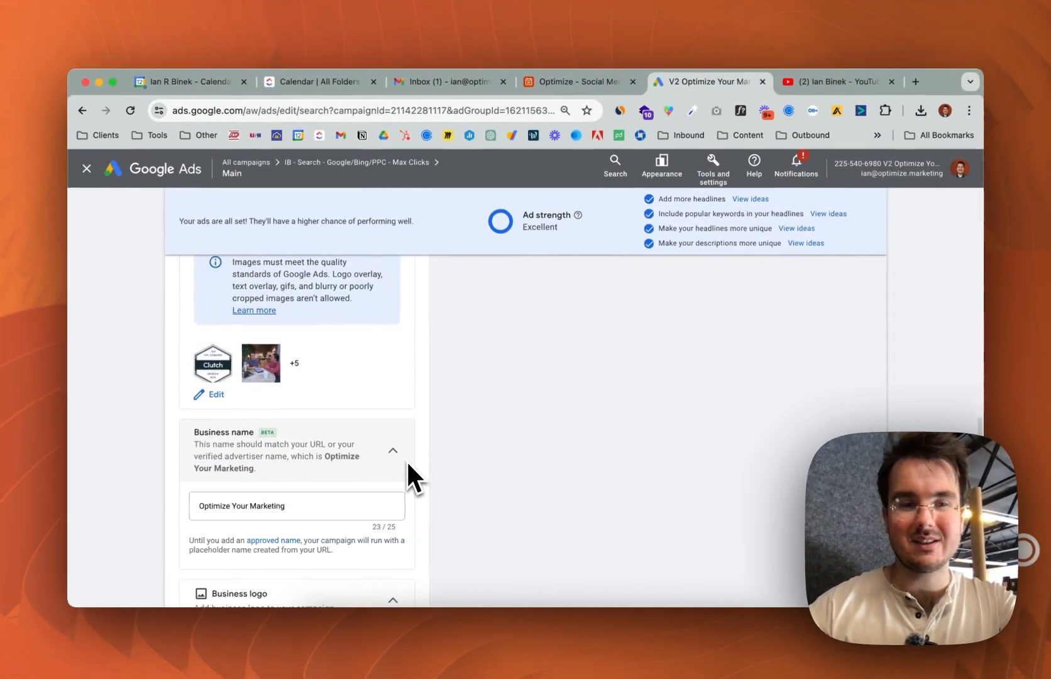
{"action": "scroll", "scroll_direction": "down", "scroll_amount": 3}
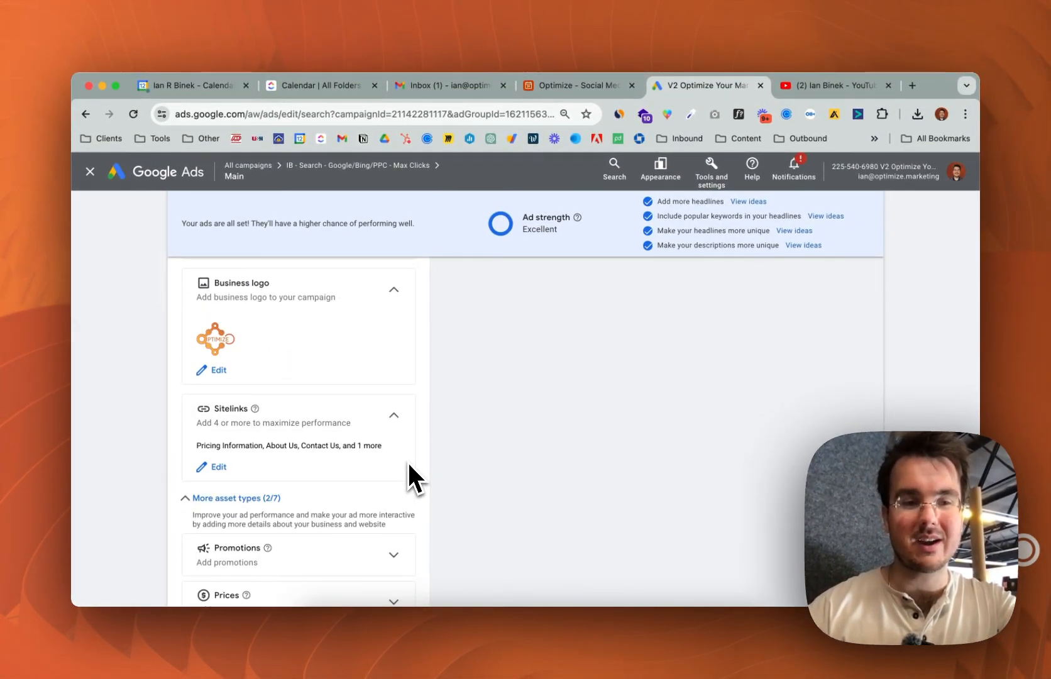
{"action": "scroll", "scroll_direction": "down", "scroll_amount": 3}
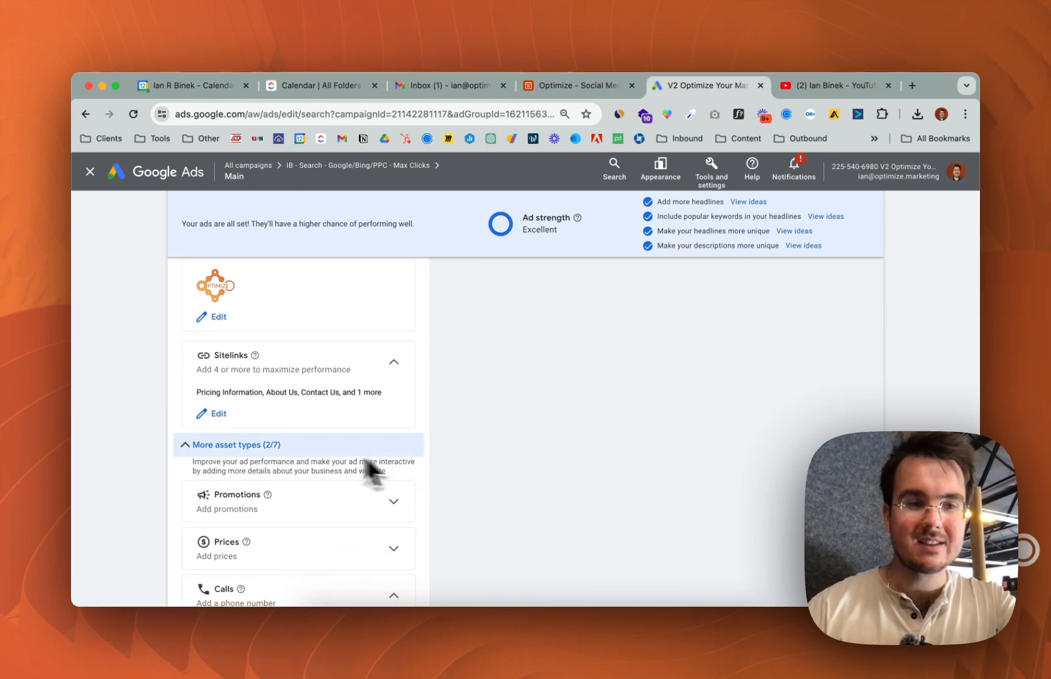
{"action": "mouse_move", "coordinate": [218, 414]}
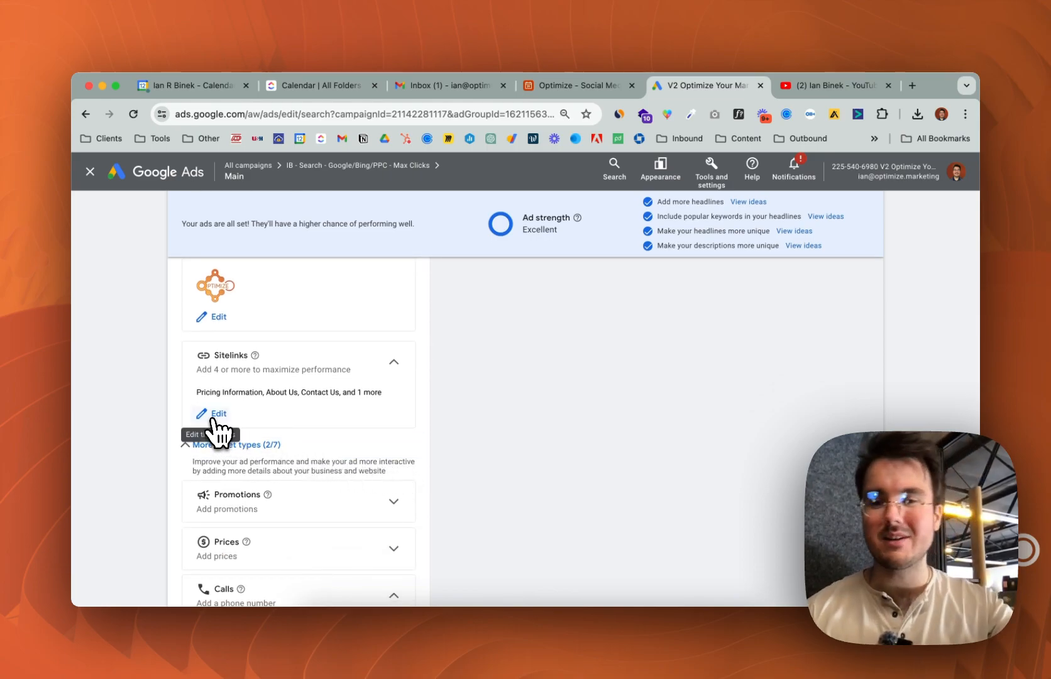
{"action": "left_click", "coordinate": [219, 414]}
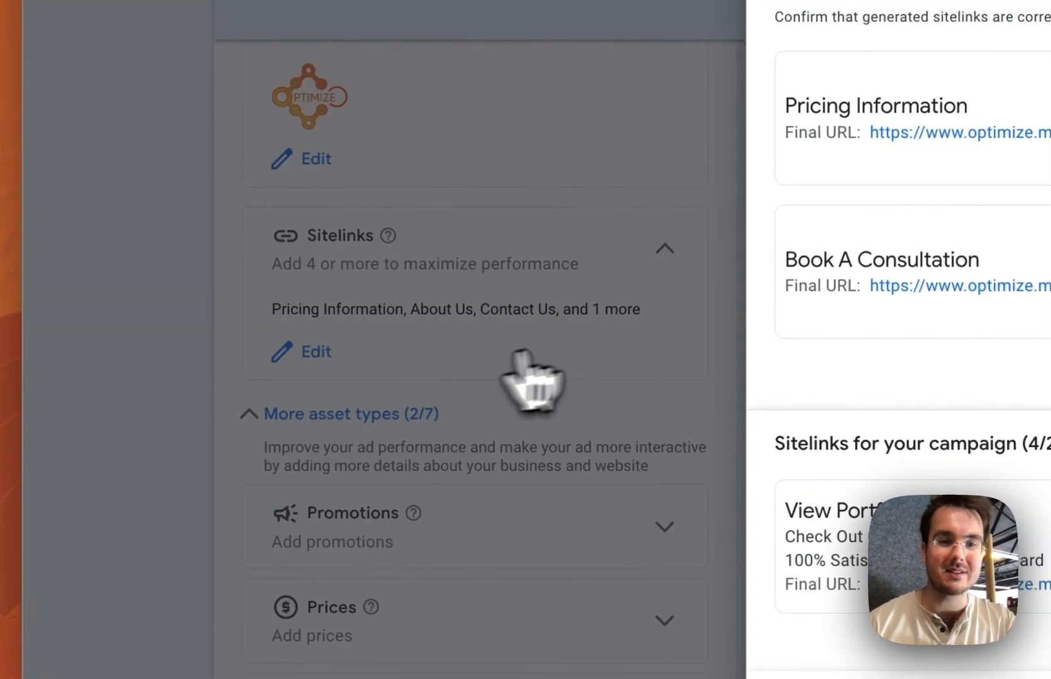
{"action": "left_click", "coordinate": [315, 351]}
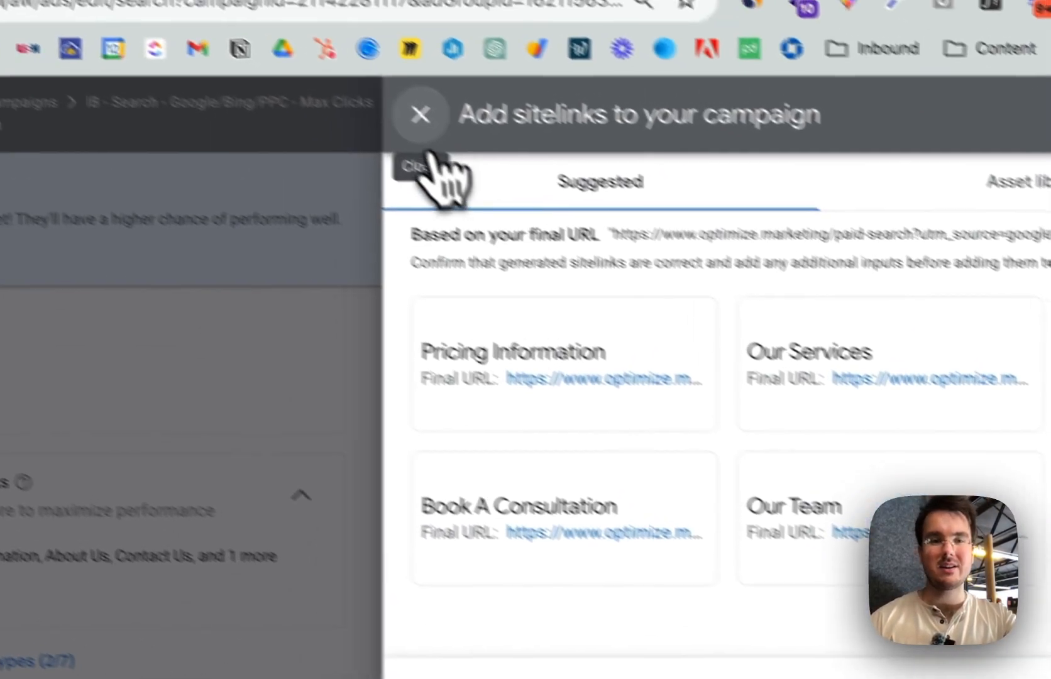
{"action": "left_click", "coordinate": [420, 114]}
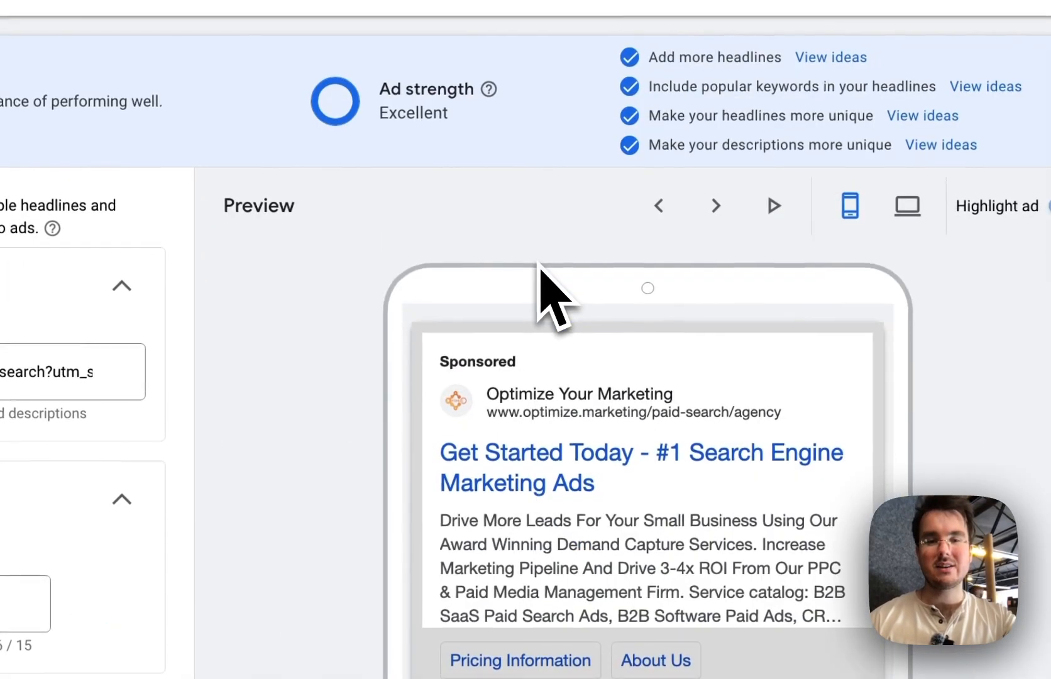
{"action": "scroll", "scroll_direction": "down", "scroll_amount": 3}
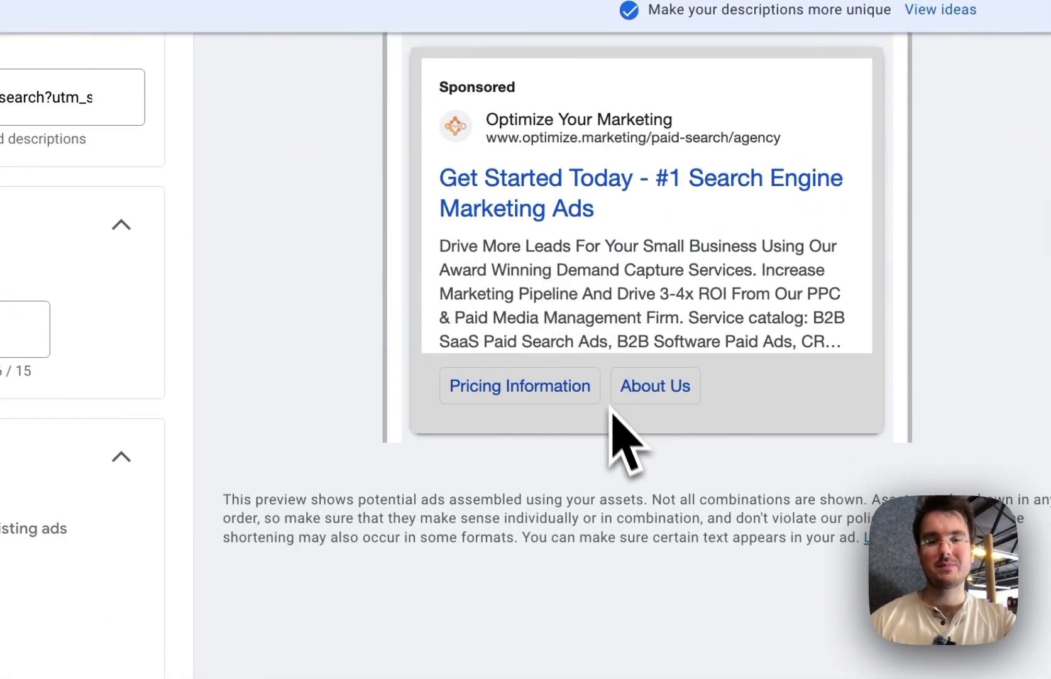
{"action": "mouse_move", "coordinate": [634, 463]}
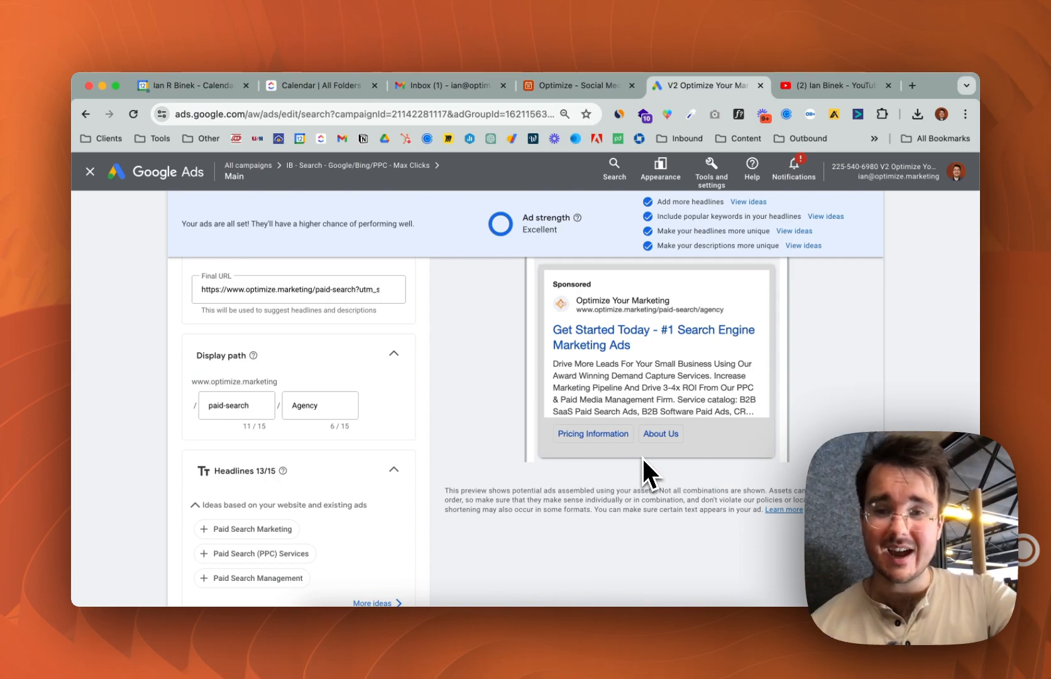
{"action": "scroll", "scroll_direction": "down", "scroll_amount": 3}
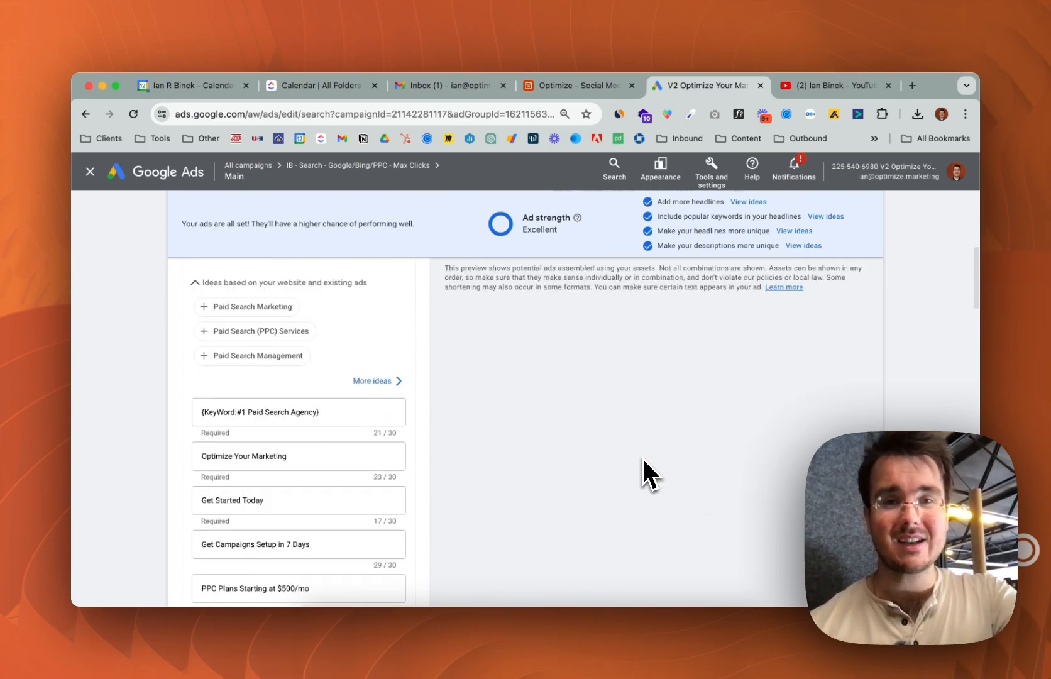
{"action": "scroll", "scroll_direction": "down", "scroll_amount": 3}
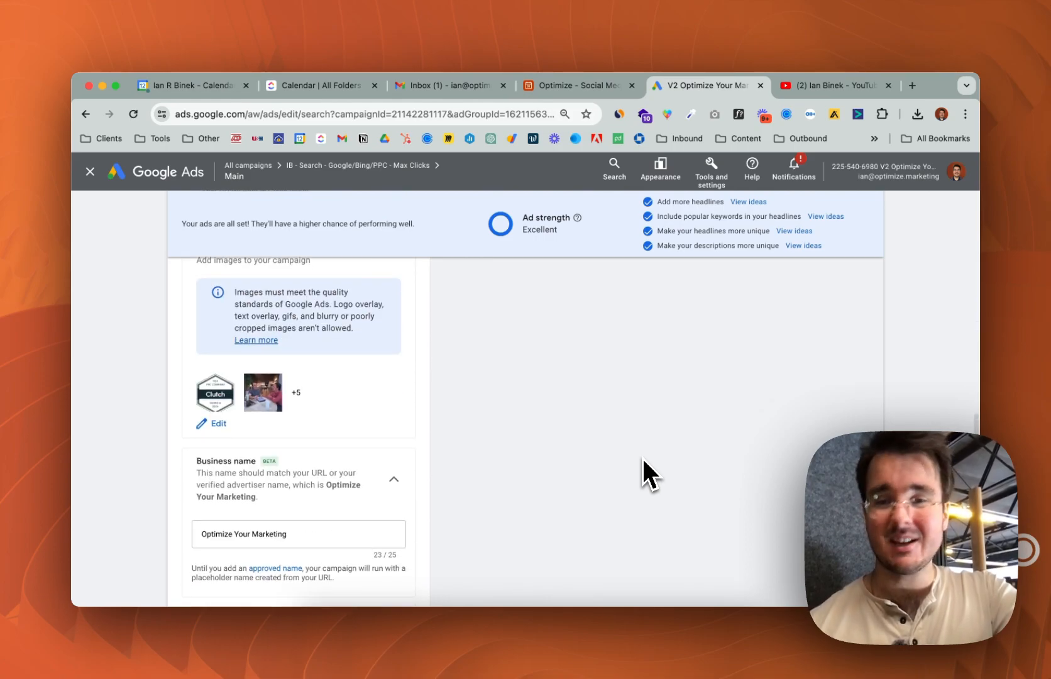
{"action": "scroll", "scroll_direction": "down", "scroll_amount": 3}
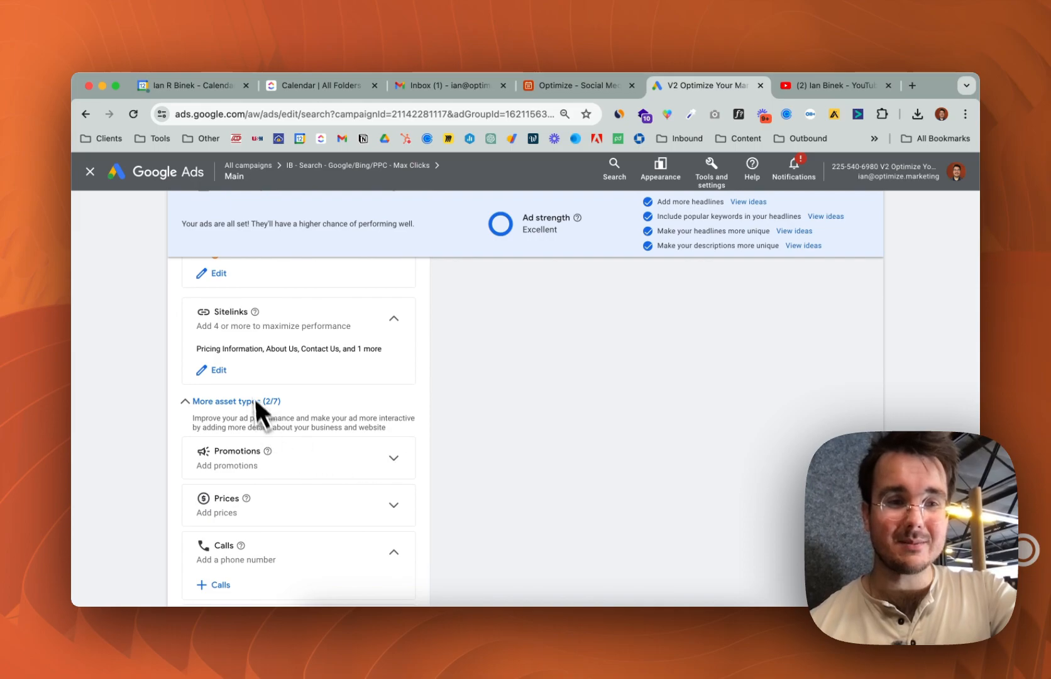
Step: Give the About Us sitelink descriptions 'Learn More About Optimize' and 'Our Story Is Crazy' with a desktop preview
{"action": "left_click", "coordinate": [218, 370]}
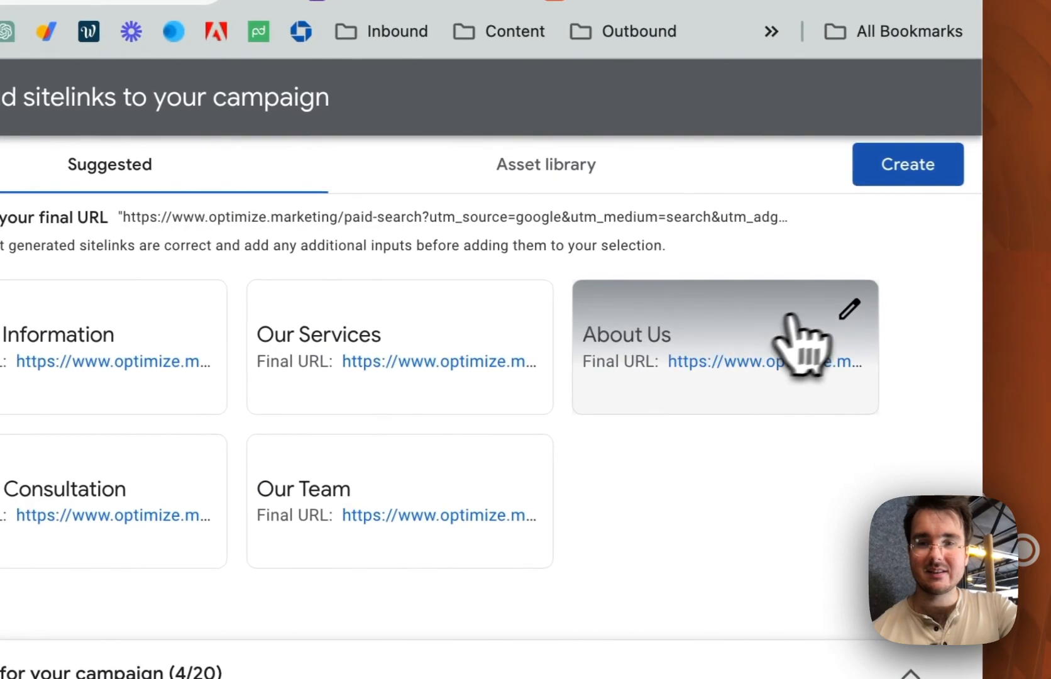
{"action": "left_click", "coordinate": [850, 310]}
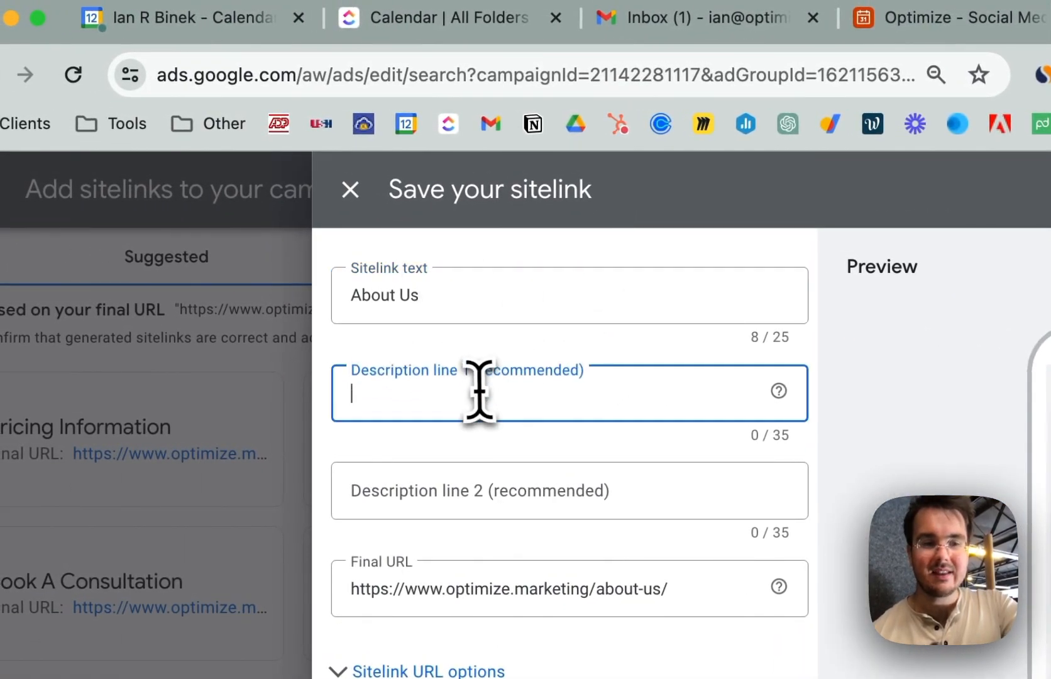
{"action": "mouse_move", "coordinate": [590, 389]}
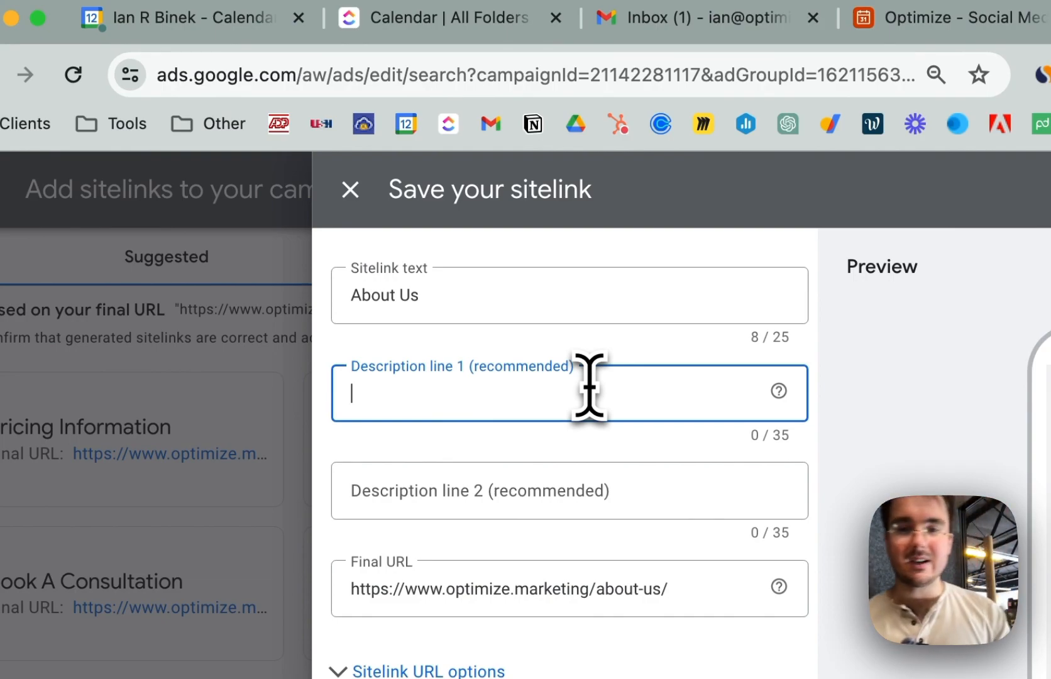
{"action": "type", "text": "Learn"}
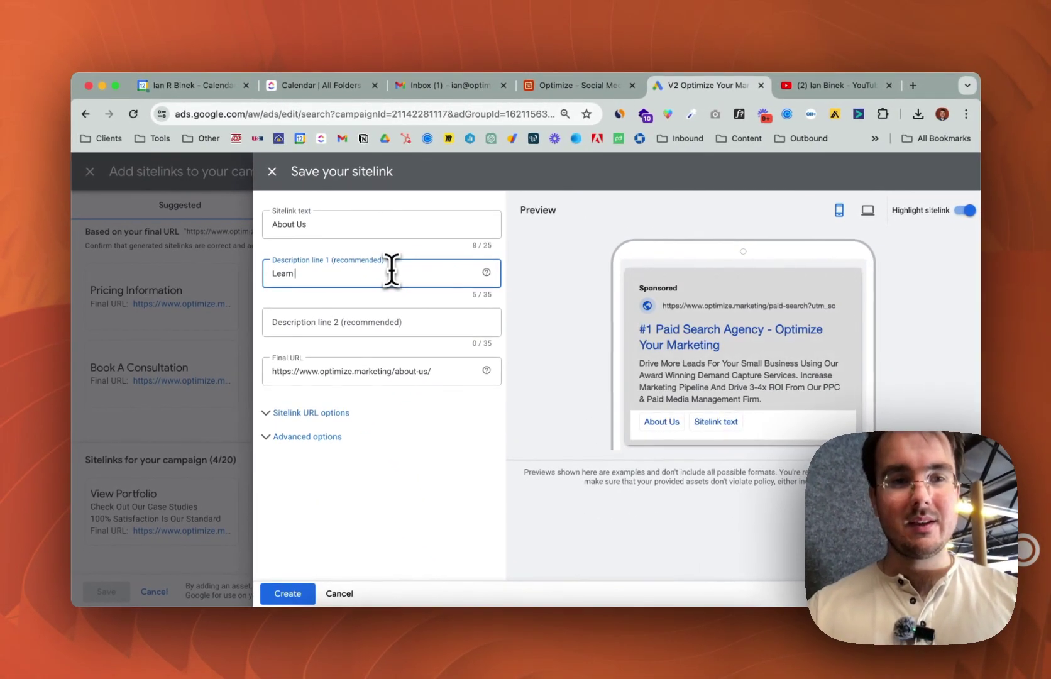
{"action": "type", "text": "More About Optimi"}
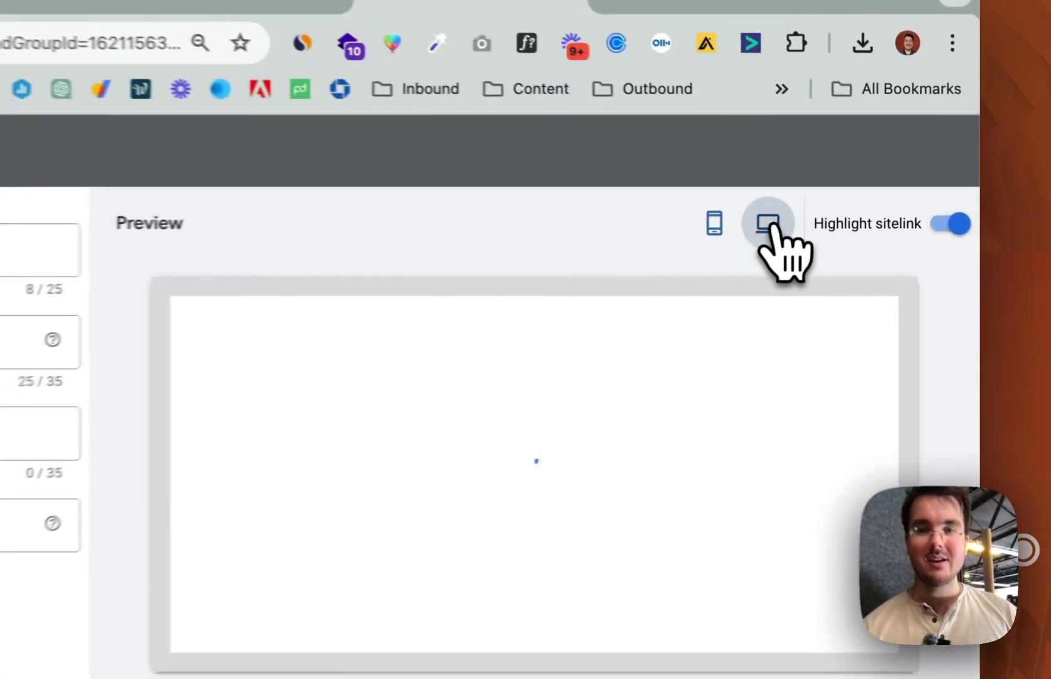
{"action": "left_click", "coordinate": [768, 224]}
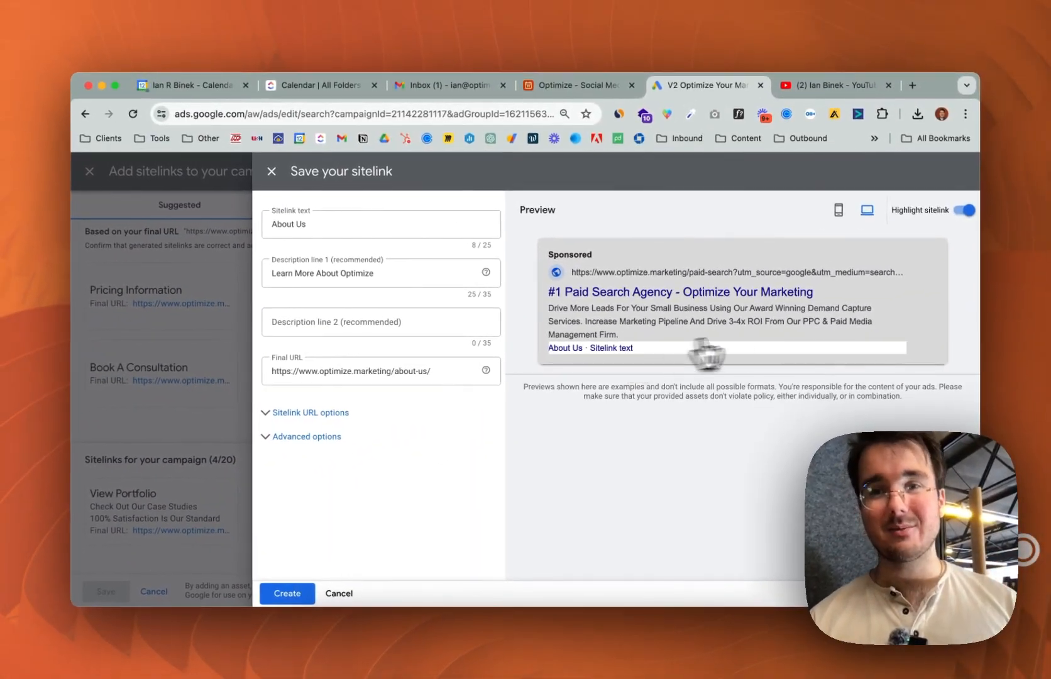
{"action": "mouse_move", "coordinate": [395, 319]}
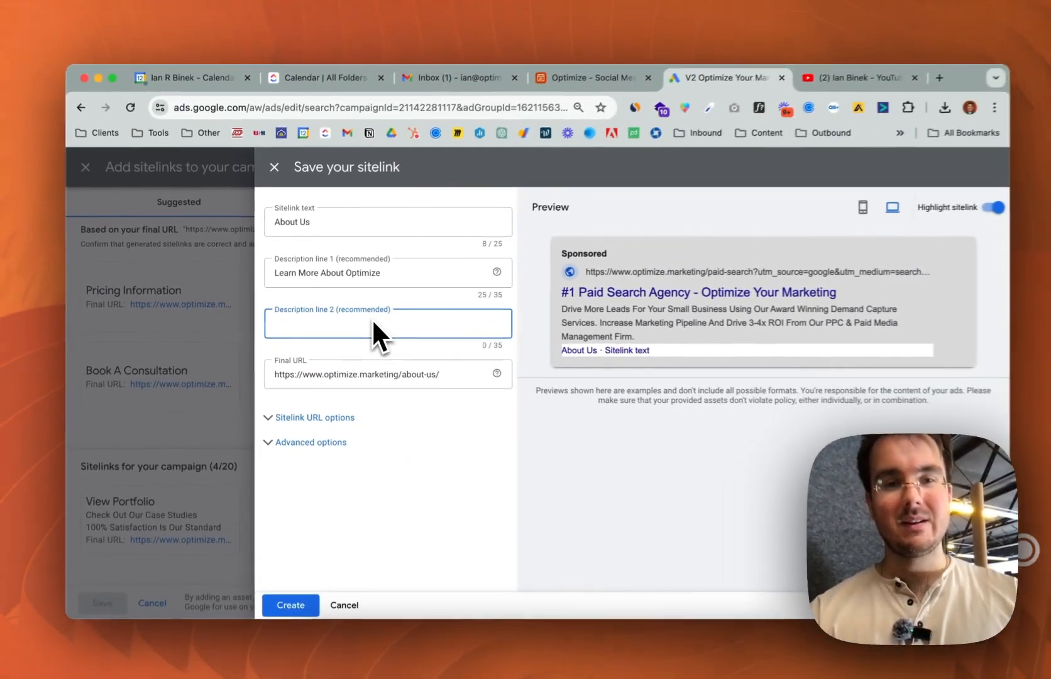
{"action": "type", "text": "Our Story"}
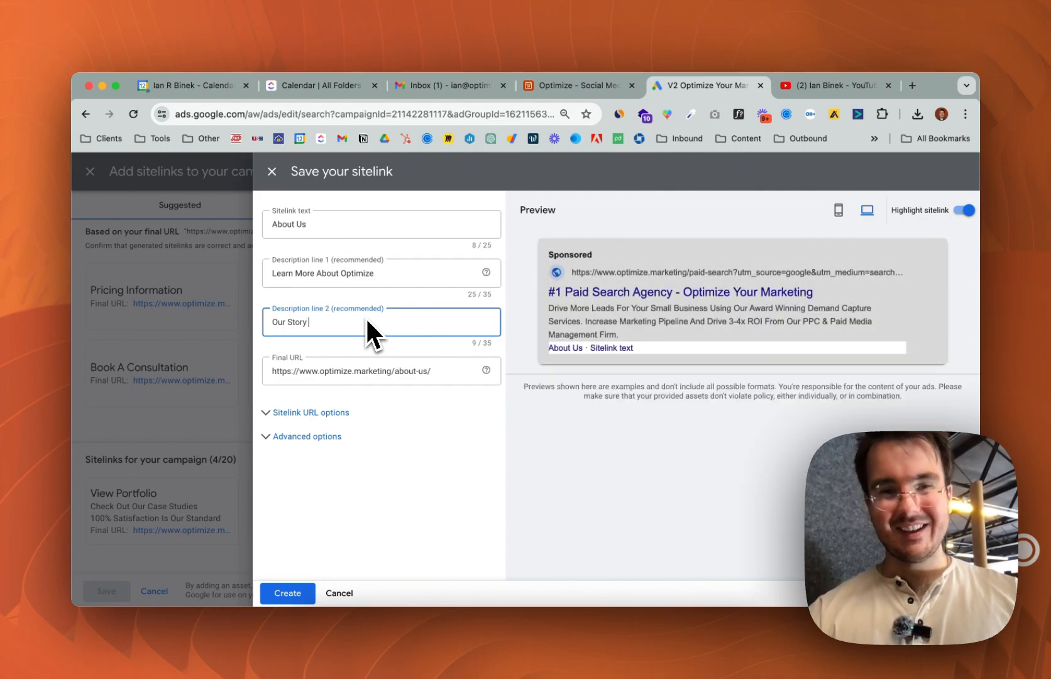
{"action": "type", "text": "Is Crazy"}
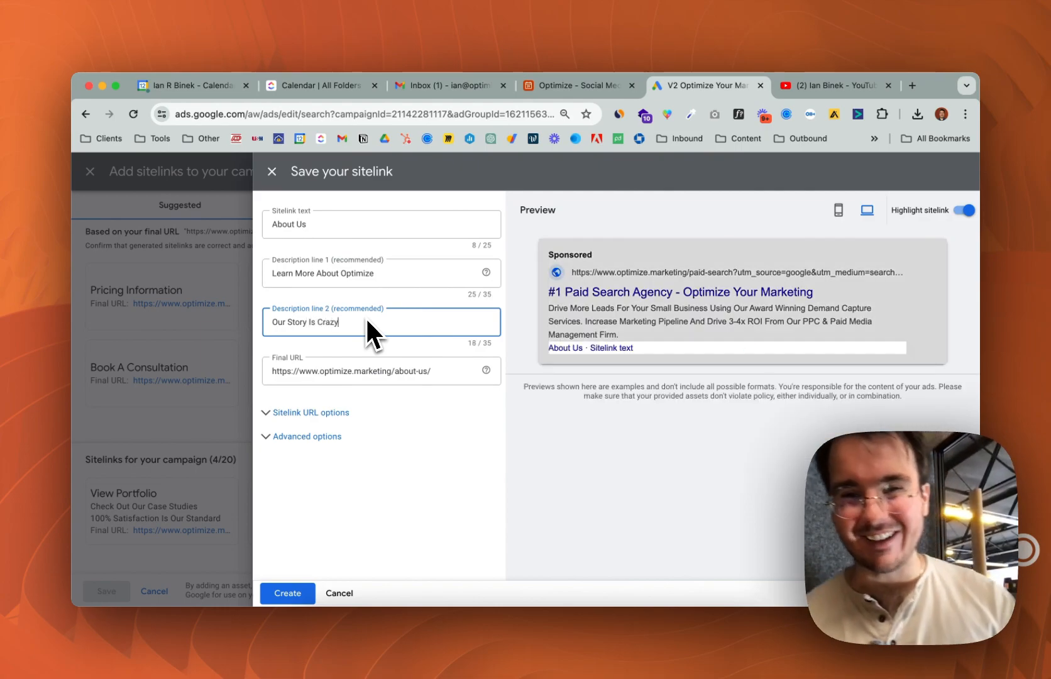
{"action": "mouse_move", "coordinate": [609, 374]}
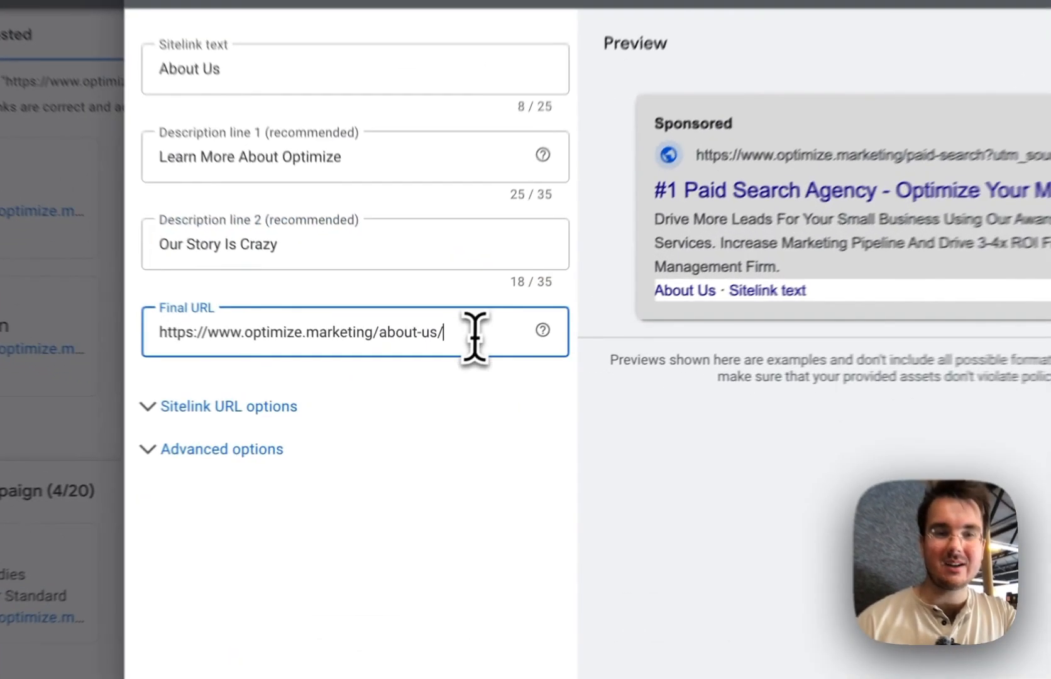
Step: Review the sitelink's tracking template, URL suffix and scheduling options
{"action": "scroll", "scroll_direction": "down", "scroll_amount": 3}
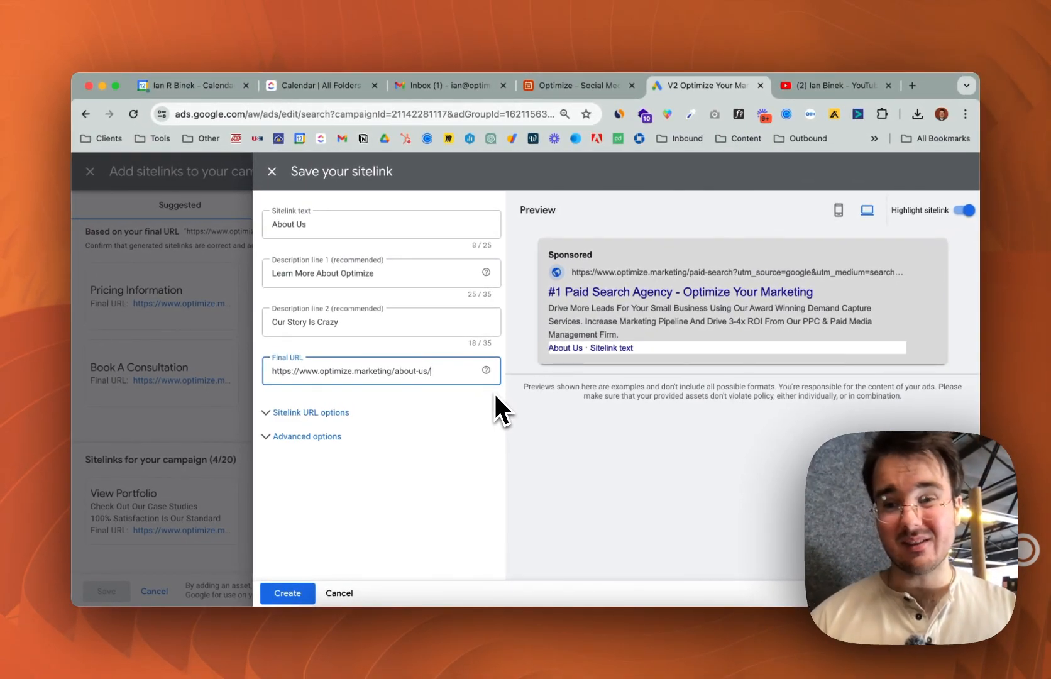
{"action": "mouse_move", "coordinate": [455, 396]}
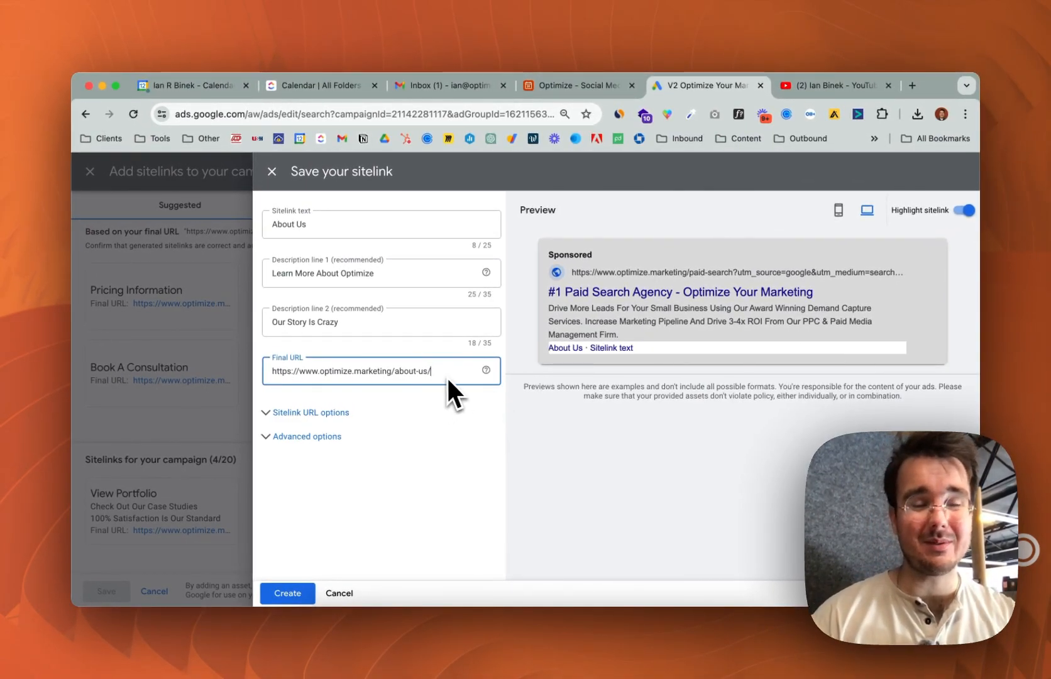
{"action": "left_click", "coordinate": [310, 412]}
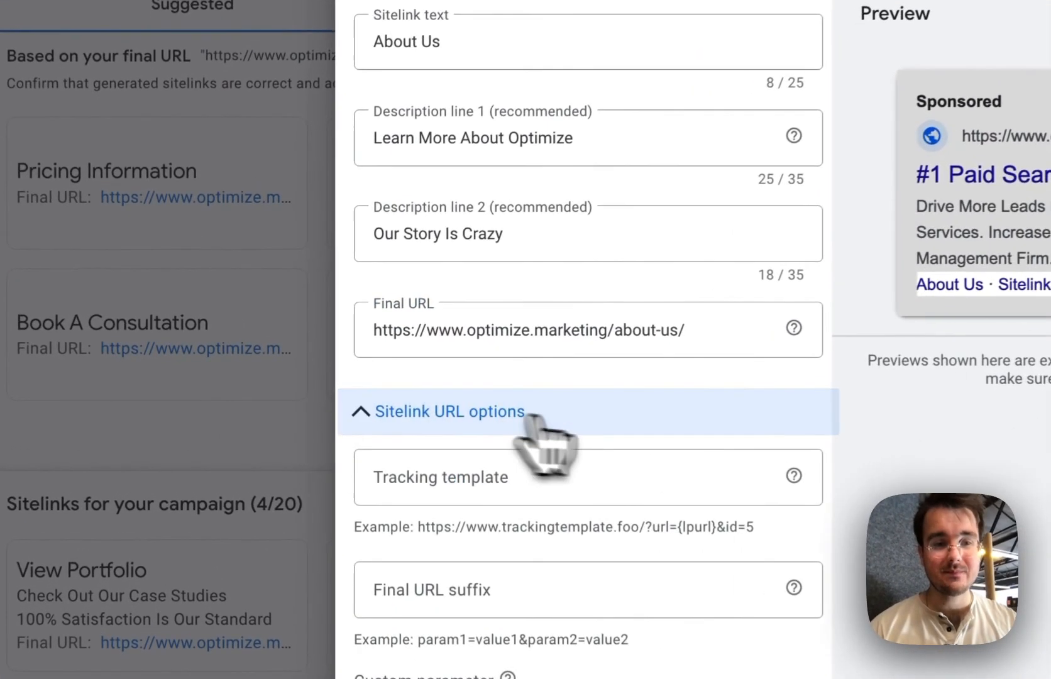
{"action": "scroll", "scroll_direction": "down", "scroll_amount": 3}
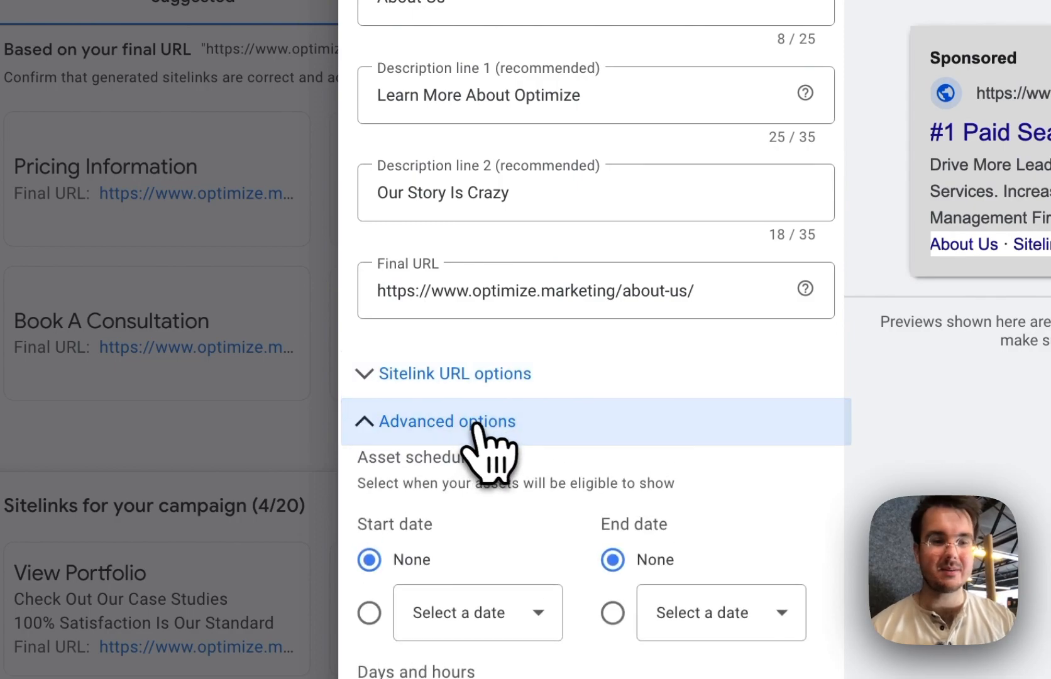
{"action": "left_click", "coordinate": [444, 422]}
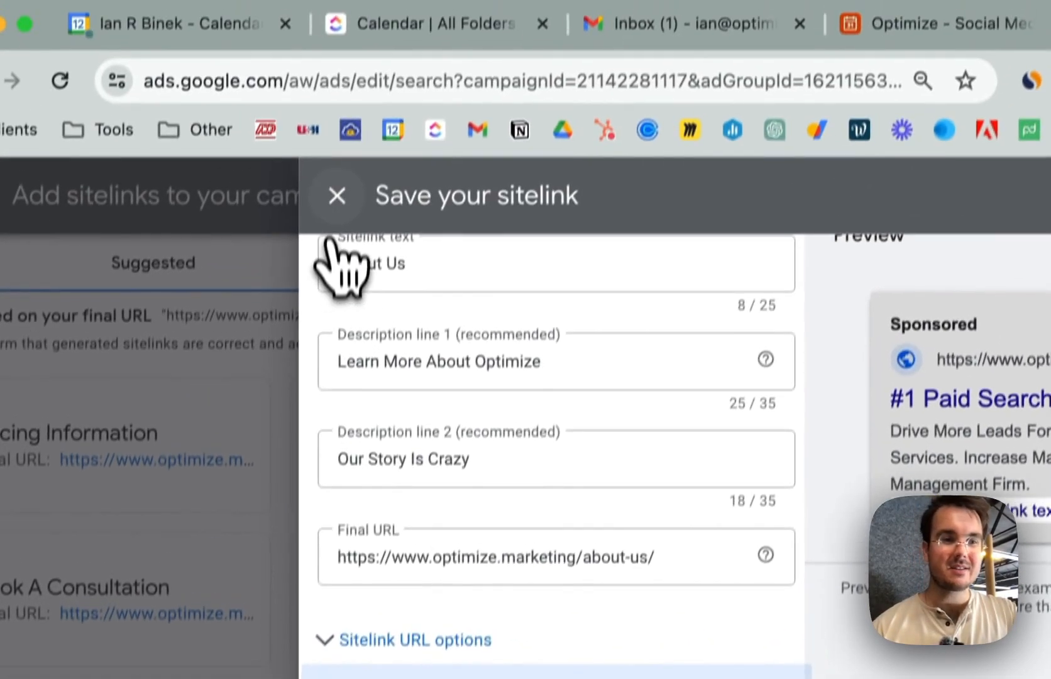
Step: Close the About Us sitelink editor unsaved and glance at the Prices asset section
{"action": "left_click", "coordinate": [335, 195]}
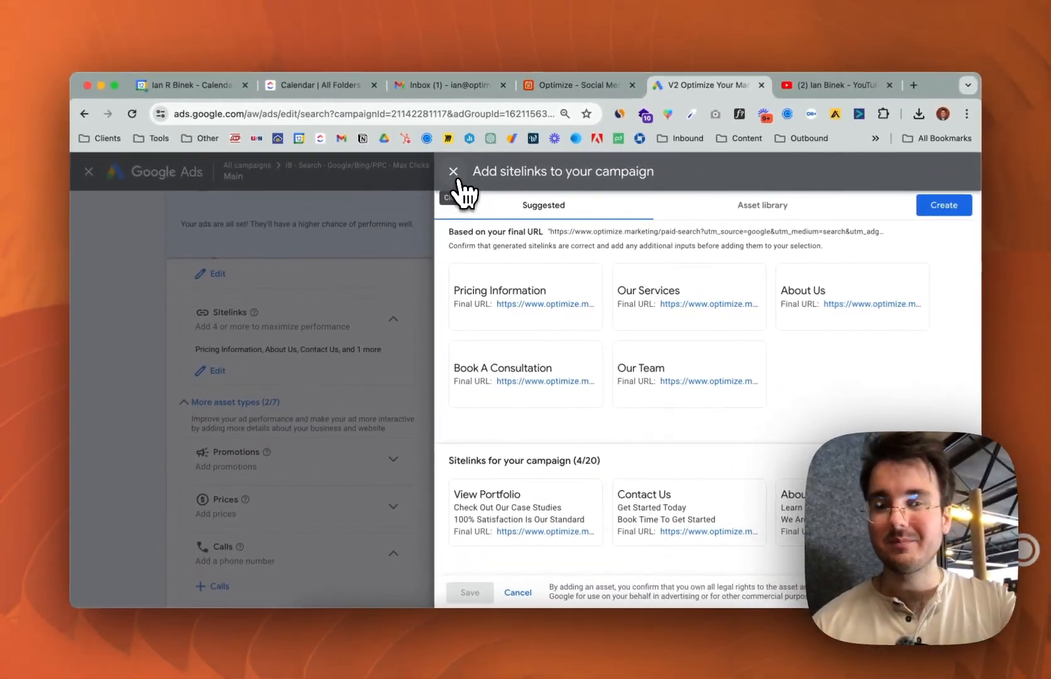
{"action": "mouse_move", "coordinate": [601, 454]}
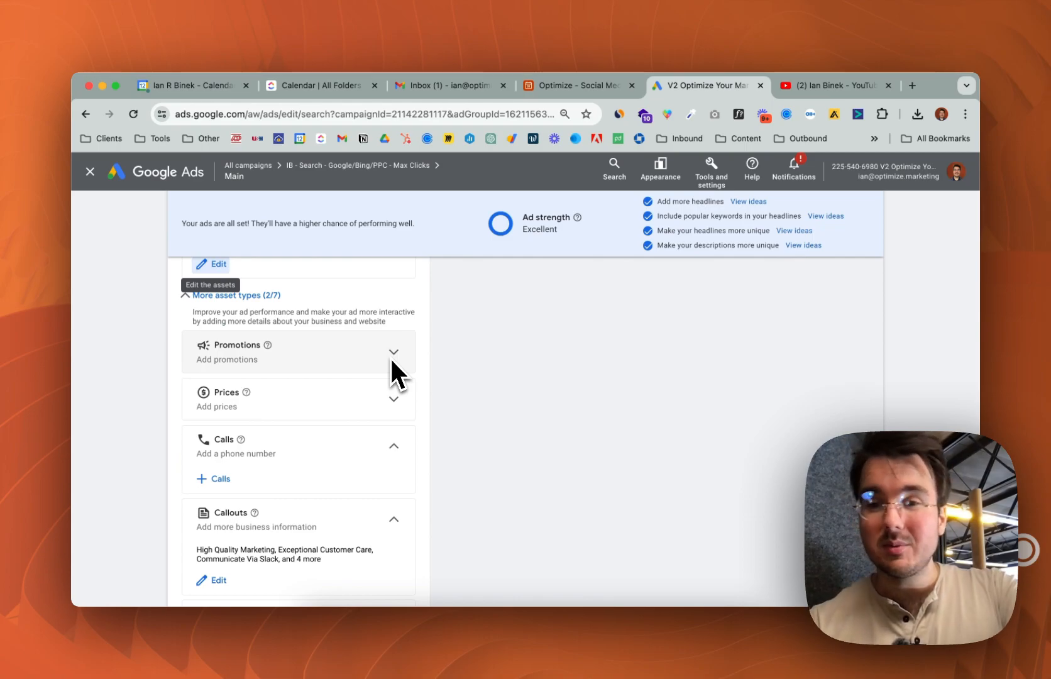
{"action": "mouse_move", "coordinate": [403, 409]}
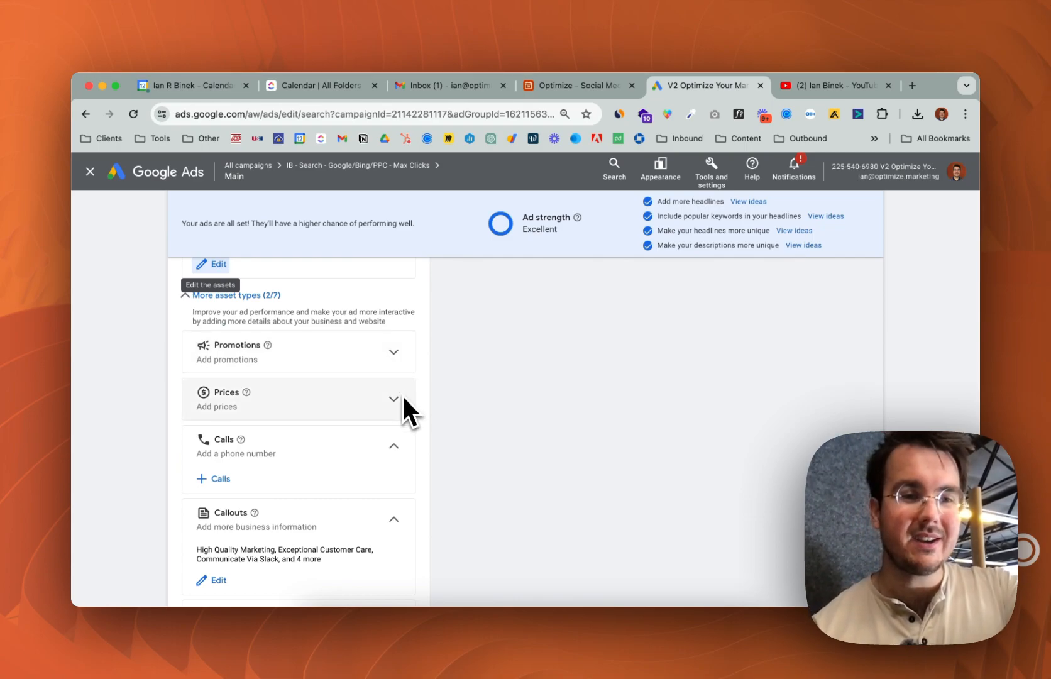
{"action": "mouse_move", "coordinate": [404, 418]}
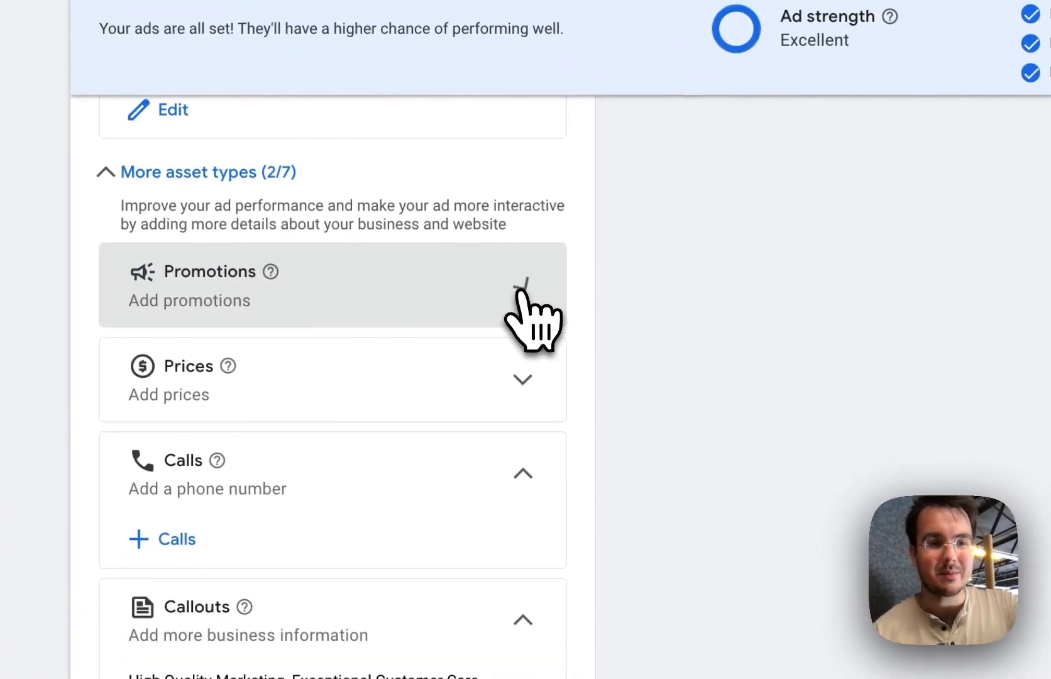
{"action": "left_click", "coordinate": [521, 378]}
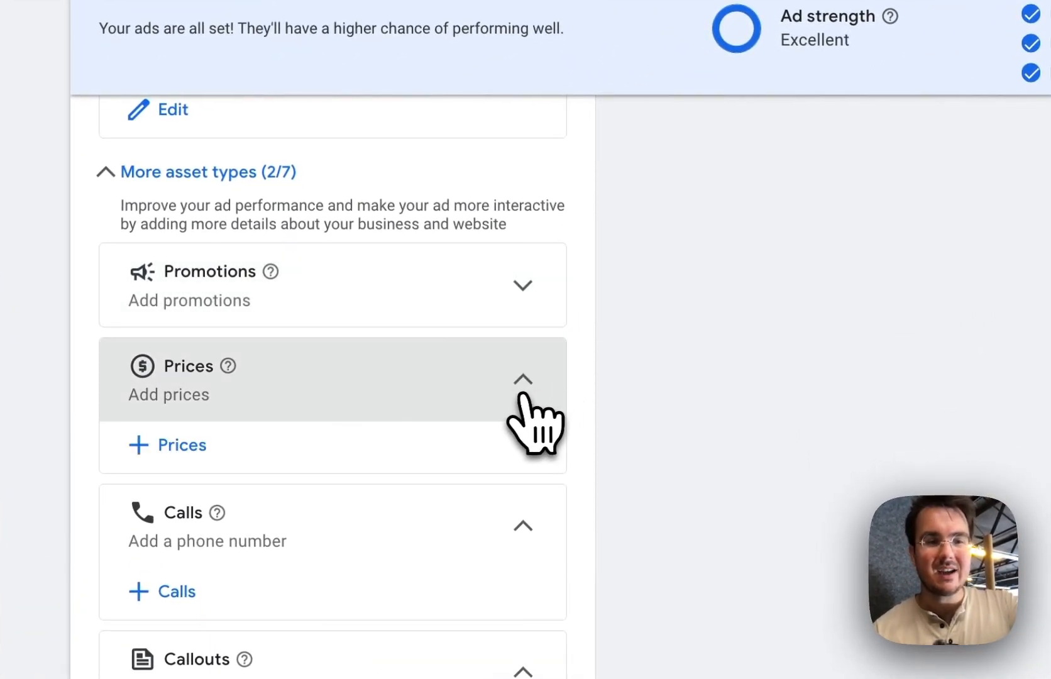
{"action": "left_click", "coordinate": [521, 380]}
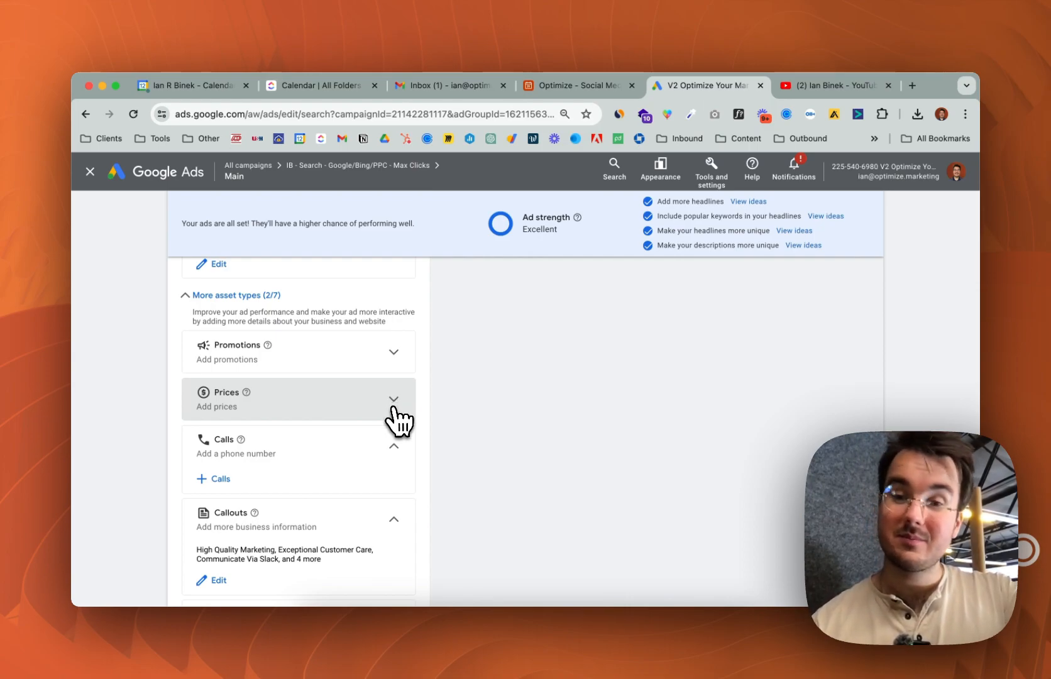
{"action": "scroll", "scroll_direction": "down", "scroll_amount": 3}
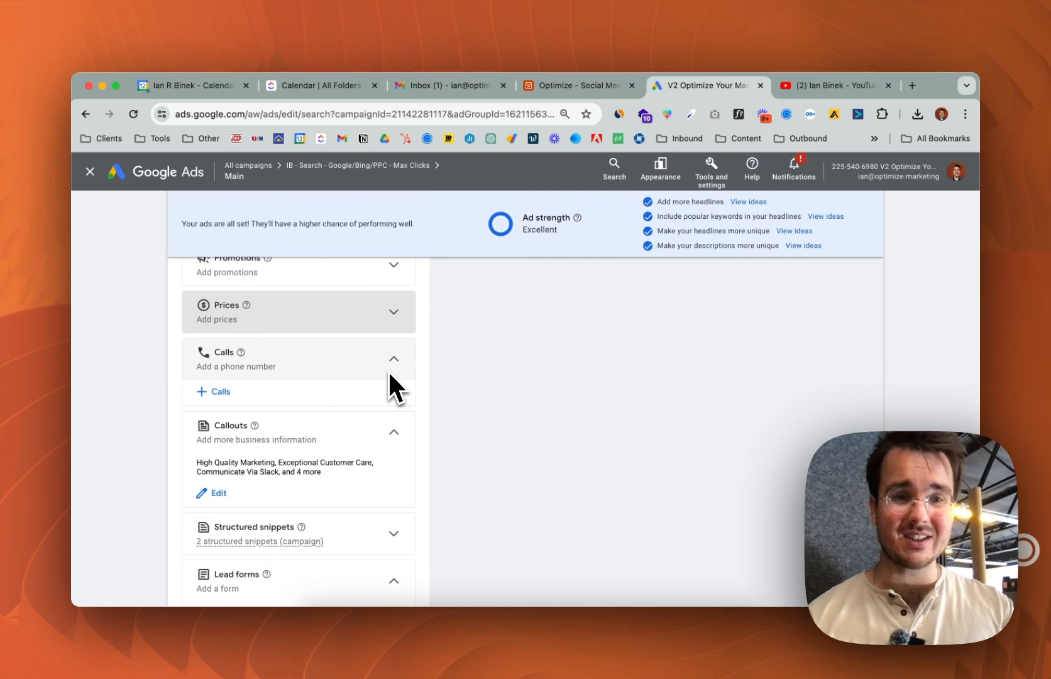
{"action": "scroll", "scroll_direction": "down", "scroll_amount": 3}
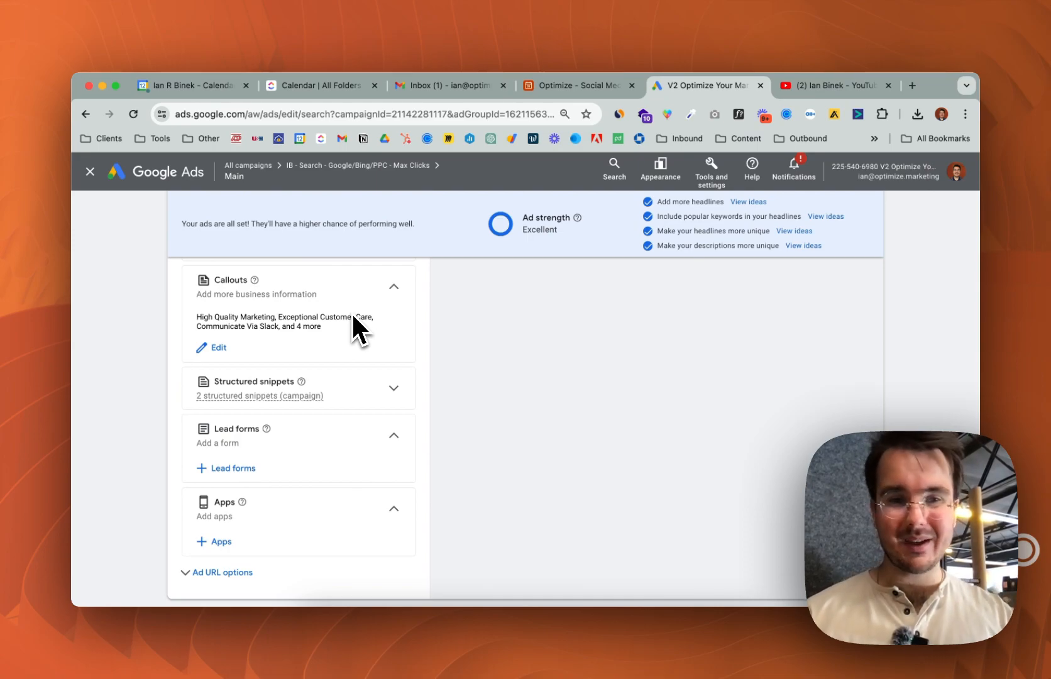
{"action": "mouse_move", "coordinate": [356, 406]}
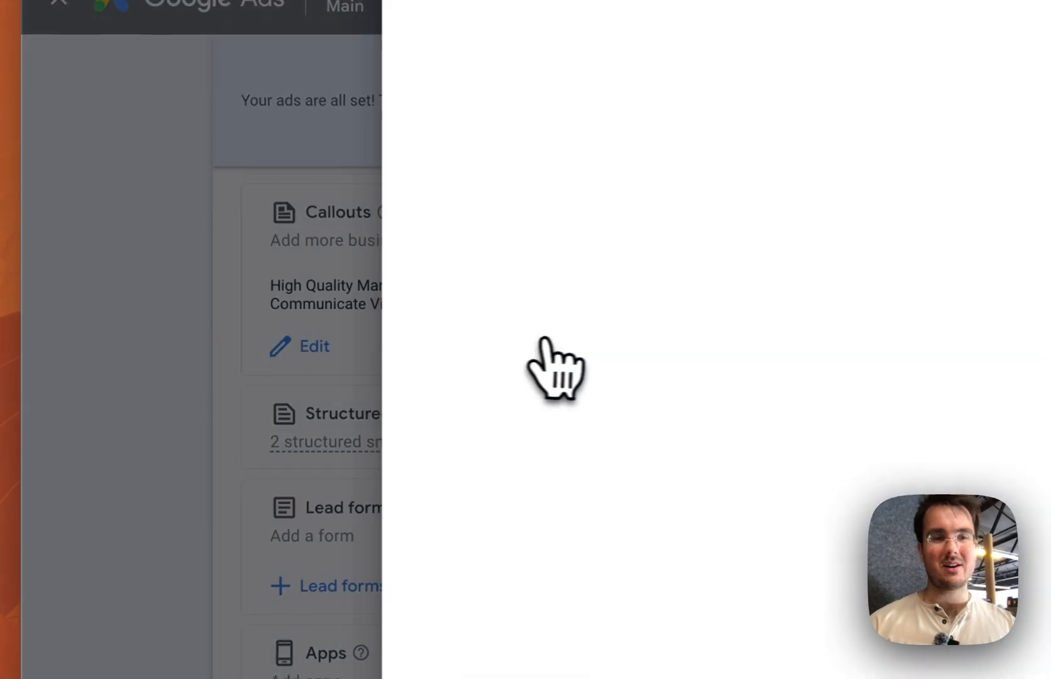
Step: Review the campaign's callouts, 7 of 13 selected, in the mobile ad preview
{"action": "left_click", "coordinate": [314, 346]}
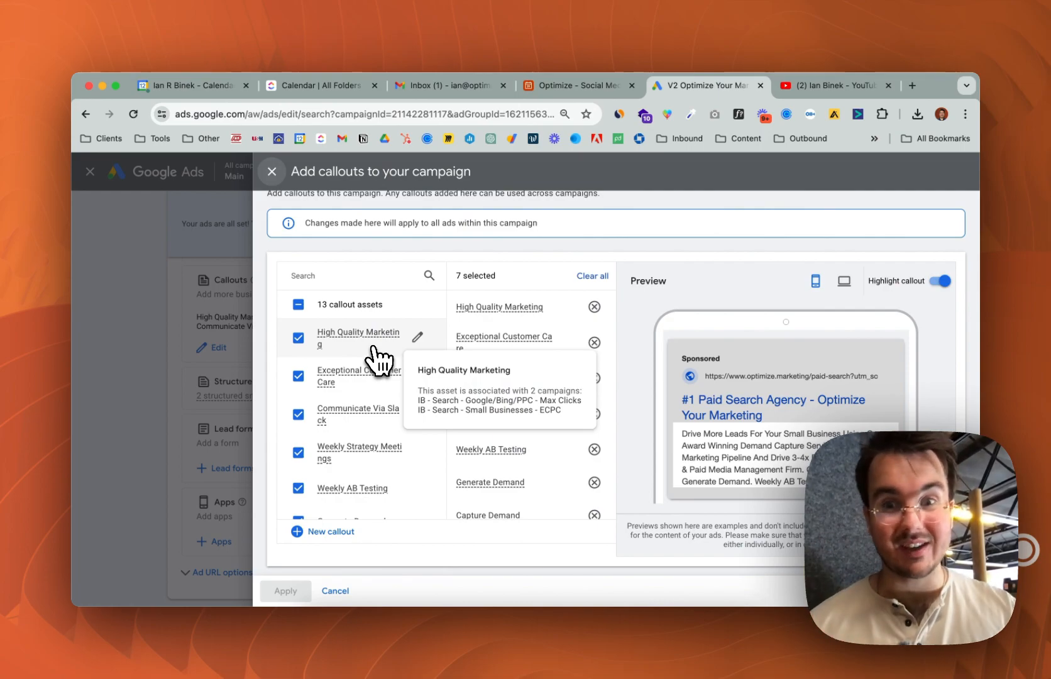
{"action": "mouse_move", "coordinate": [383, 352]}
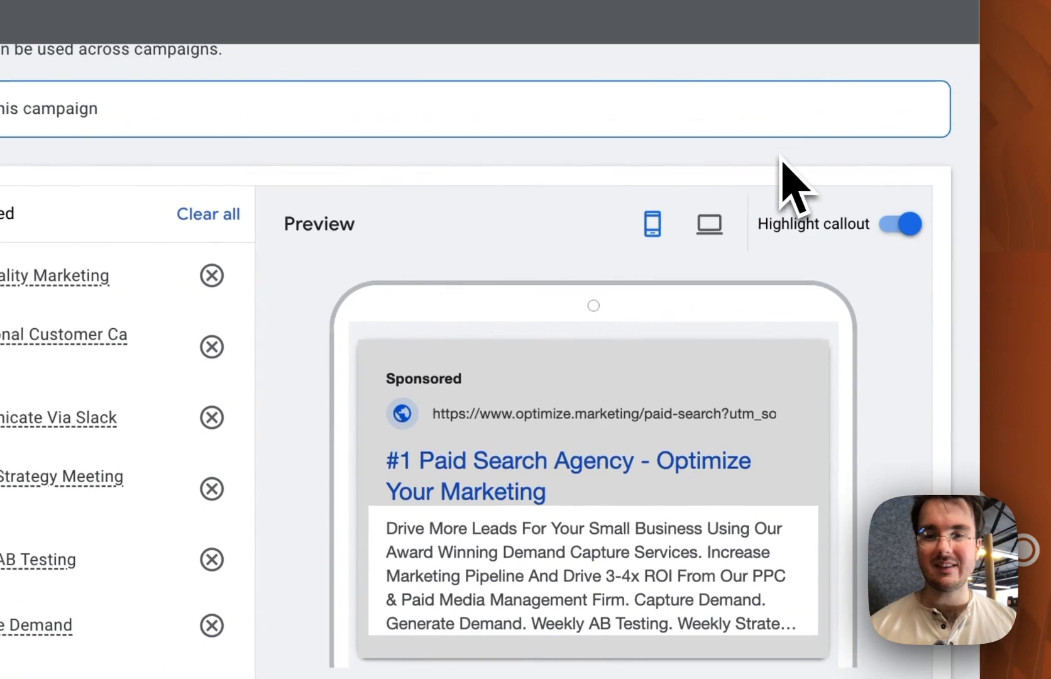
{"action": "scroll", "scroll_direction": "down", "scroll_amount": 3}
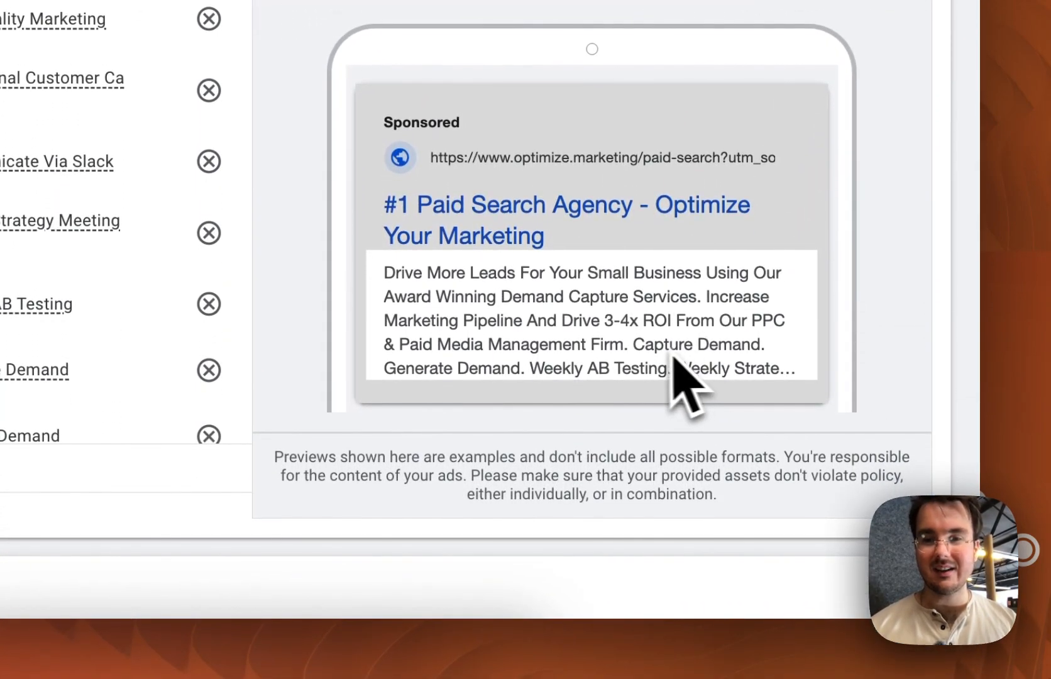
{"action": "mouse_move", "coordinate": [463, 429]}
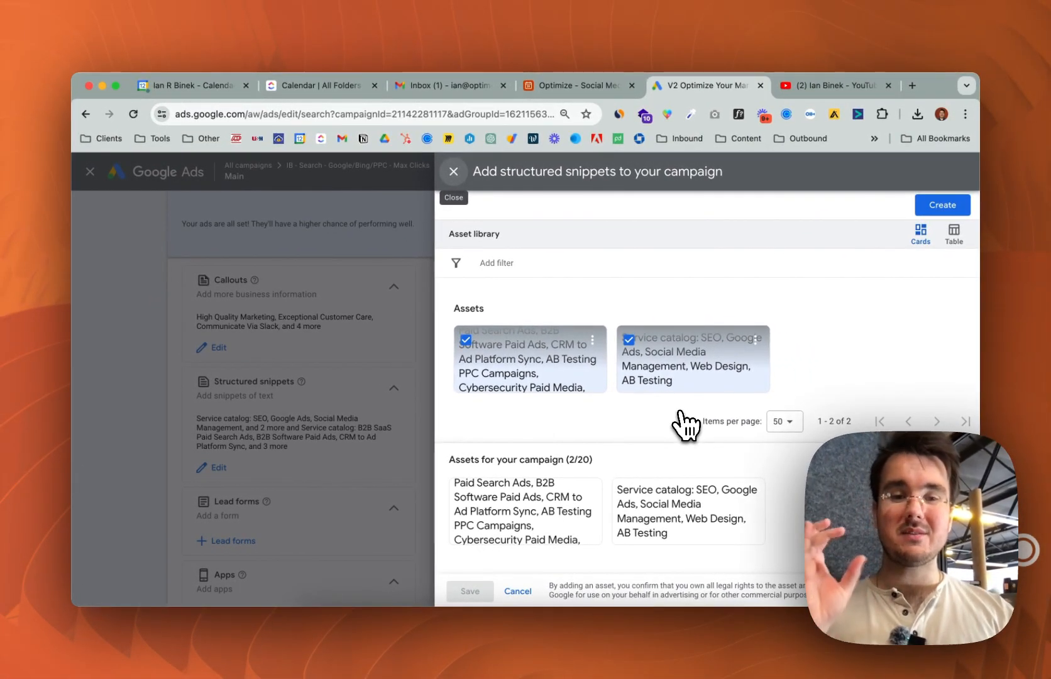
{"action": "mouse_move", "coordinate": [687, 429]}
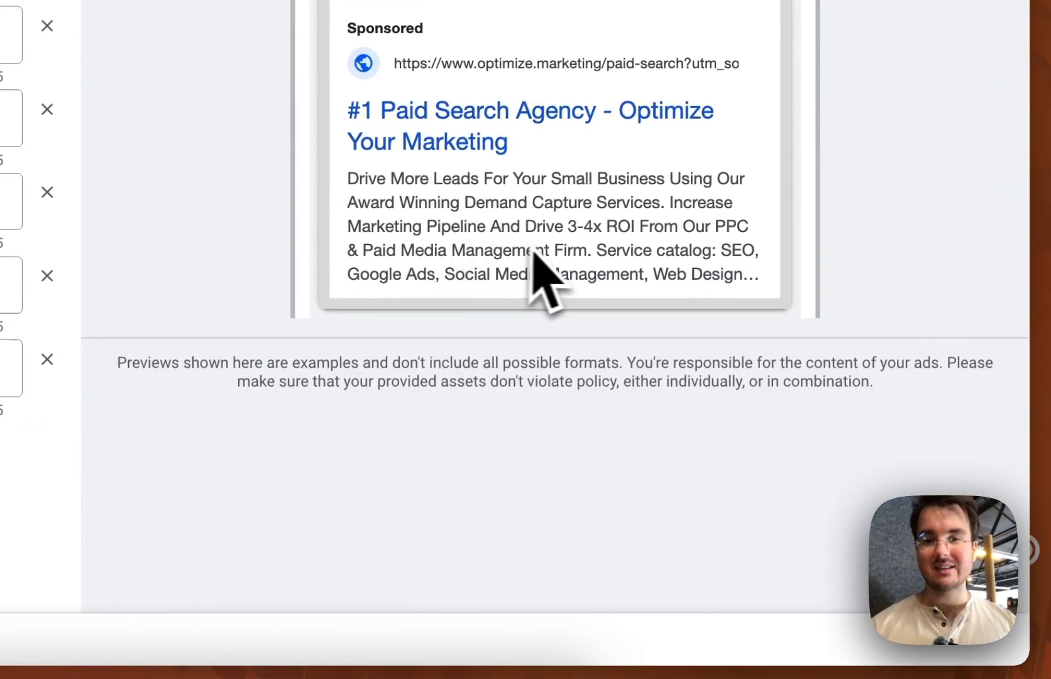
{"action": "mouse_move", "coordinate": [704, 295]}
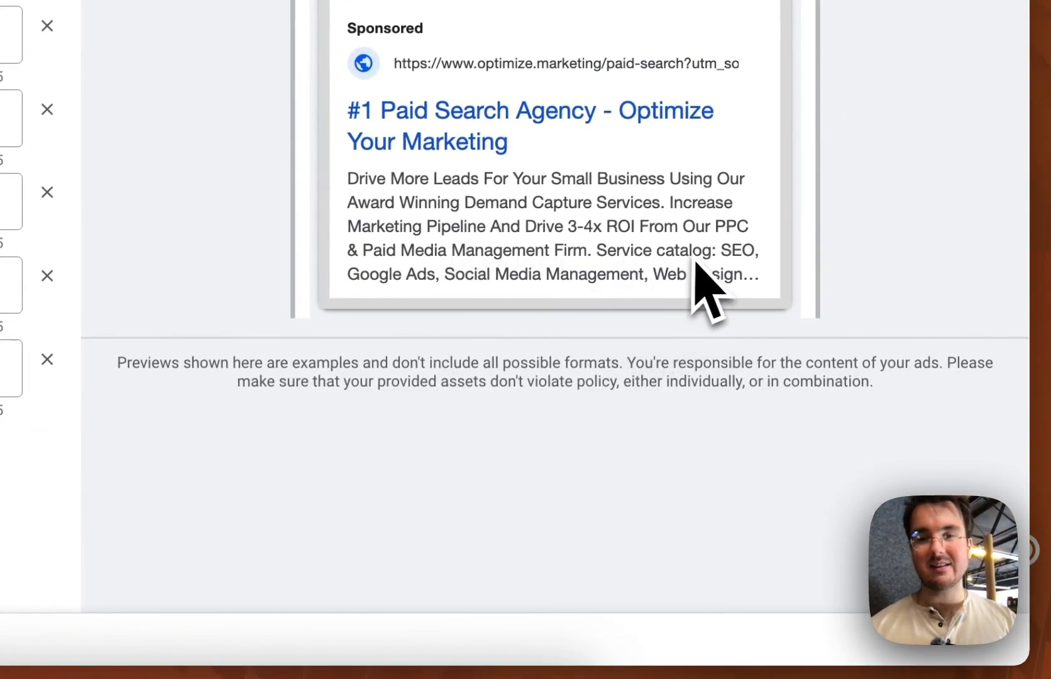
{"action": "mouse_move", "coordinate": [684, 298]}
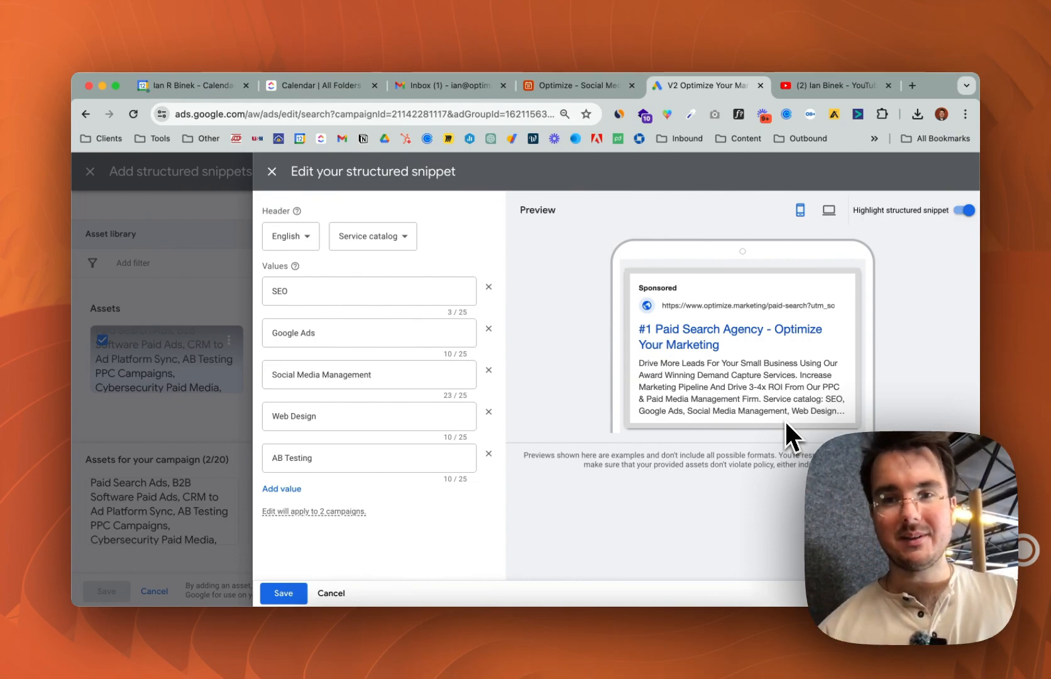
{"action": "mouse_move", "coordinate": [412, 399]}
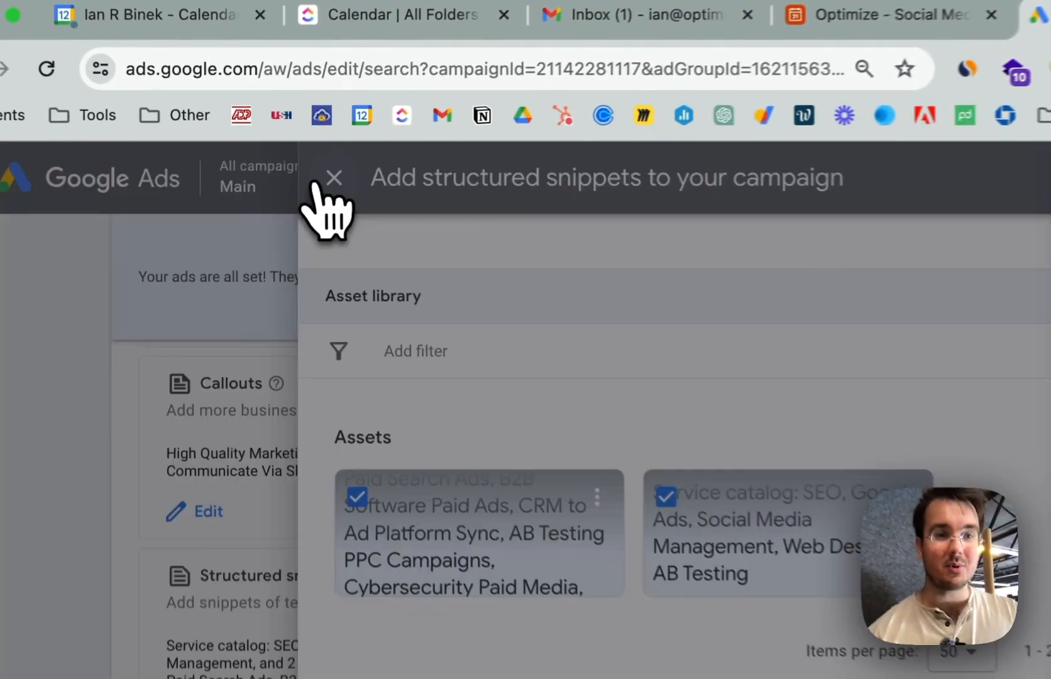
Step: Close the structured snippets panel and scroll back up to the headline list, ad strength still Excellent
{"action": "left_click", "coordinate": [334, 177]}
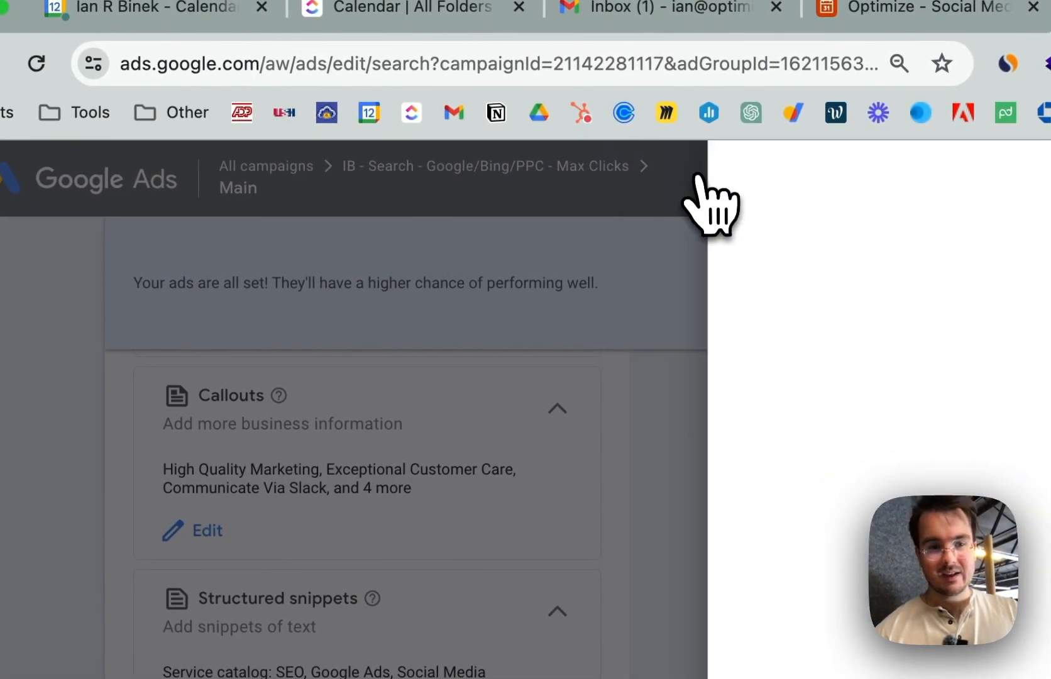
{"action": "scroll", "scroll_direction": "down", "scroll_amount": 3}
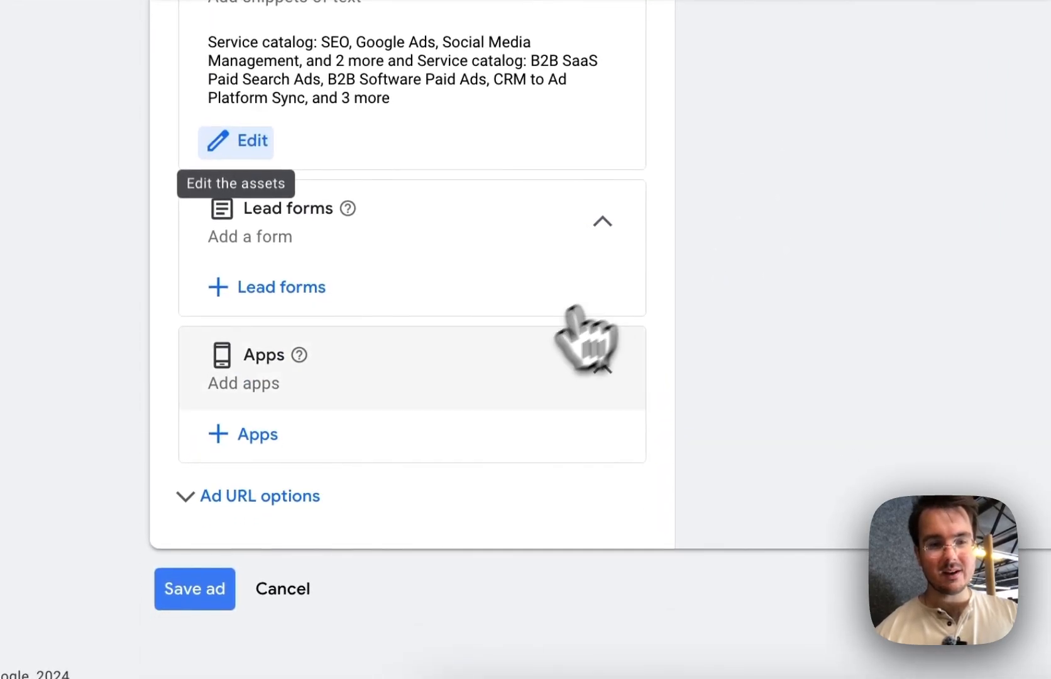
{"action": "left_click", "coordinate": [260, 496]}
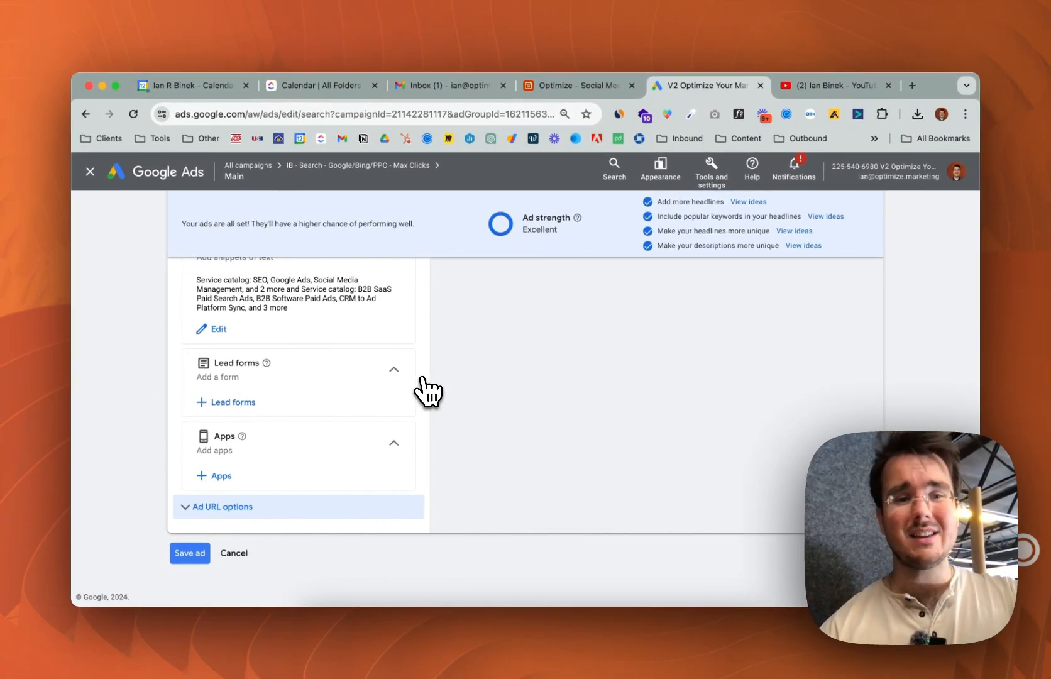
{"action": "scroll", "scroll_direction": "up", "scroll_amount": 3}
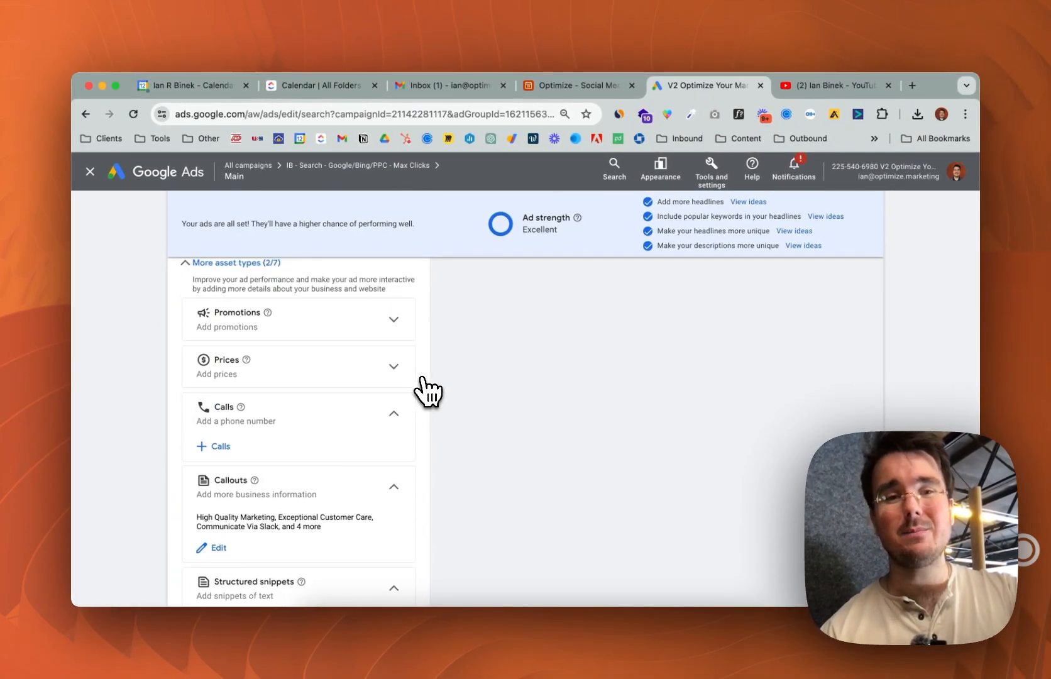
{"action": "scroll", "scroll_direction": "up", "scroll_amount": 3}
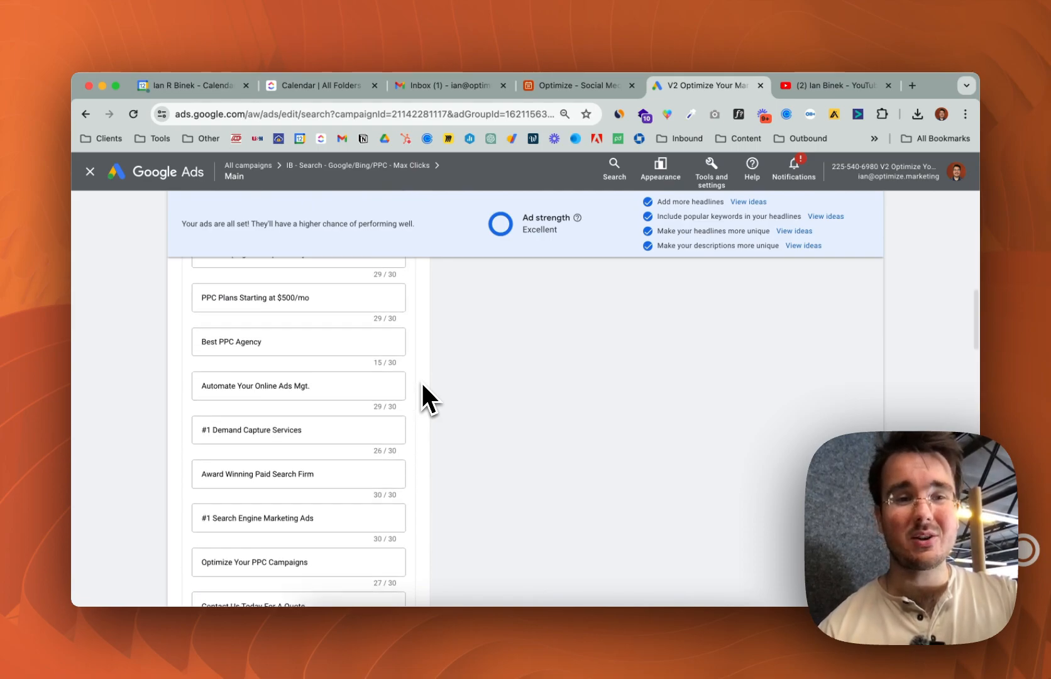
{"action": "scroll", "scroll_direction": "up", "scroll_amount": 3}
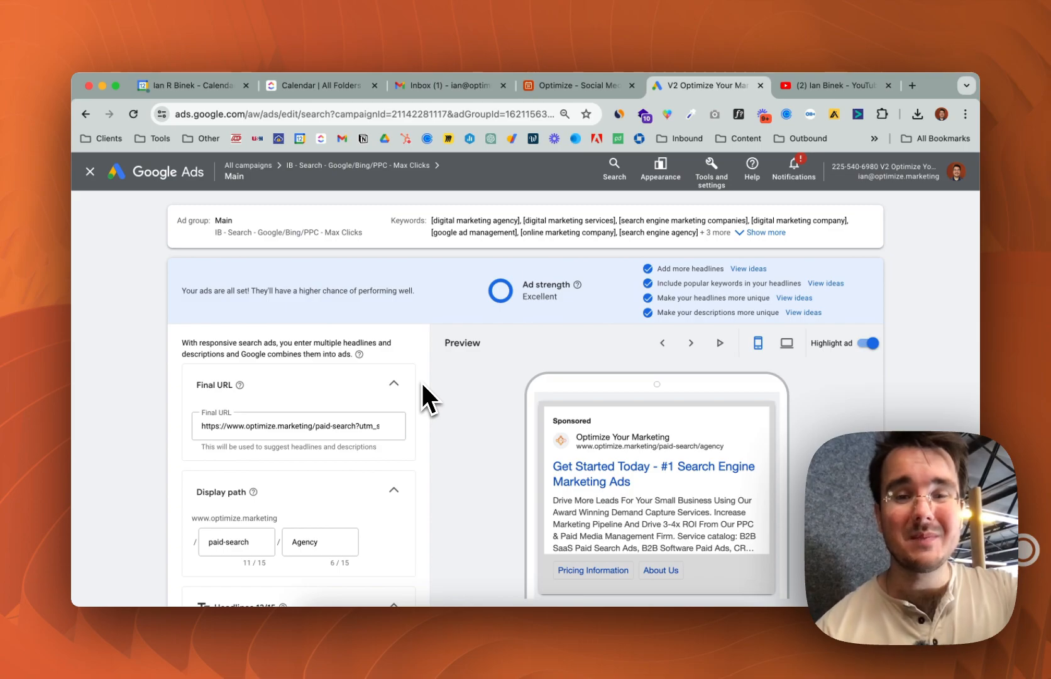
{"action": "mouse_move", "coordinate": [505, 387]}
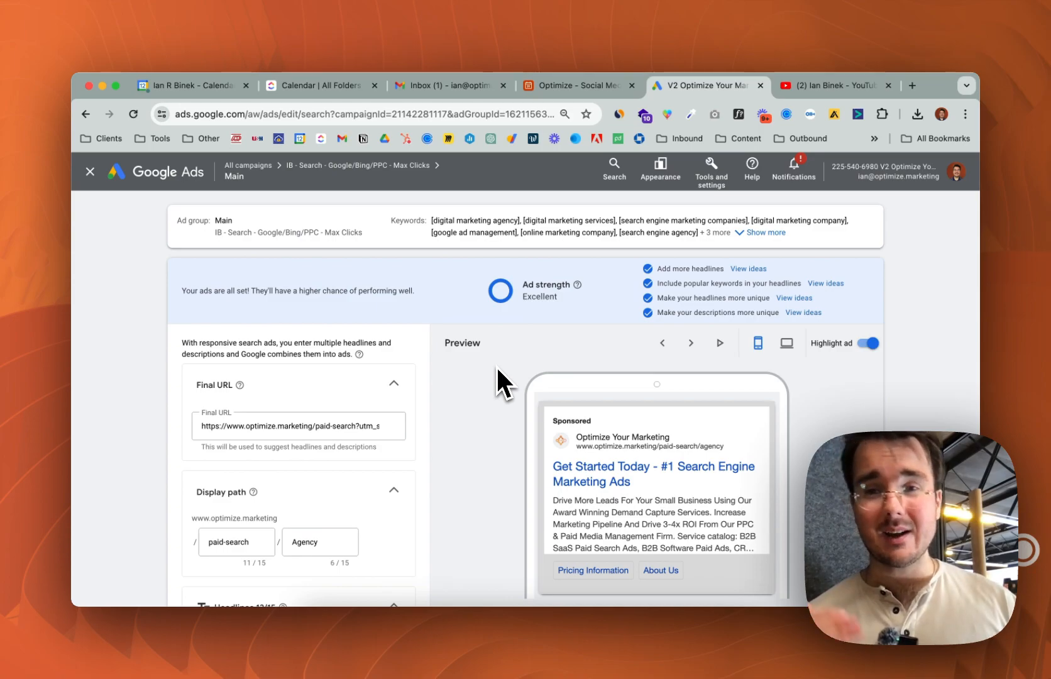
{"action": "mouse_move", "coordinate": [540, 580]}
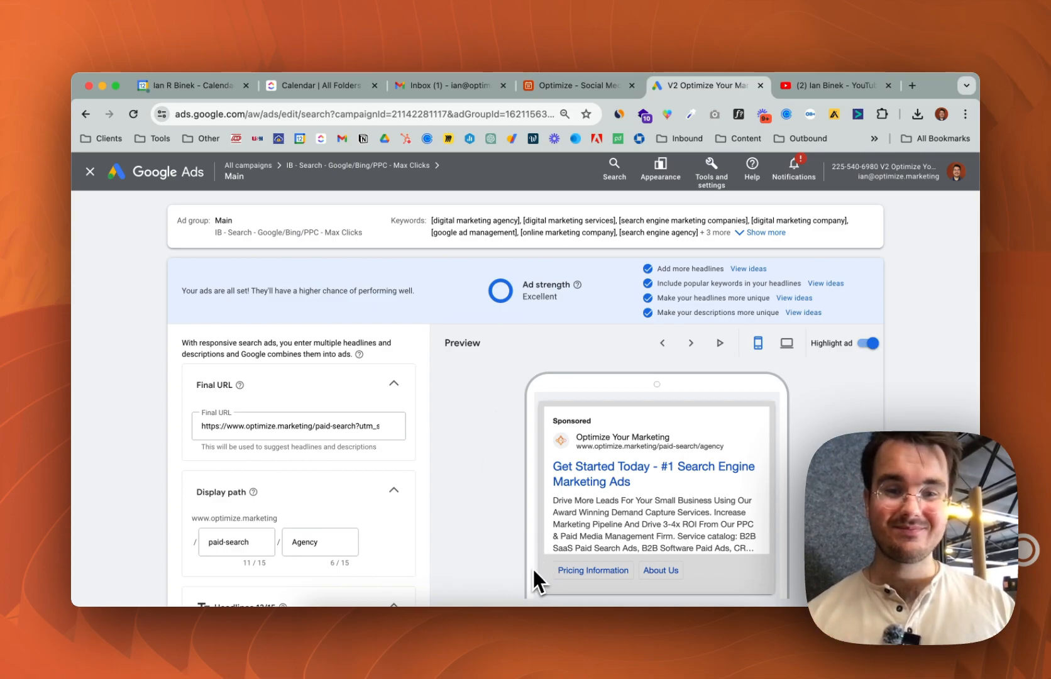